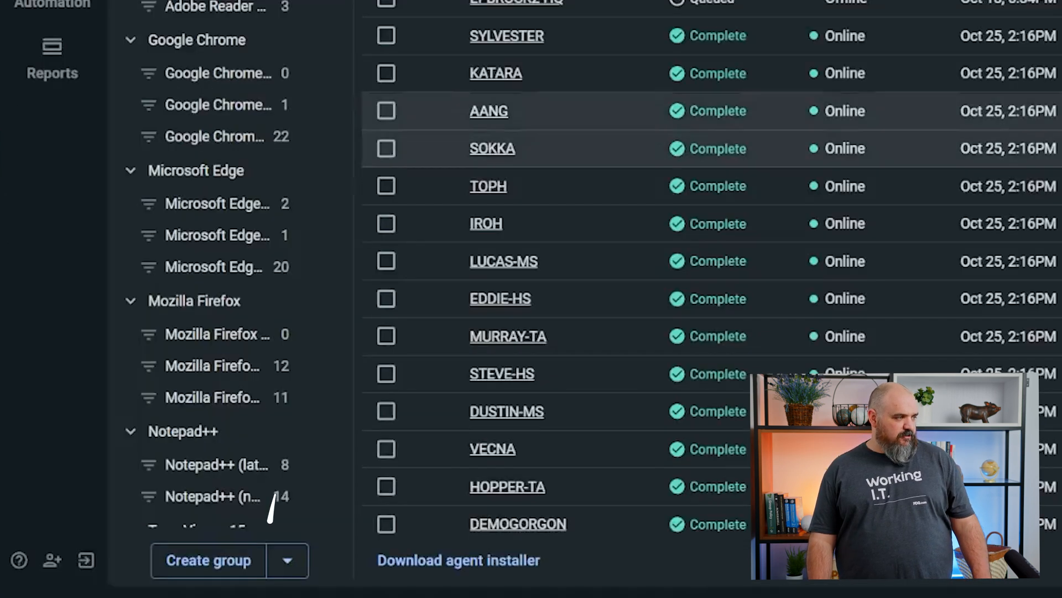
mouse_move(47, 47)
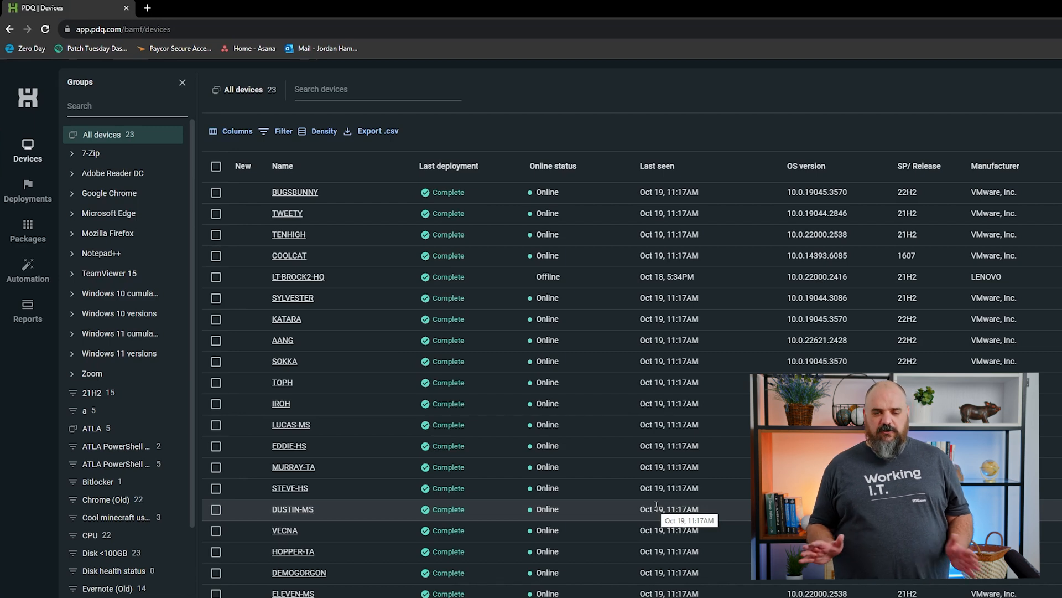
mouse_move(340, 278)
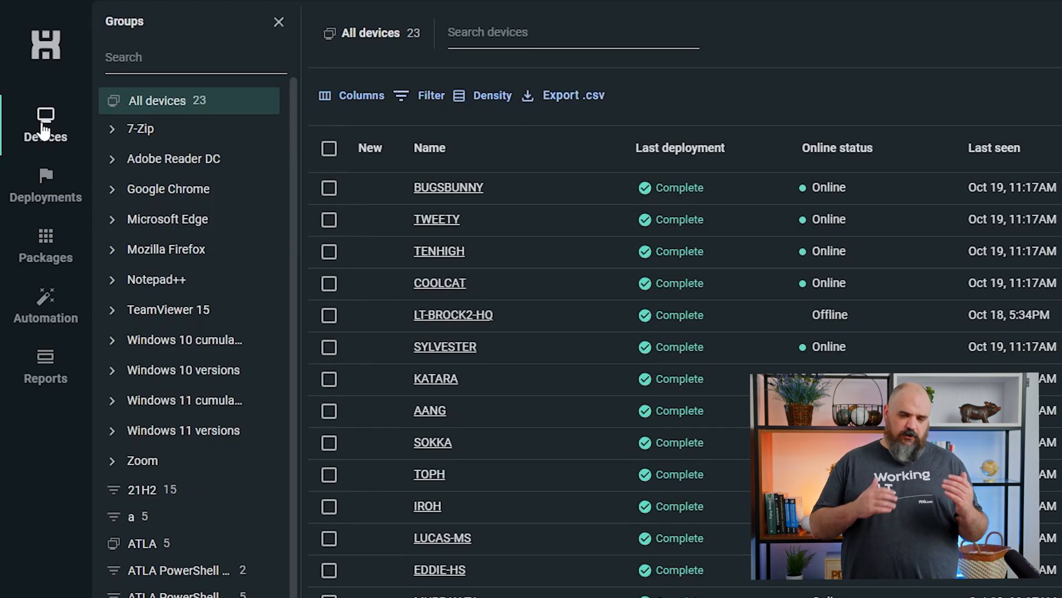
mouse_move(90, 156)
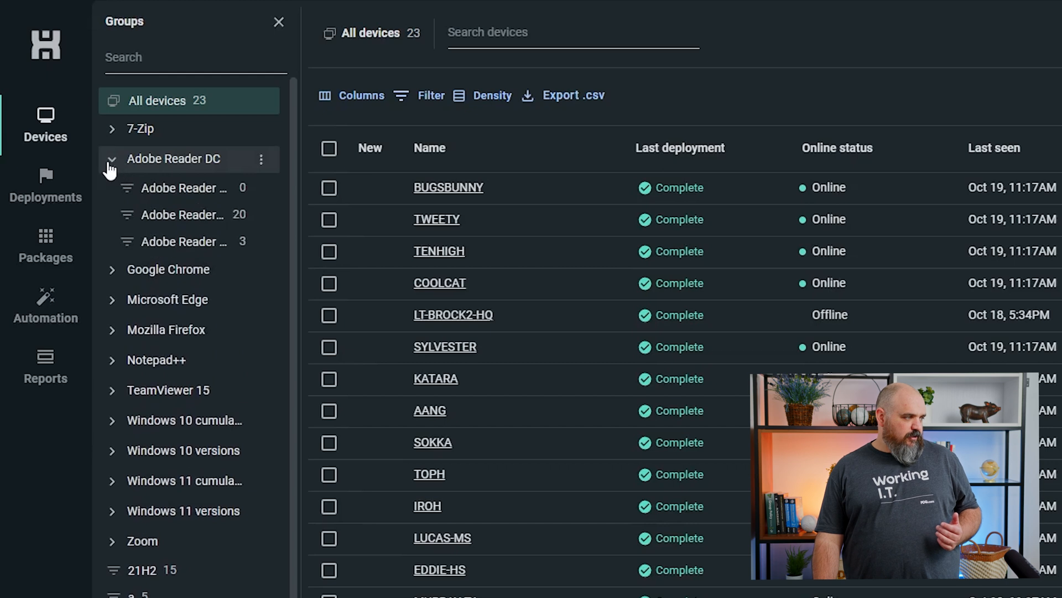
Browse the Deployments, Packages, Automation and Reports sections, then return to Devices.
left_click(46, 178)
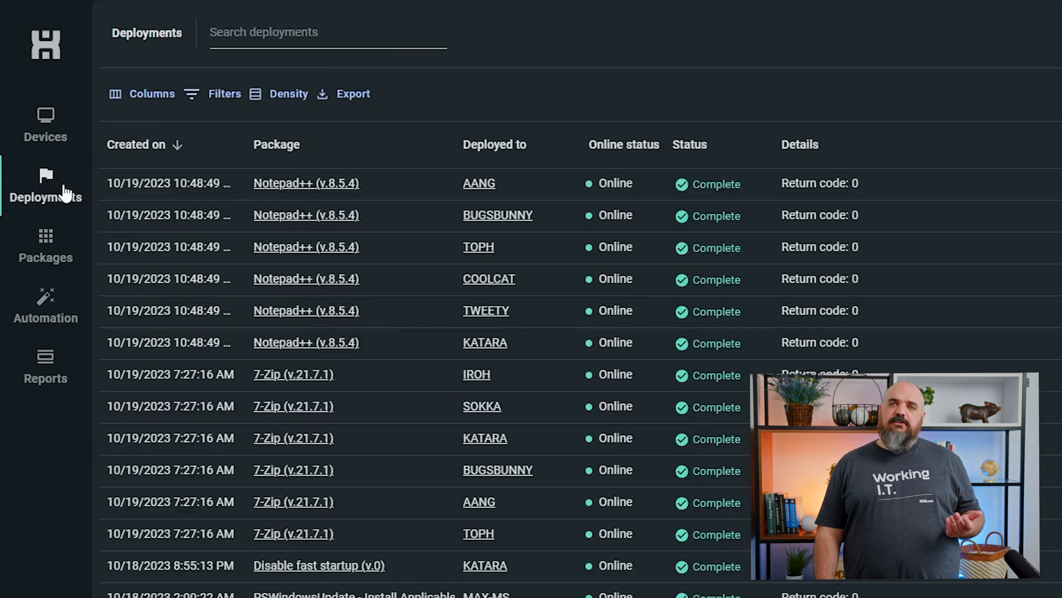
mouse_move(31, 241)
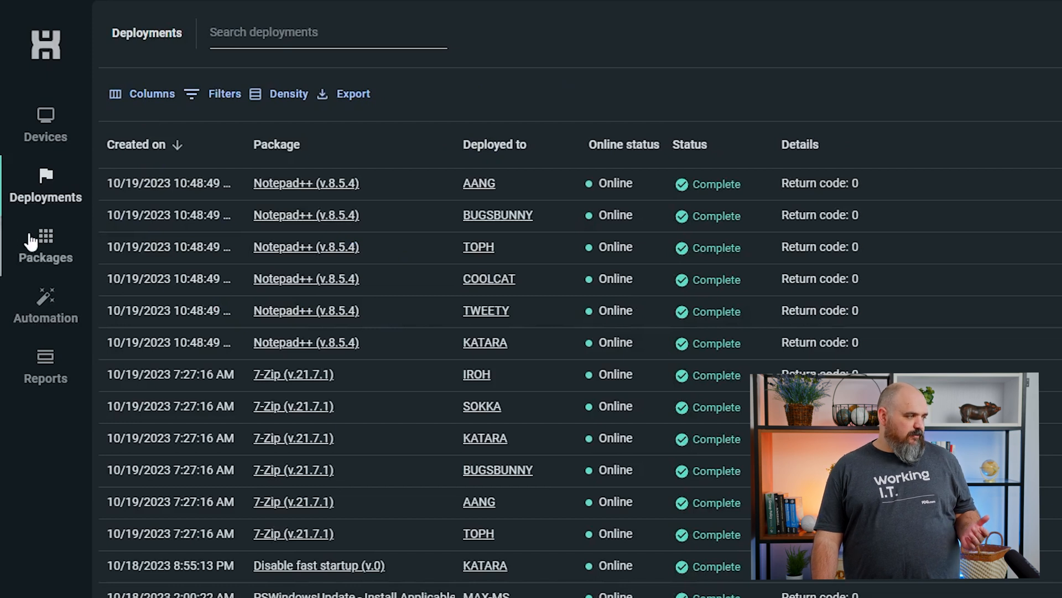
left_click(45, 238)
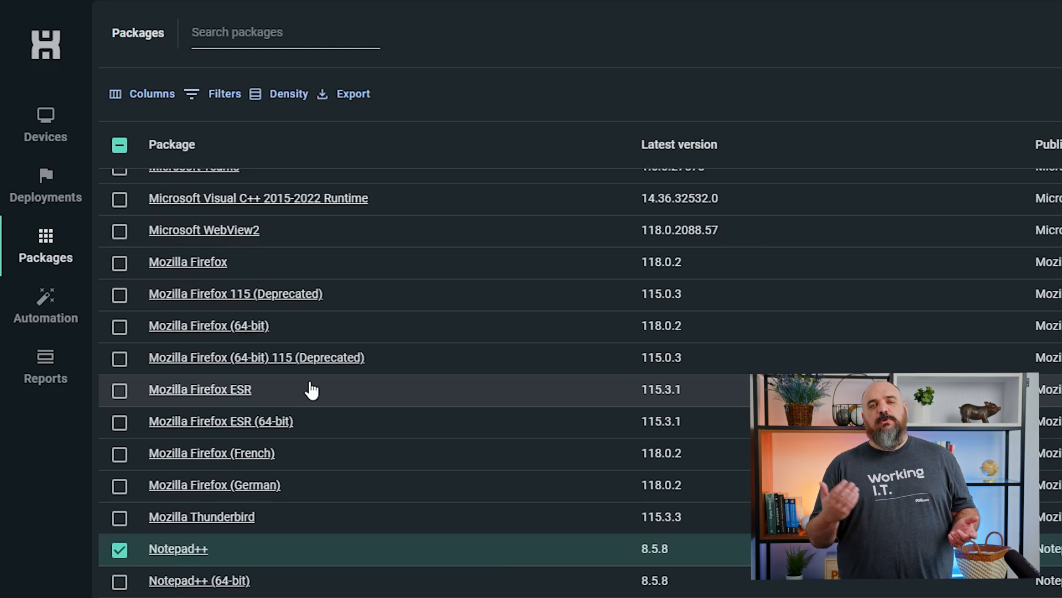
mouse_move(119, 378)
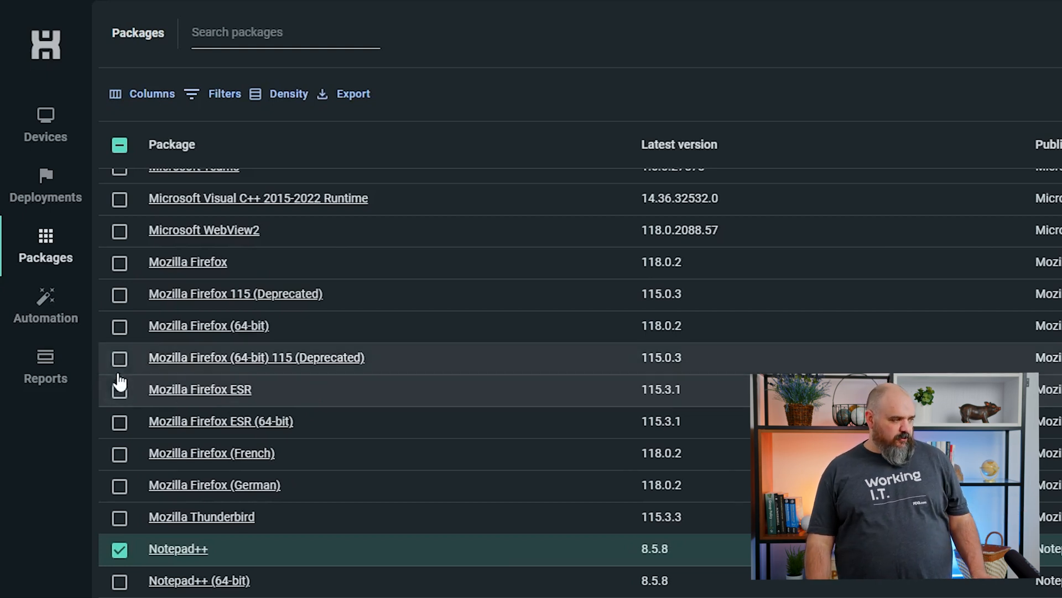
left_click(45, 297)
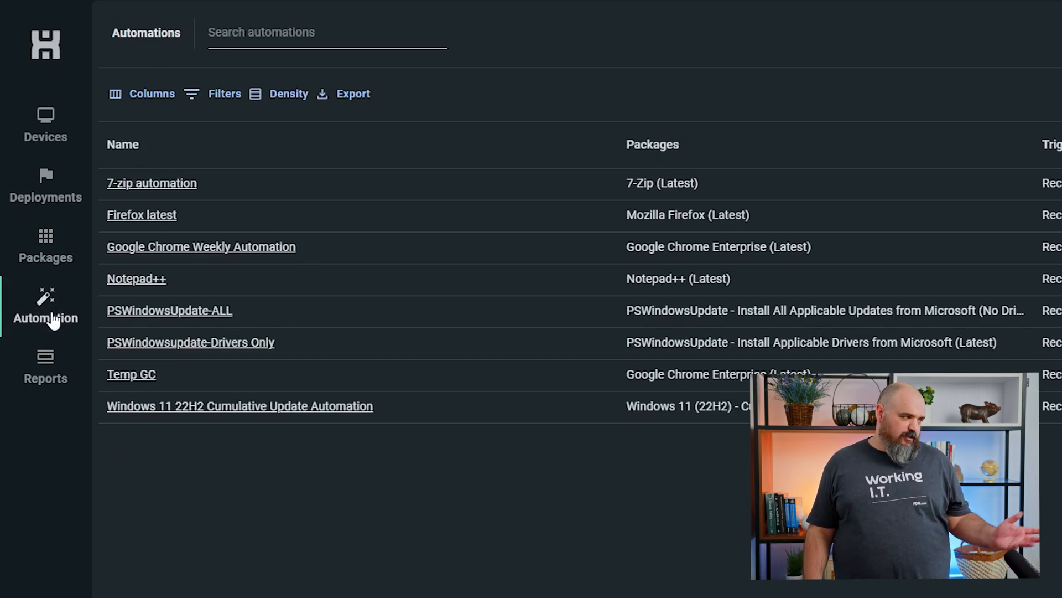
left_click(45, 358)
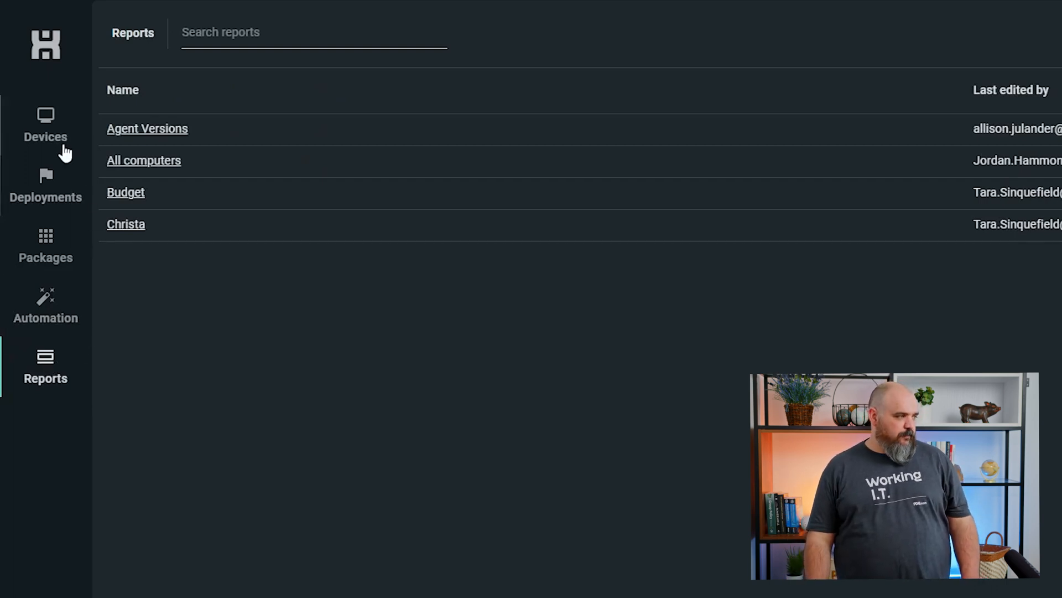
left_click(44, 116)
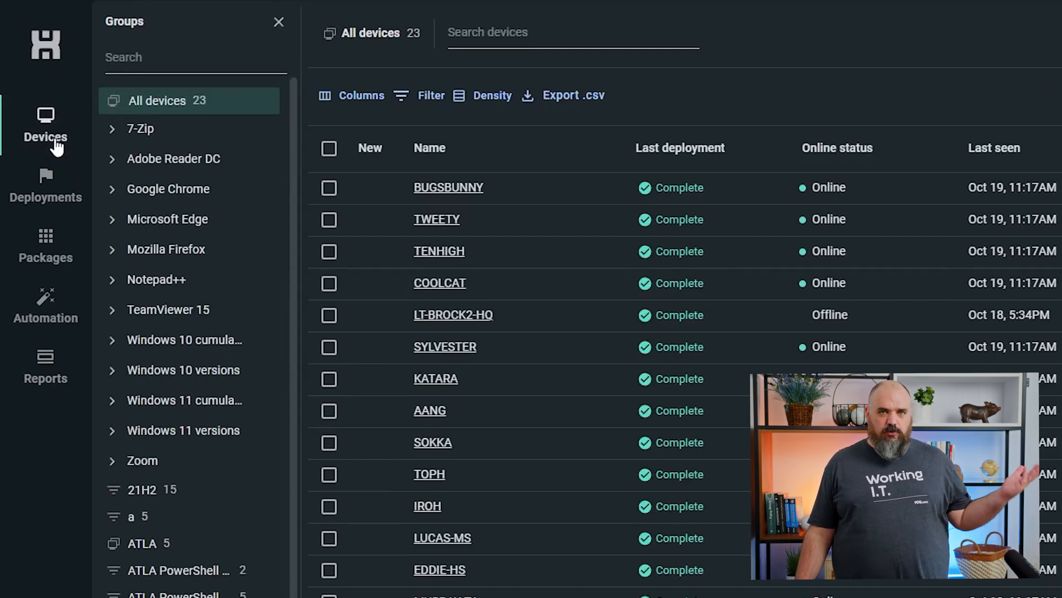
mouse_move(50, 296)
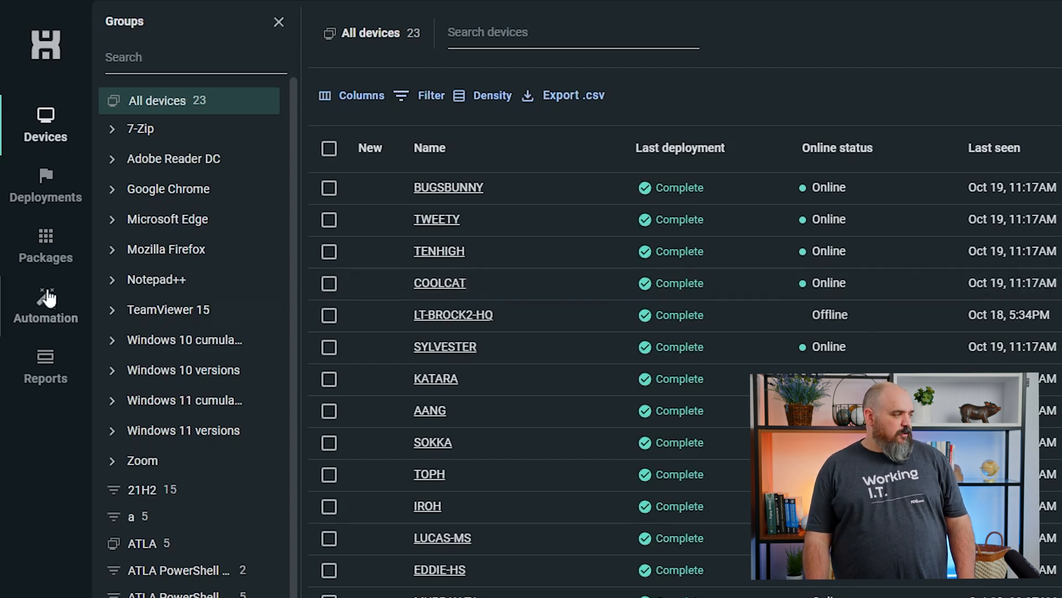
mouse_move(120, 134)
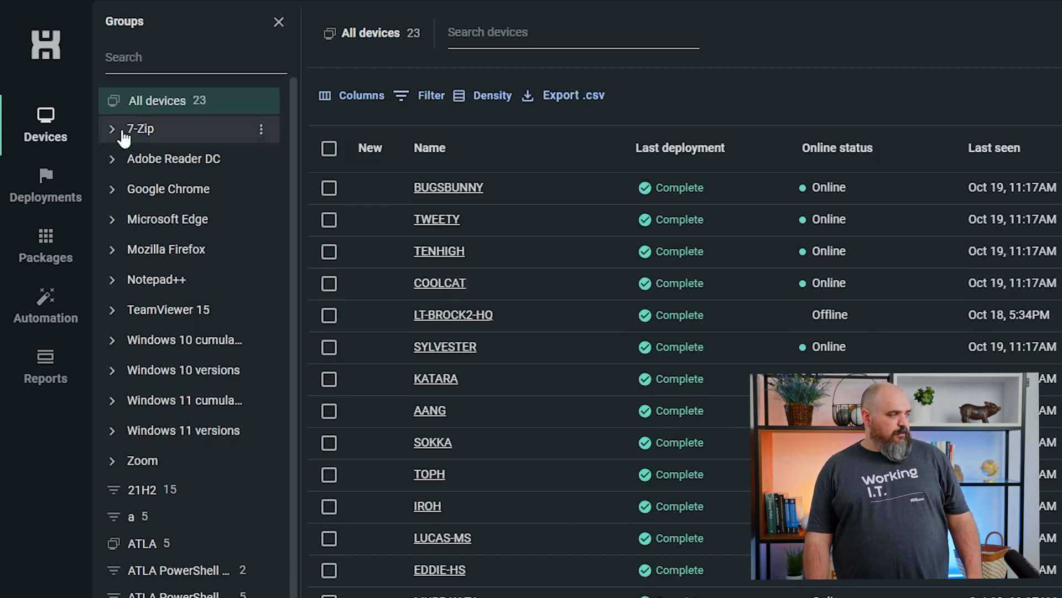
Expand the 7-Zip group and review the 7-Zip (old) subgroup's filter rules.
left_click(113, 130)
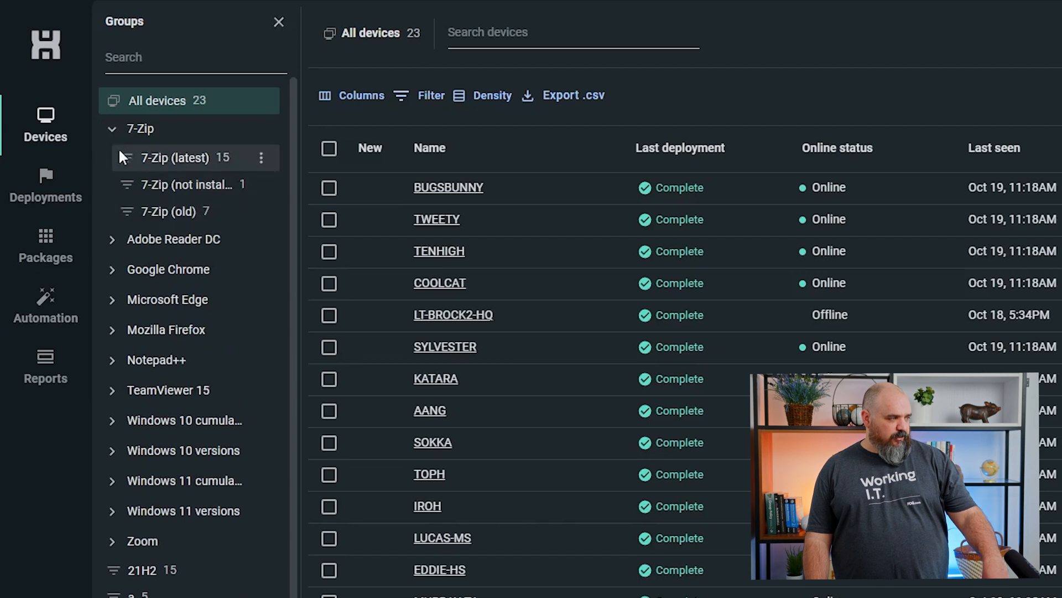
mouse_move(166, 212)
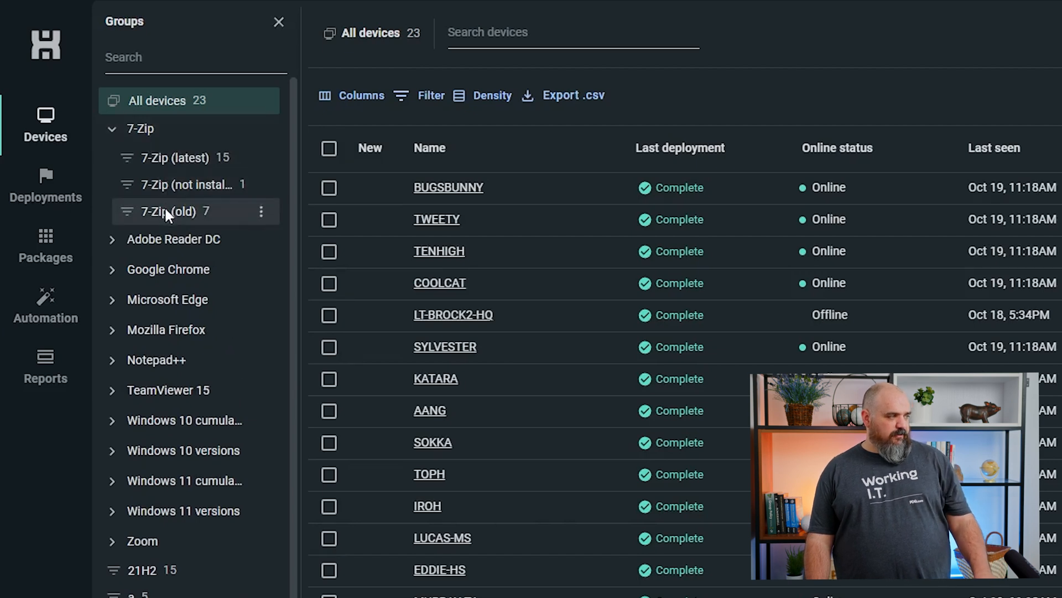
left_click(171, 157)
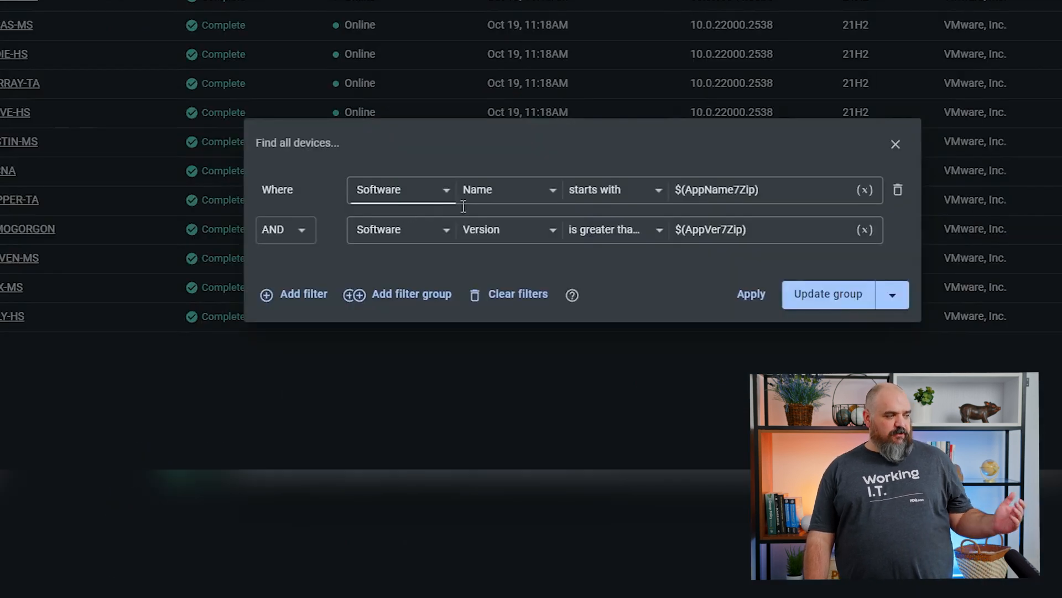
mouse_move(436, 280)
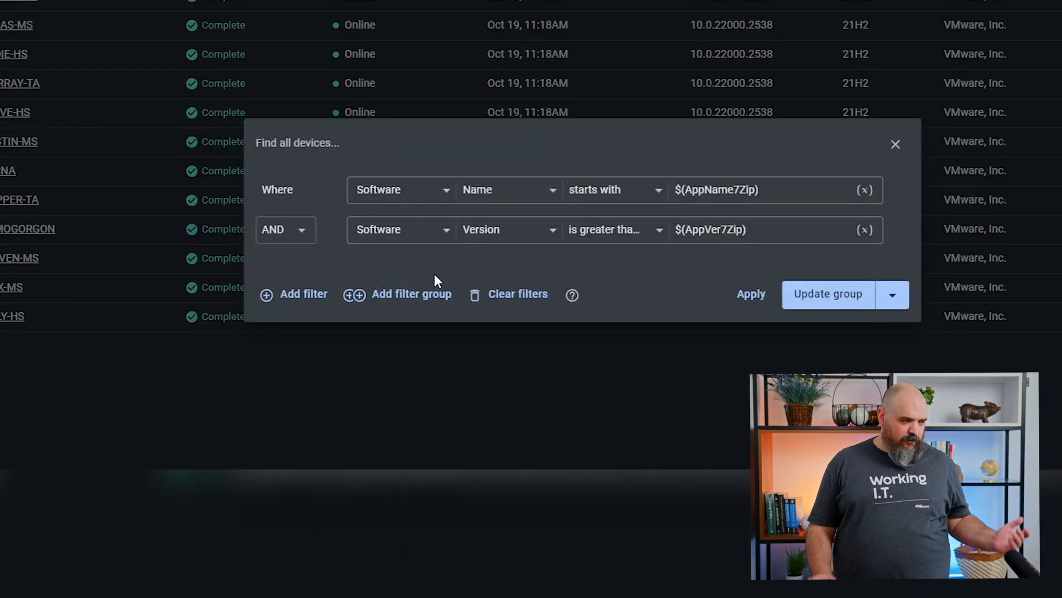
mouse_move(956, 14)
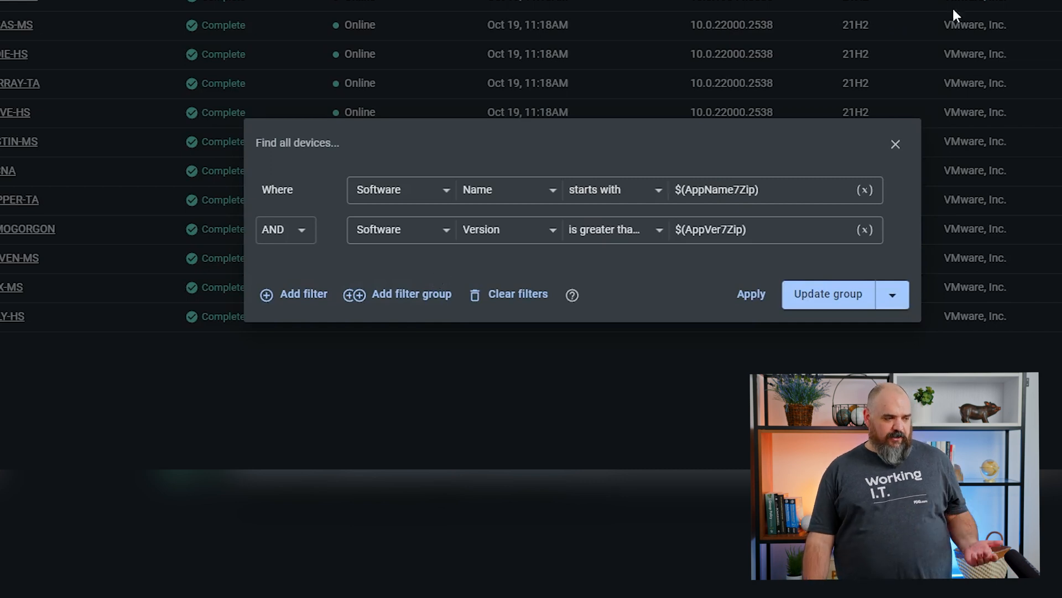
left_click(895, 145)
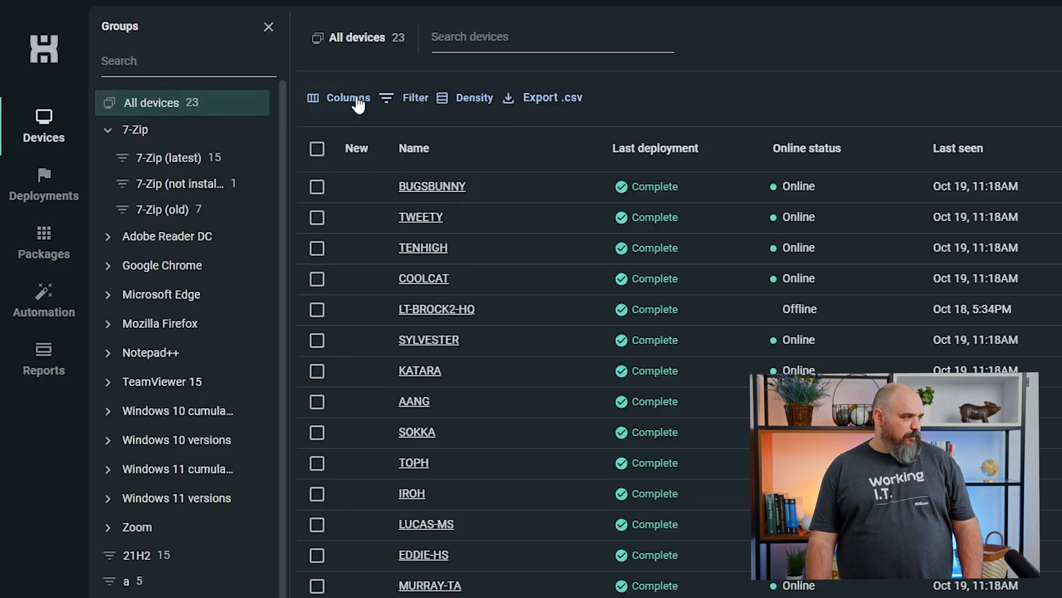
Save a NotePad++ group filtering on Software Name starts with $(AppNameNotepad++).
left_click(415, 98)
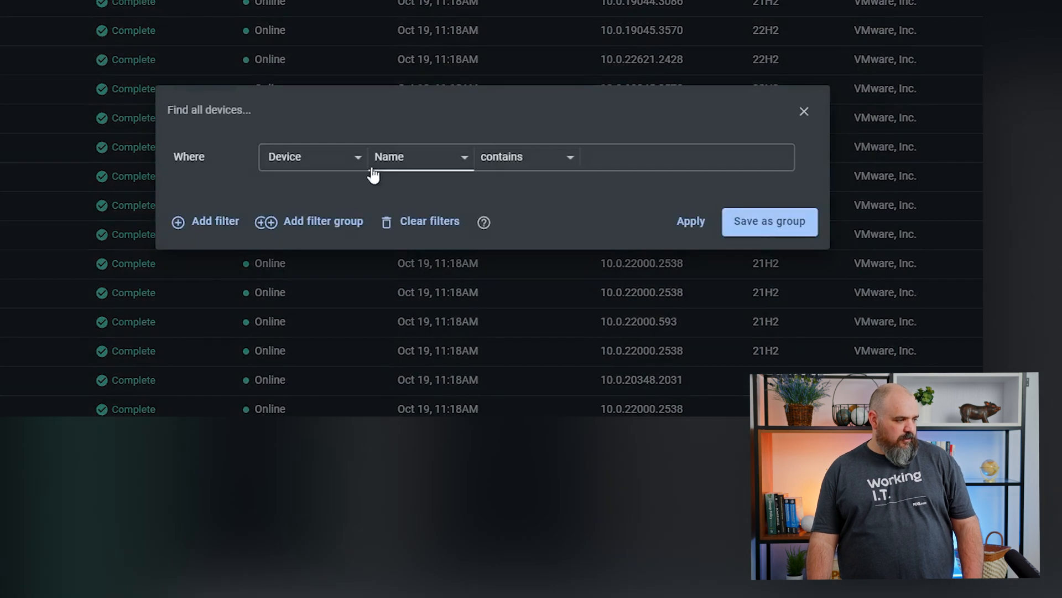
left_click(312, 156)
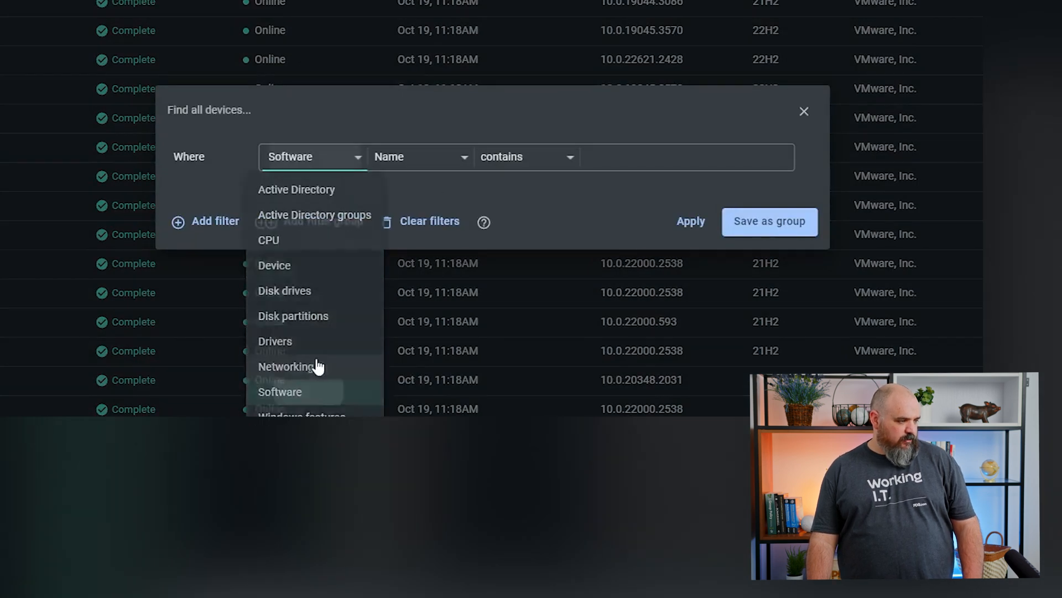
left_click(527, 157)
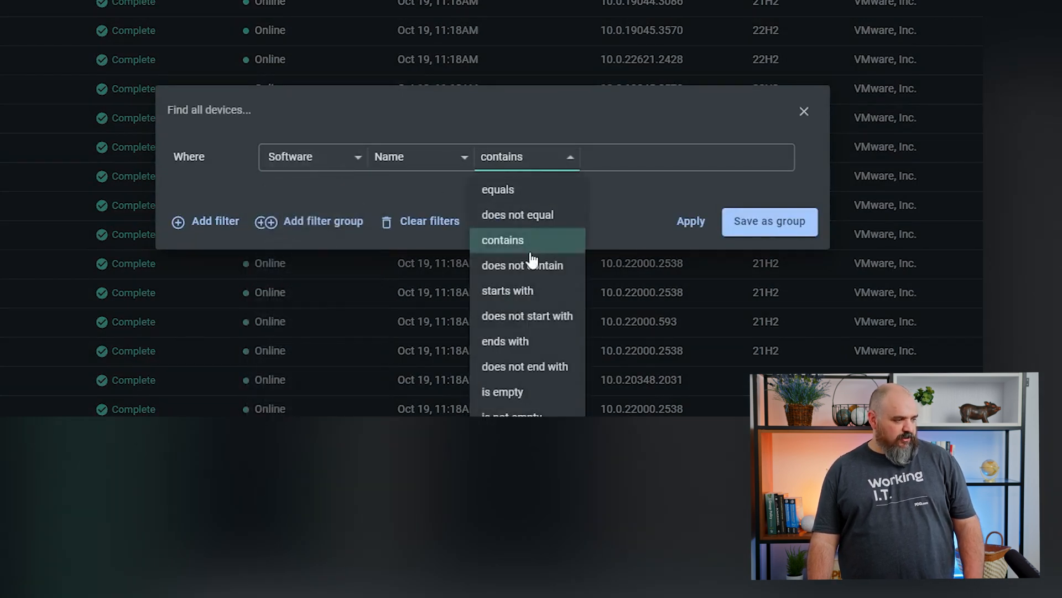
left_click(507, 290)
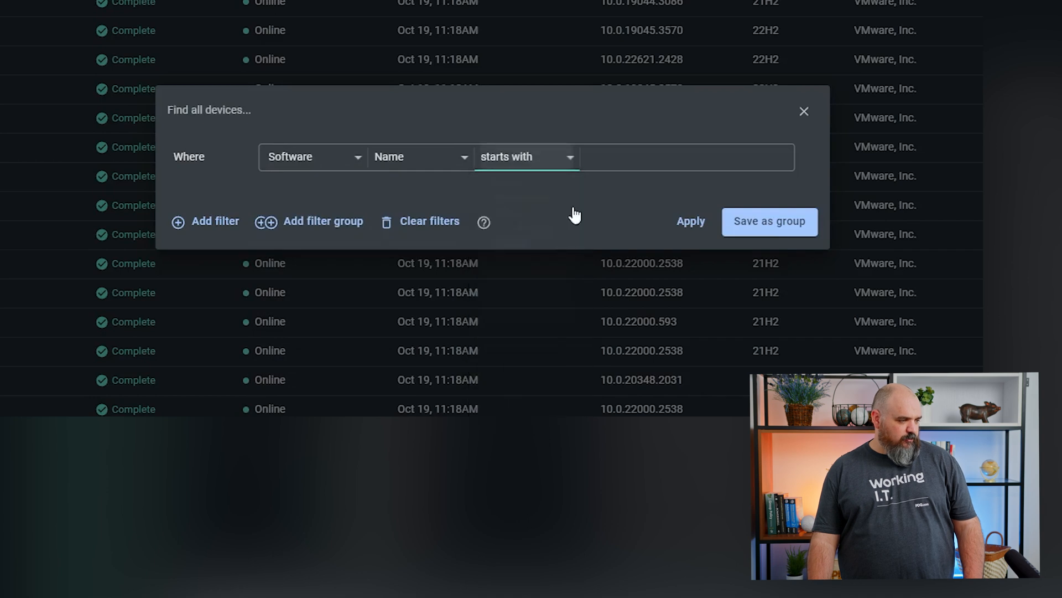
left_click(658, 157)
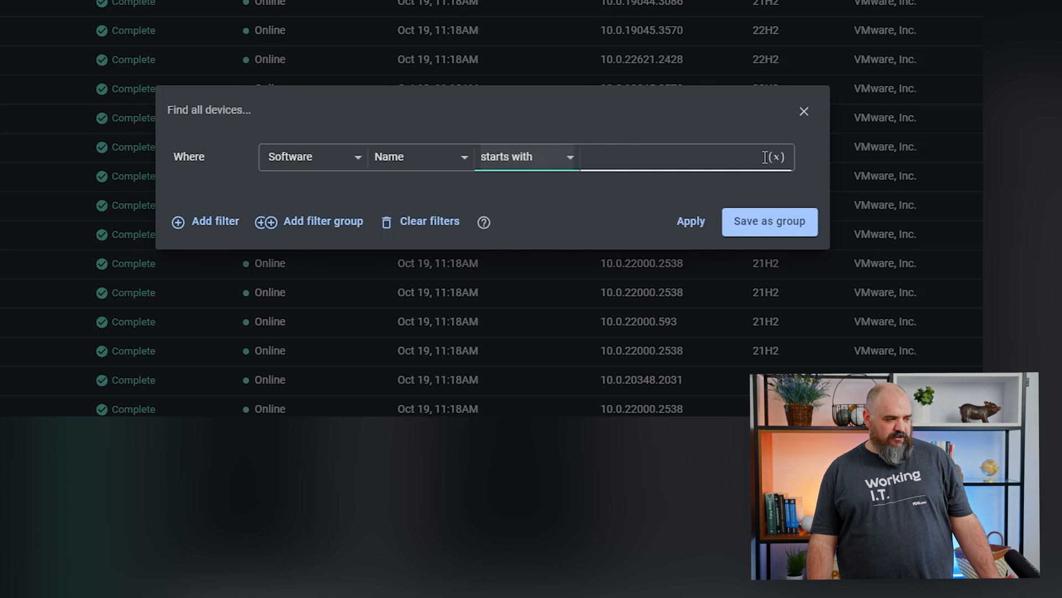
left_click(688, 156)
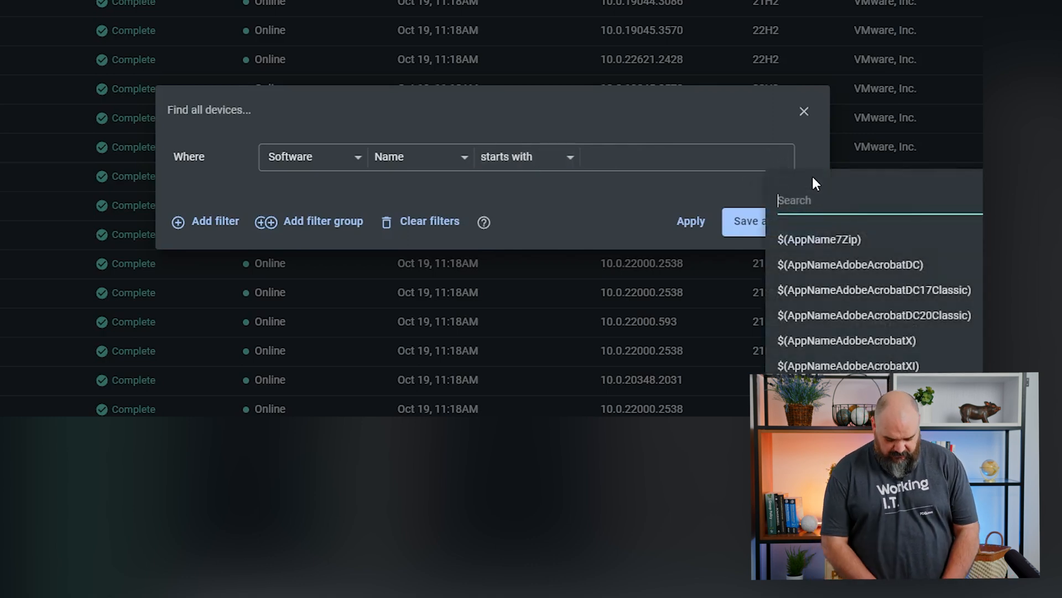
type("note")
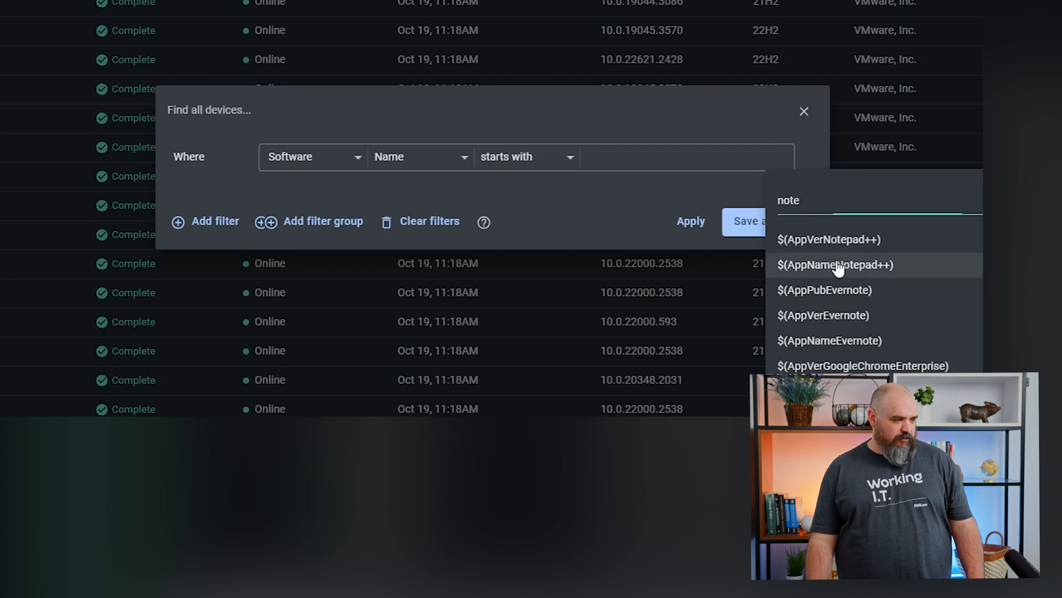
left_click(750, 220)
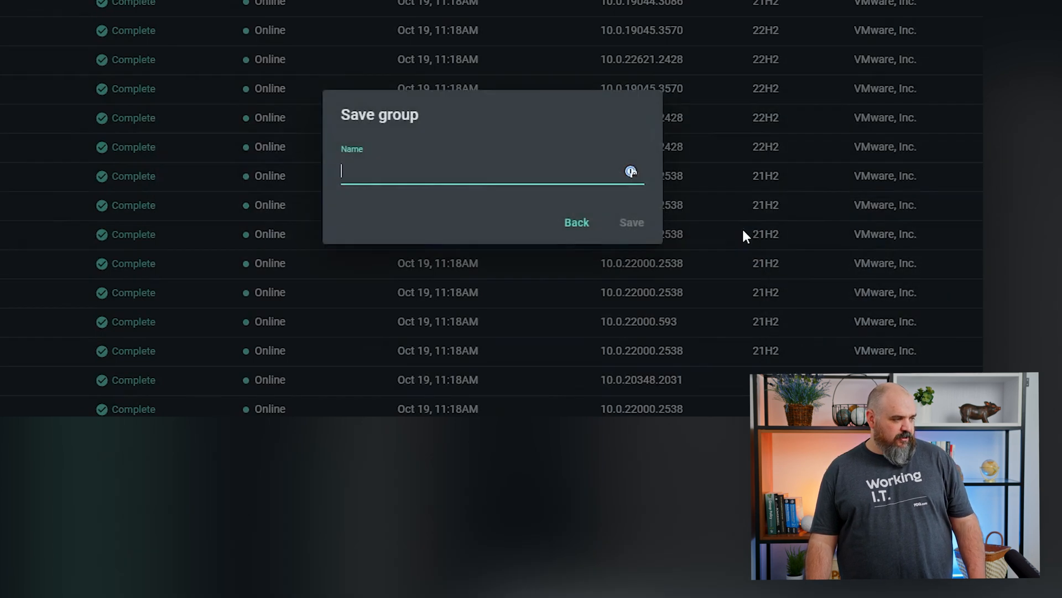
type("Note")
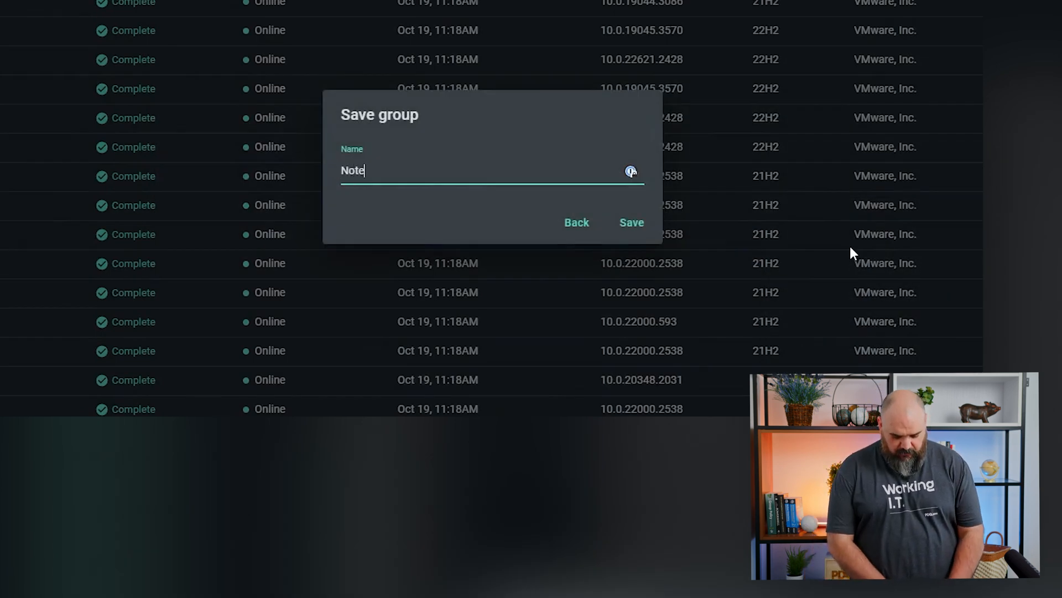
type("Pad++")
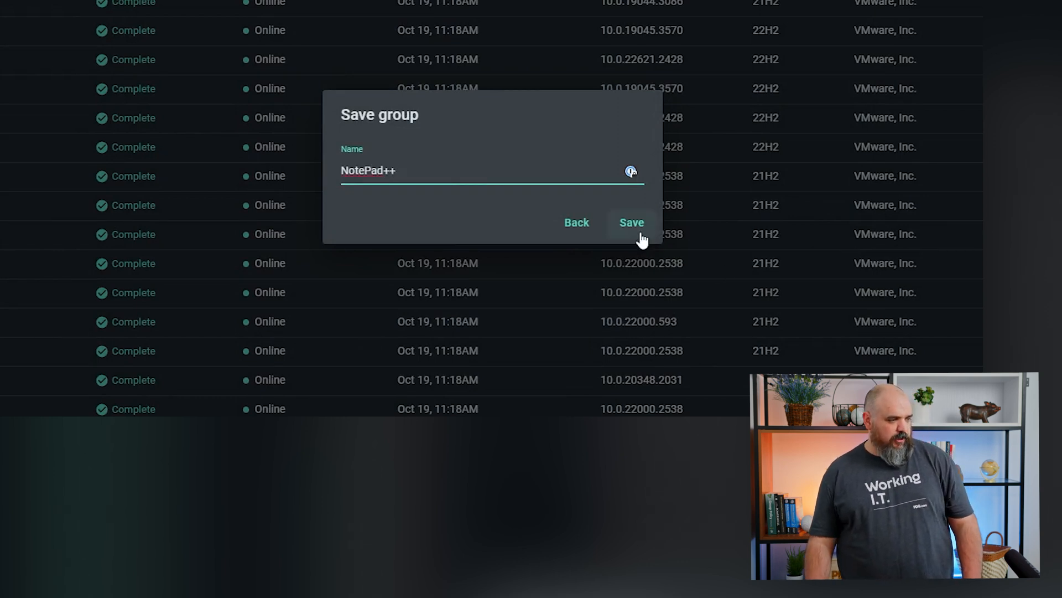
left_click(632, 223)
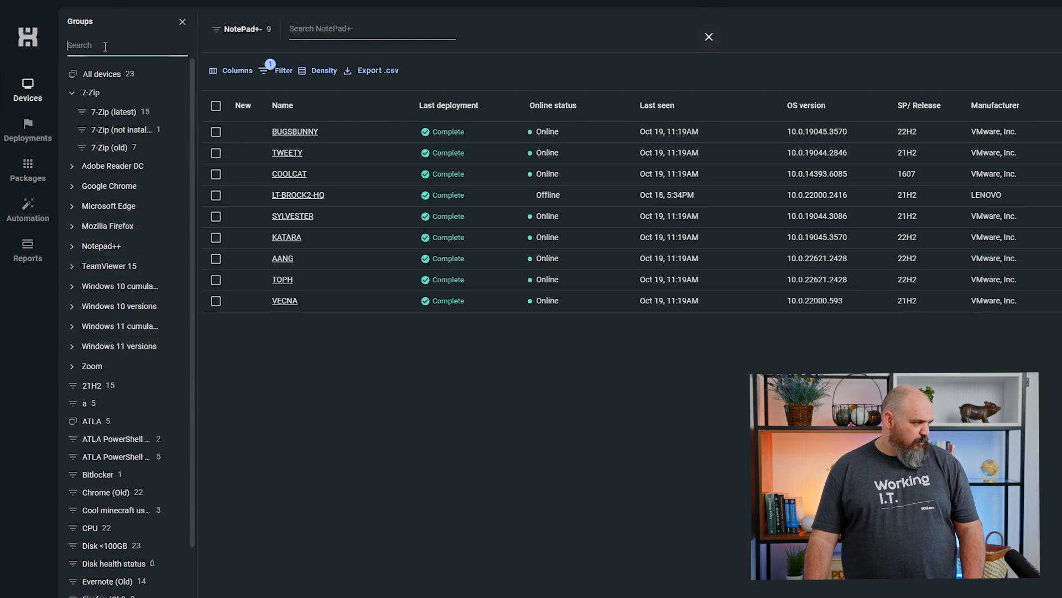
Search the group list for 'ote' to show only Notepad-related groups.
type("ote")
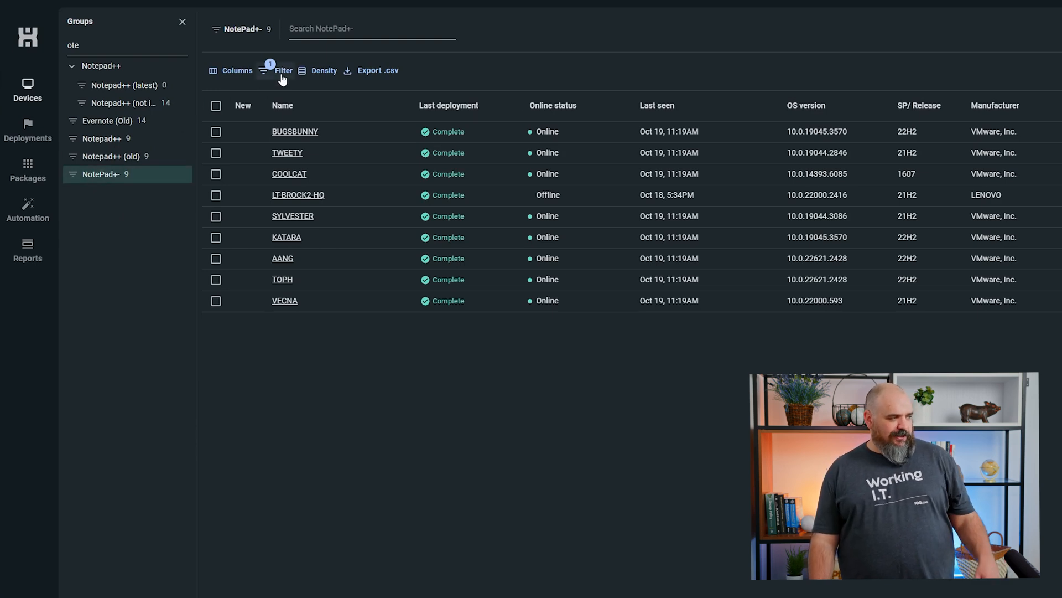
Add a condition: Software Version is less than $(AppVerNotepad++).
left_click(284, 71)
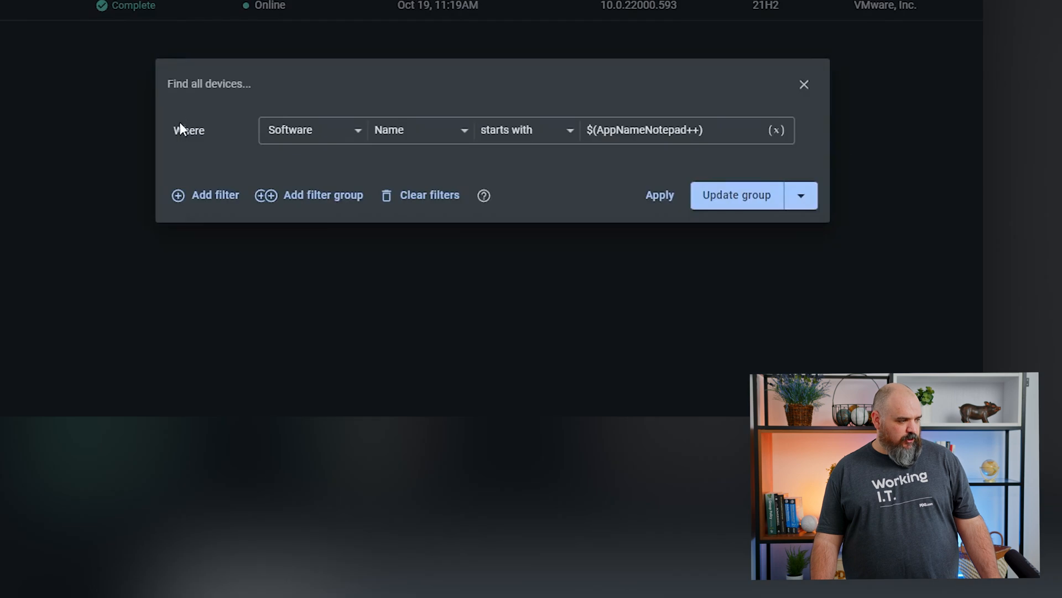
left_click(205, 195)
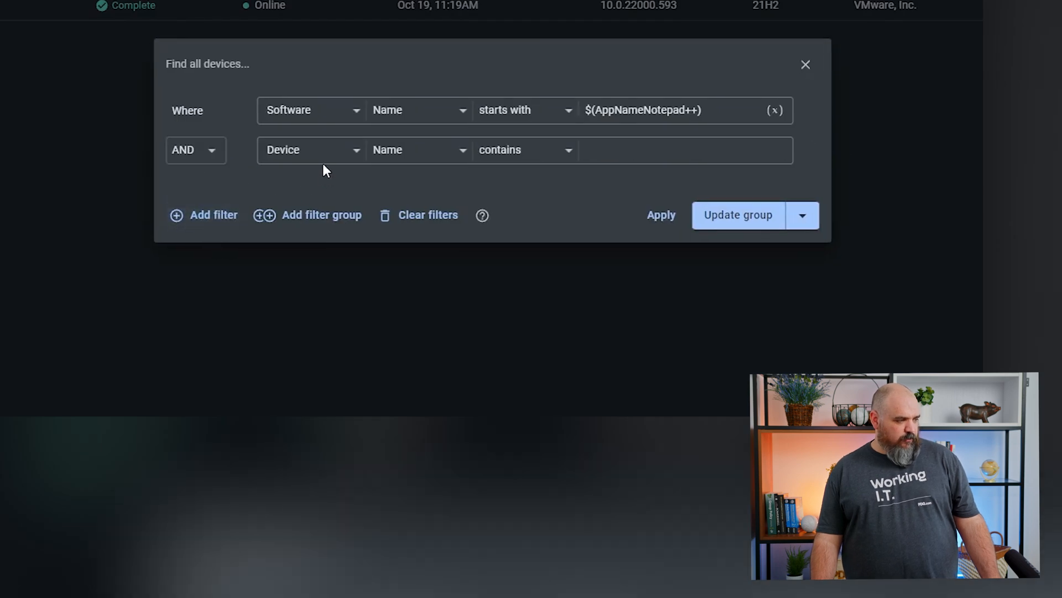
left_click(309, 150)
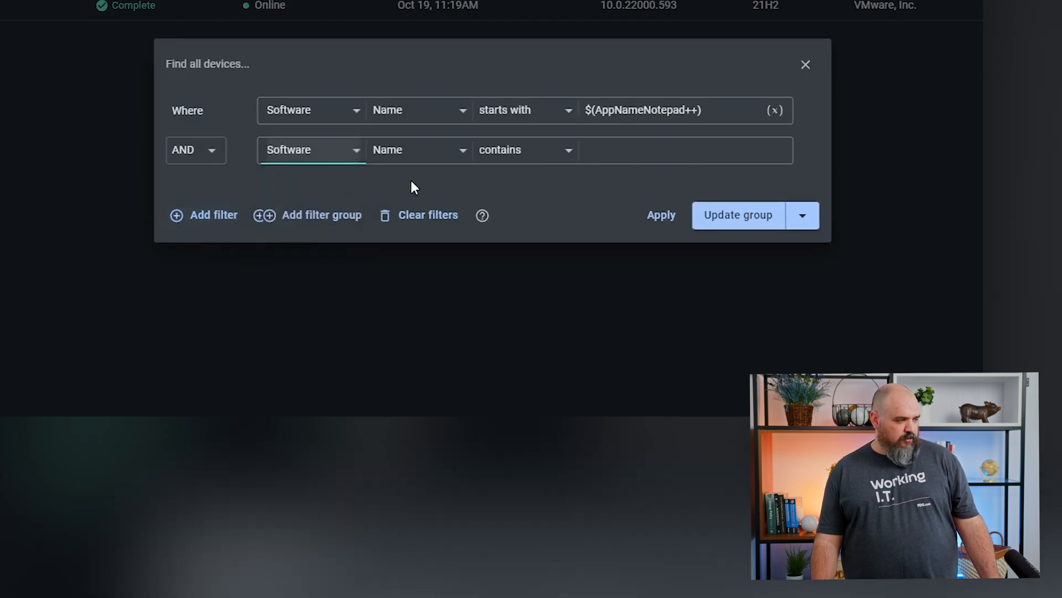
left_click(418, 150)
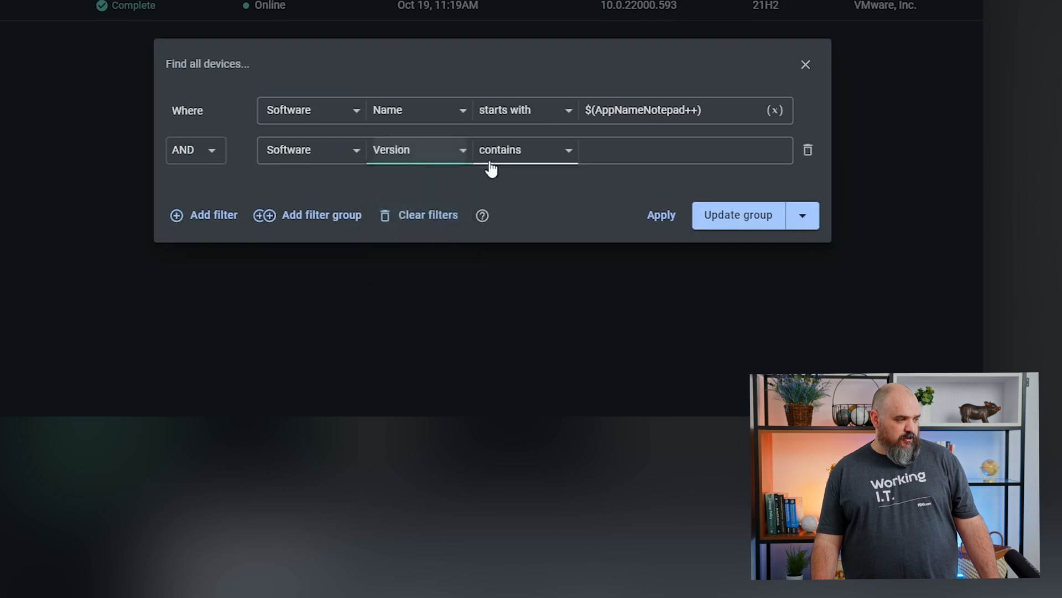
left_click(525, 150)
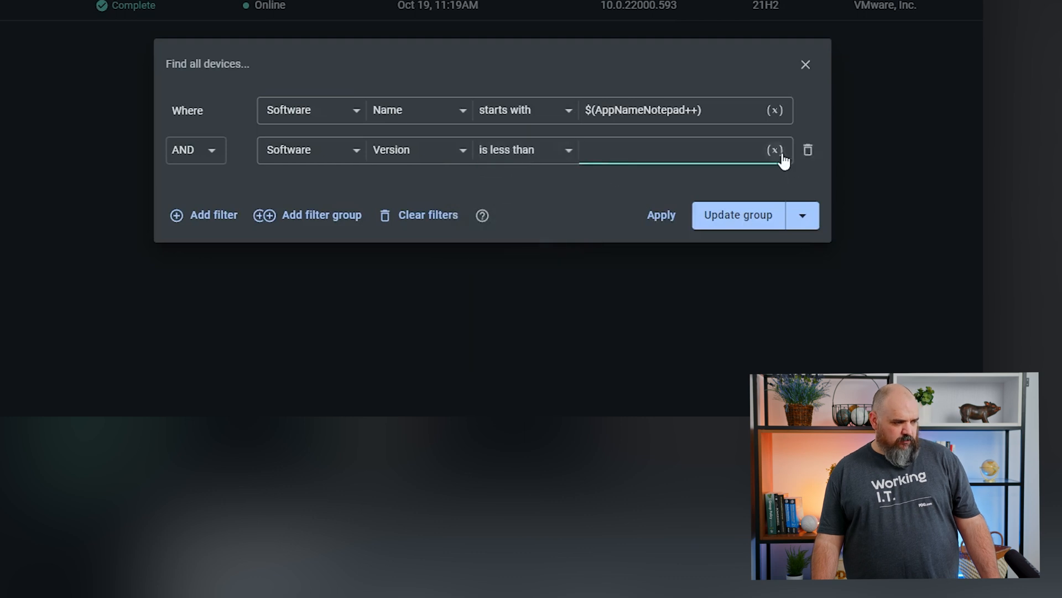
left_click(682, 150)
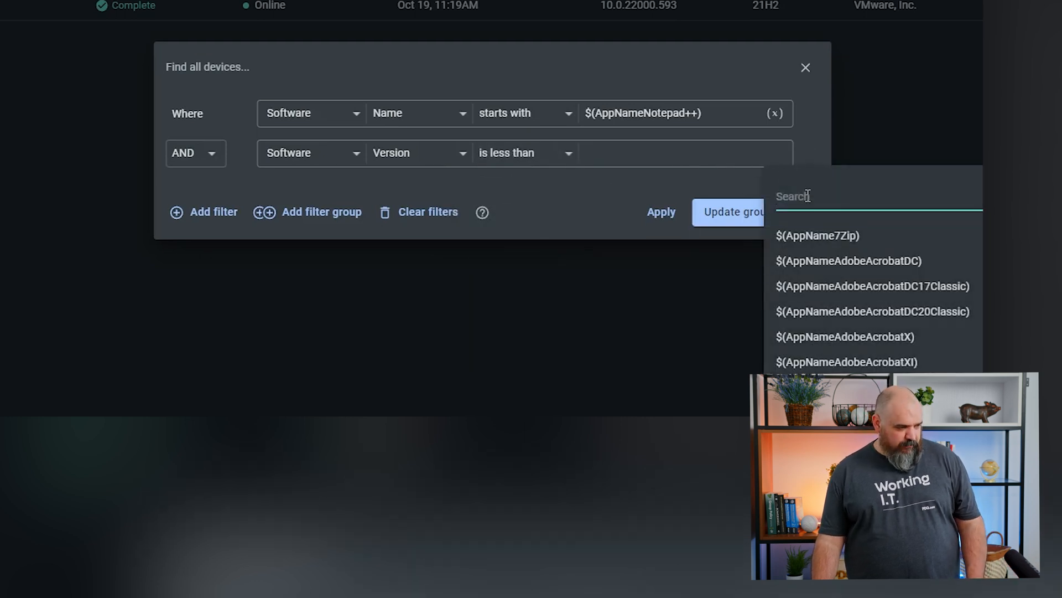
type("note")
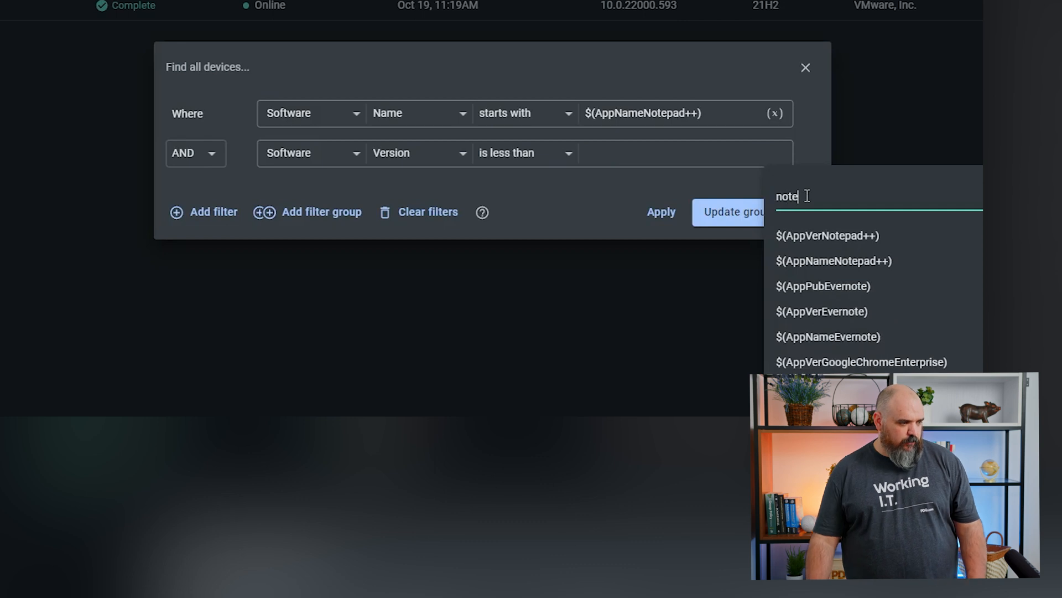
left_click(830, 235)
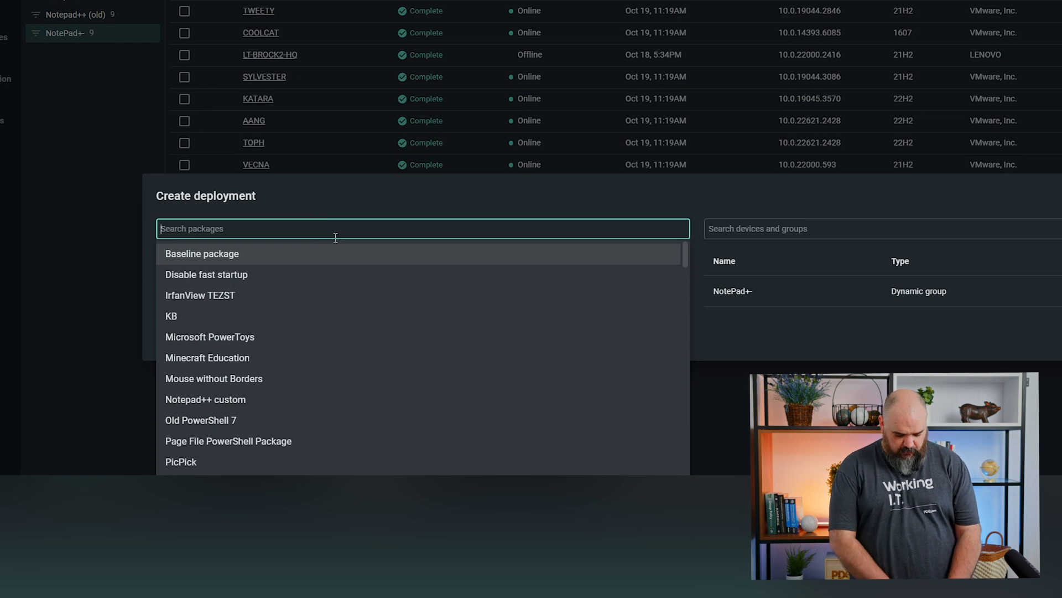
Search the package list for 'note', then move to the Automation section.
type("note")
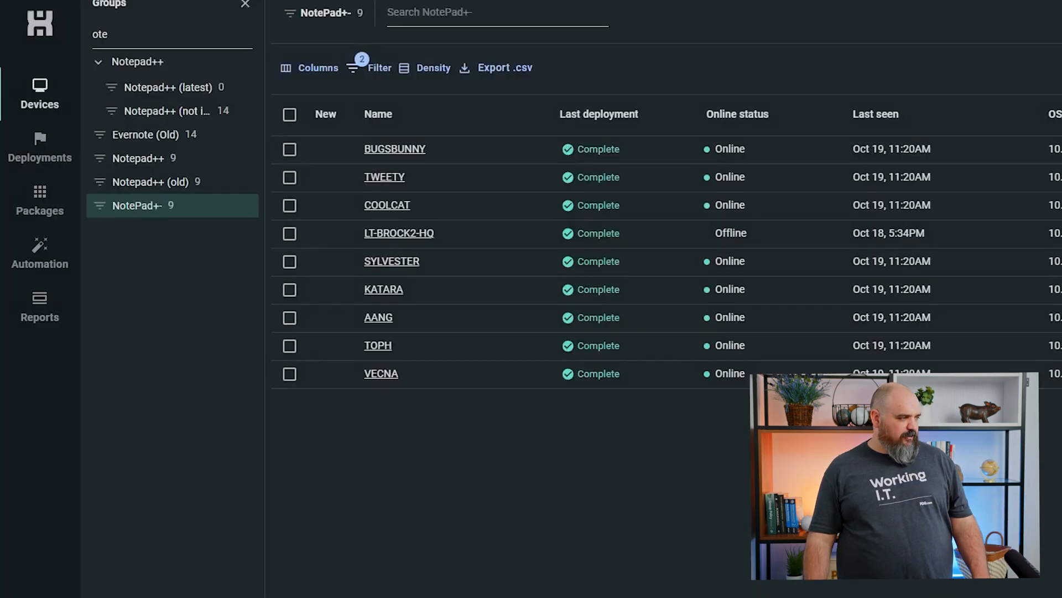
left_click(39, 252)
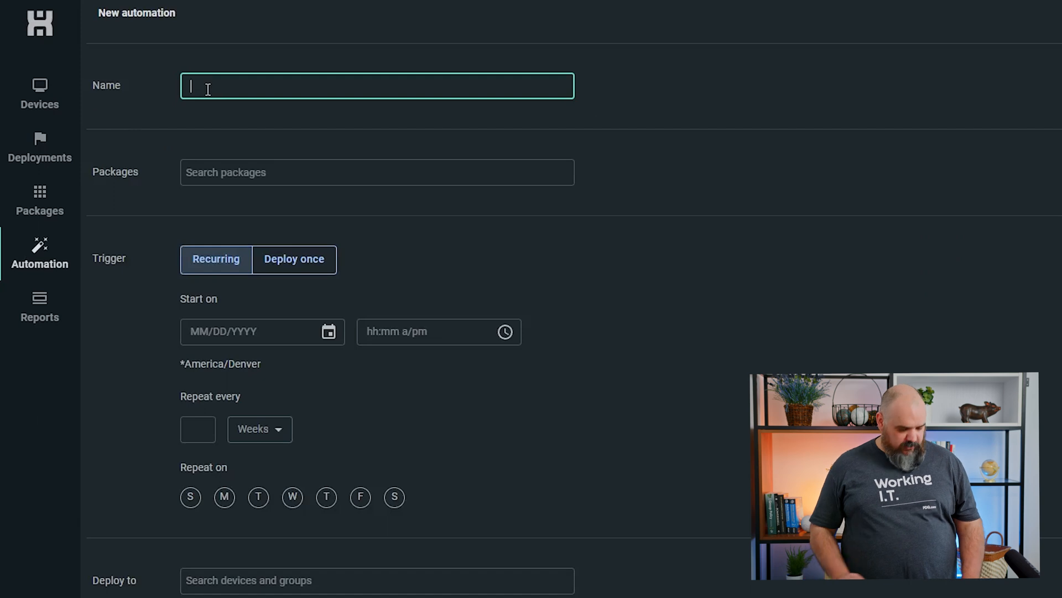
Name the automation NotePad+- and add the Notepad++ package at Latest version.
type("NotePad+")
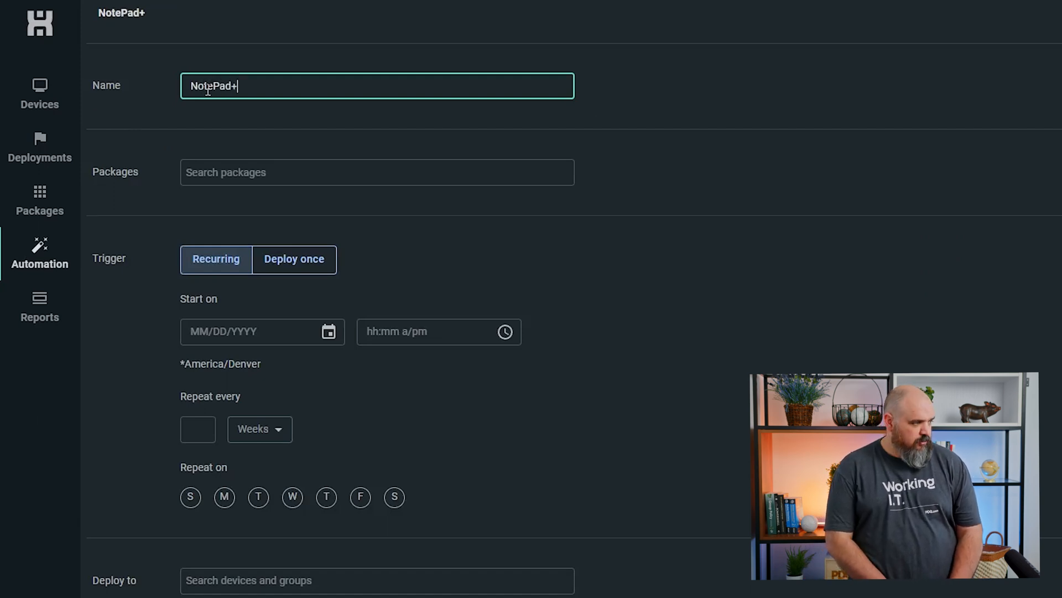
type("-")
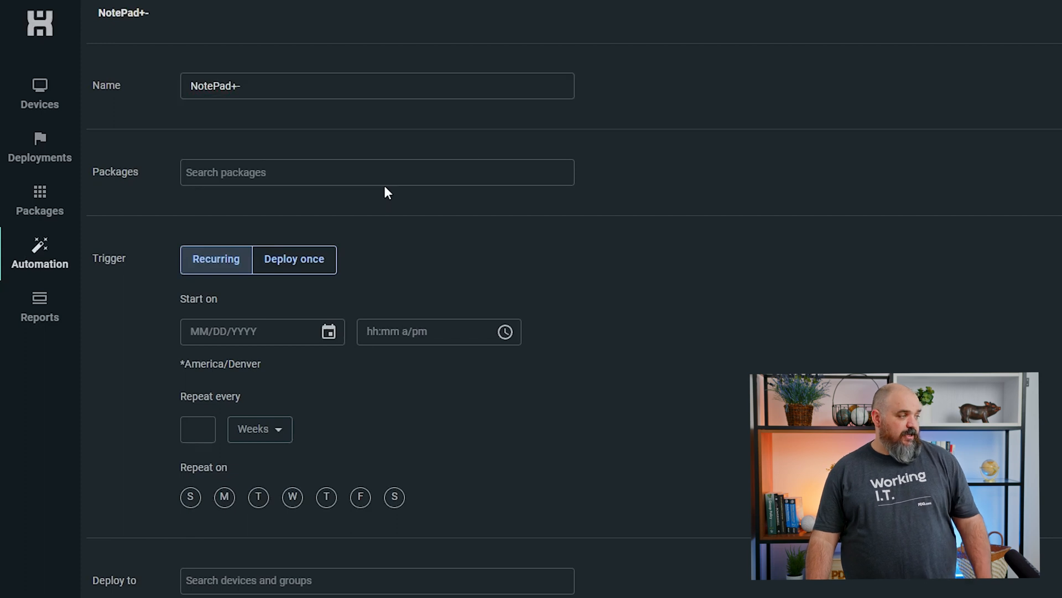
left_click(377, 172)
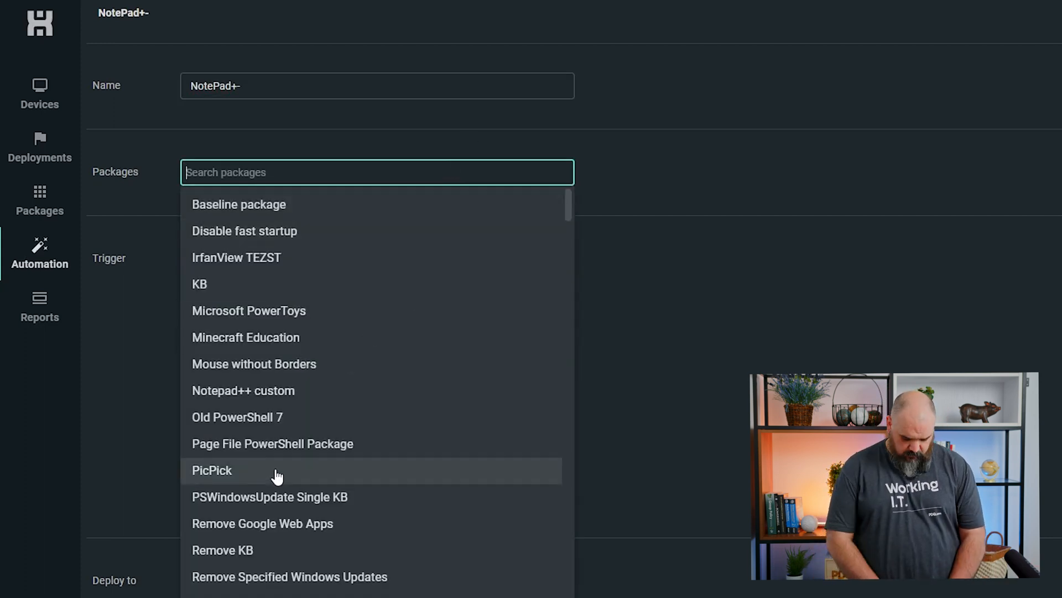
type("note")
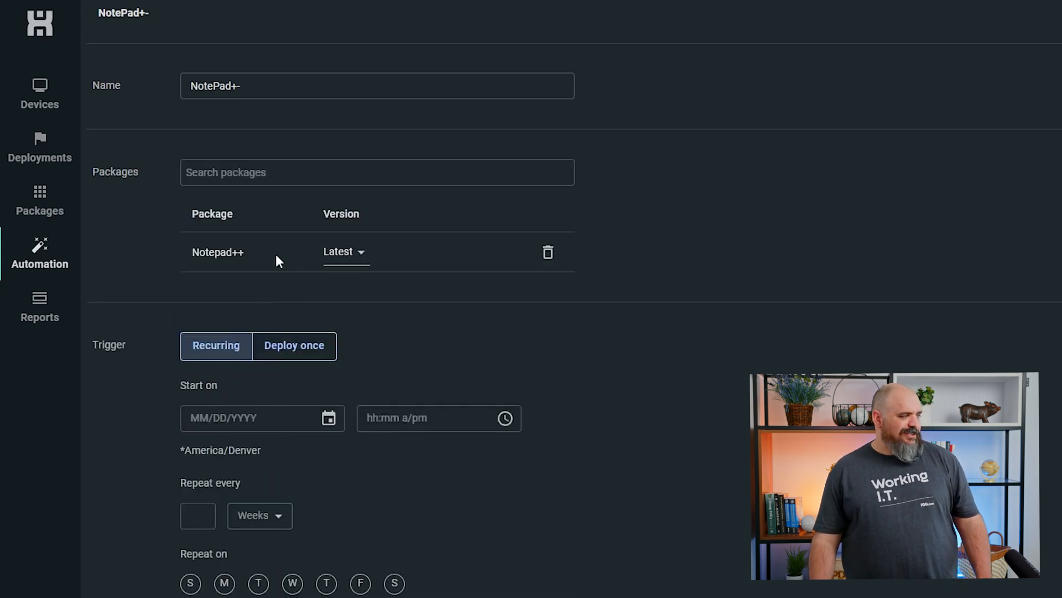
left_click(344, 251)
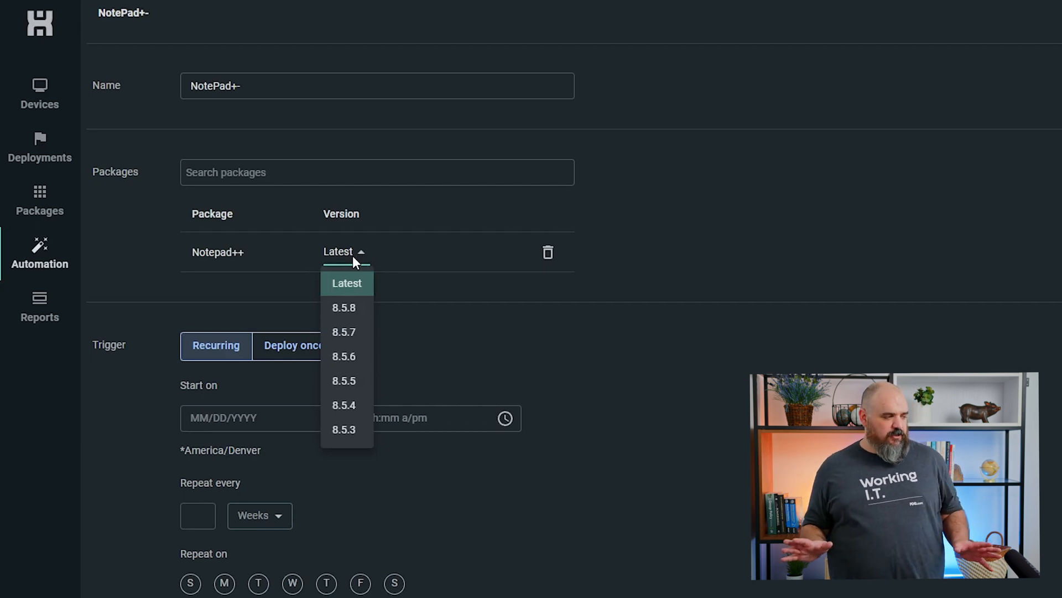
mouse_move(382, 289)
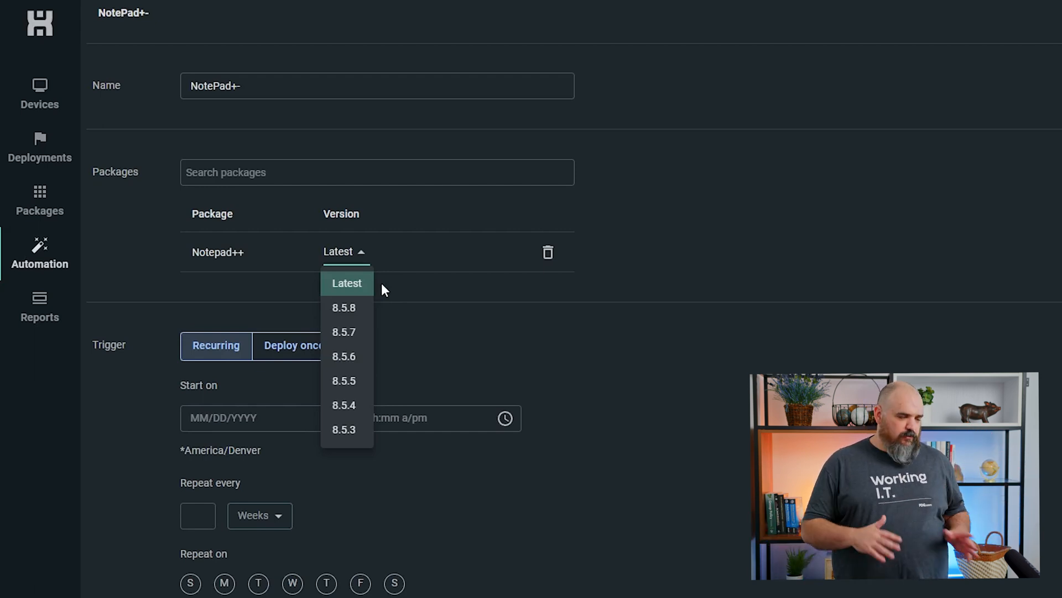
mouse_move(335, 250)
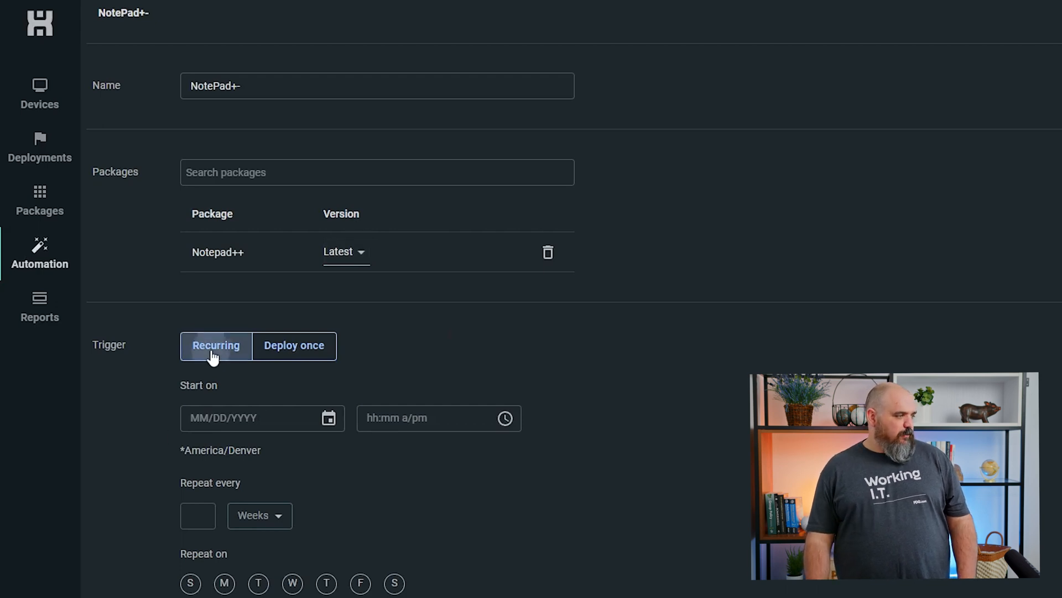
Schedule every 1 week from 10/20/2023 at 09:00 PM, targeting the NotePad+- group.
left_click(251, 418)
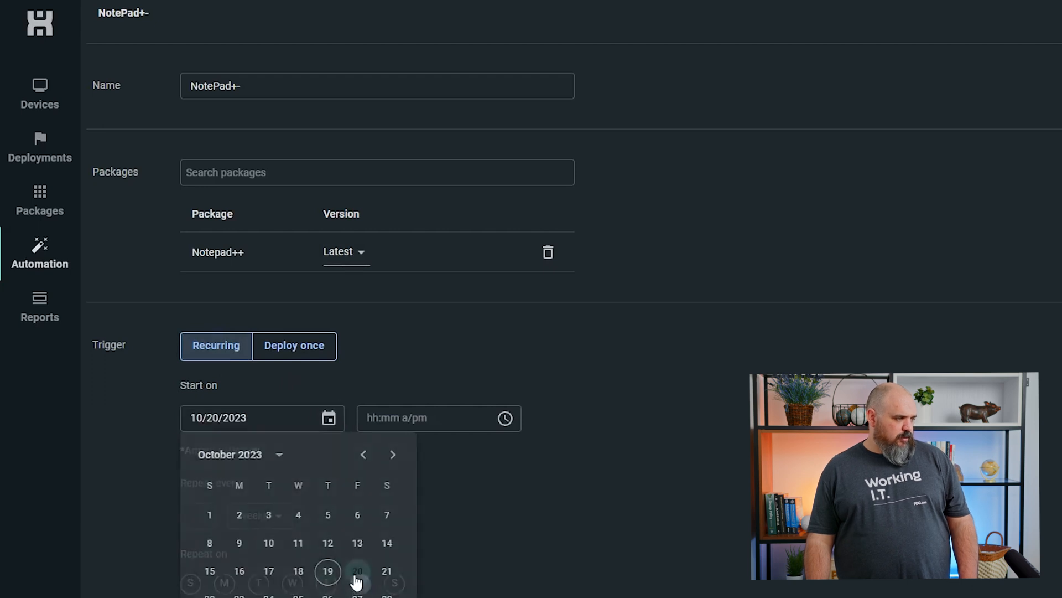
left_click(431, 418)
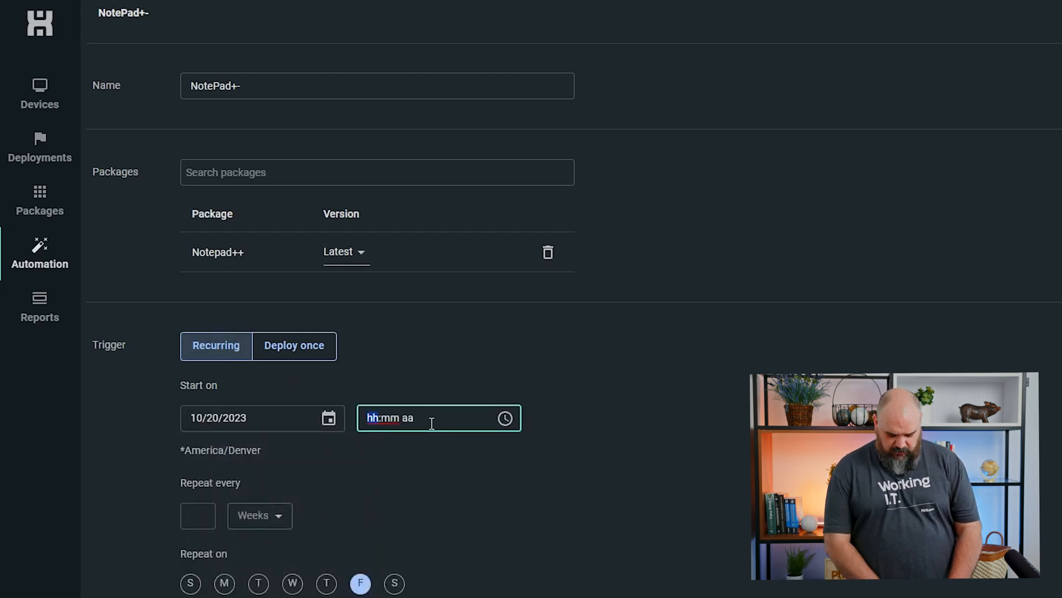
type("0900")
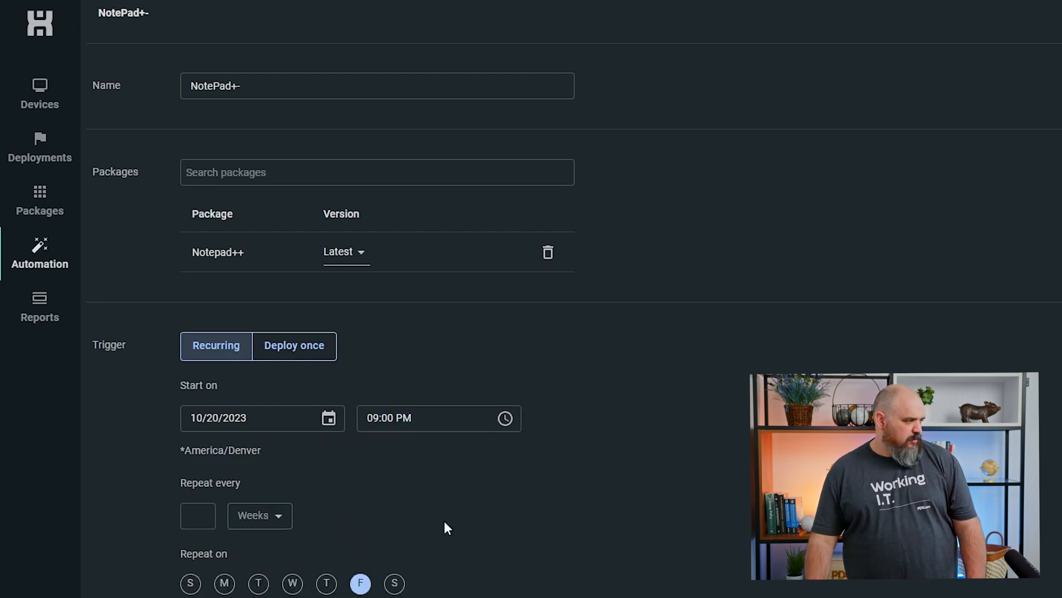
left_click(197, 516)
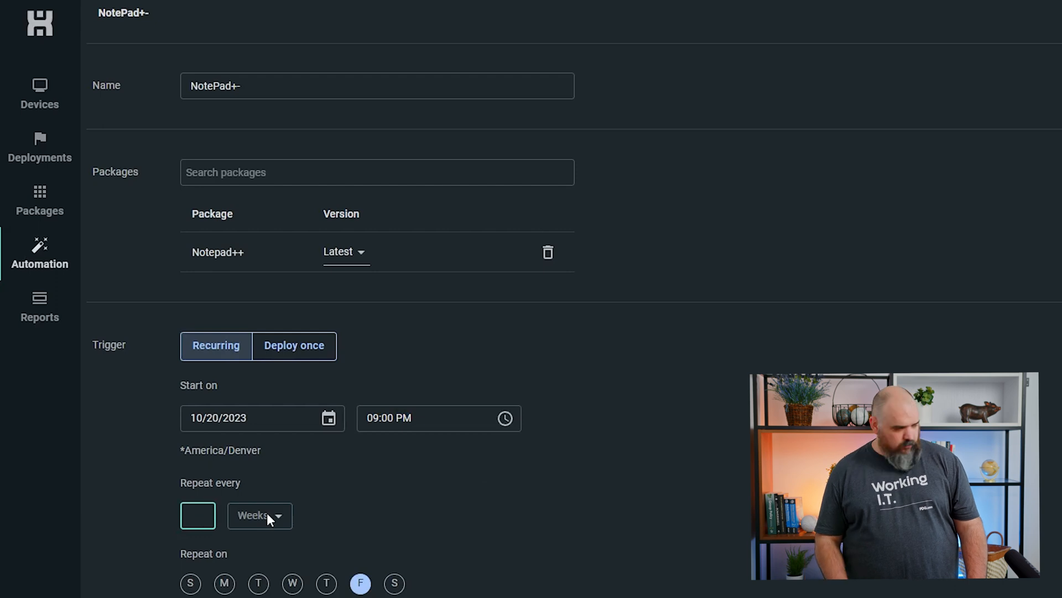
type("1")
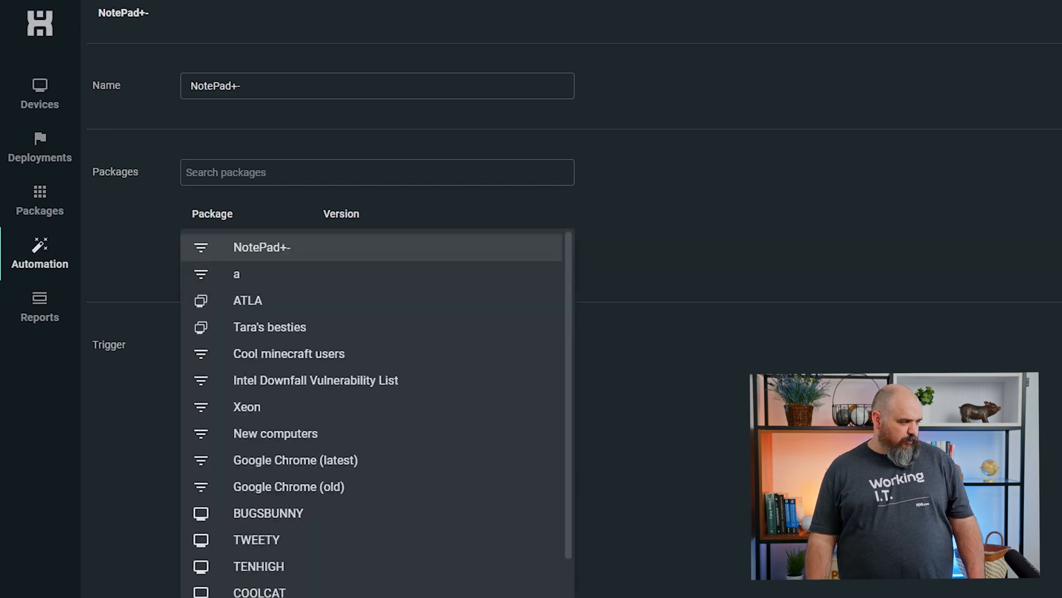
mouse_move(273, 257)
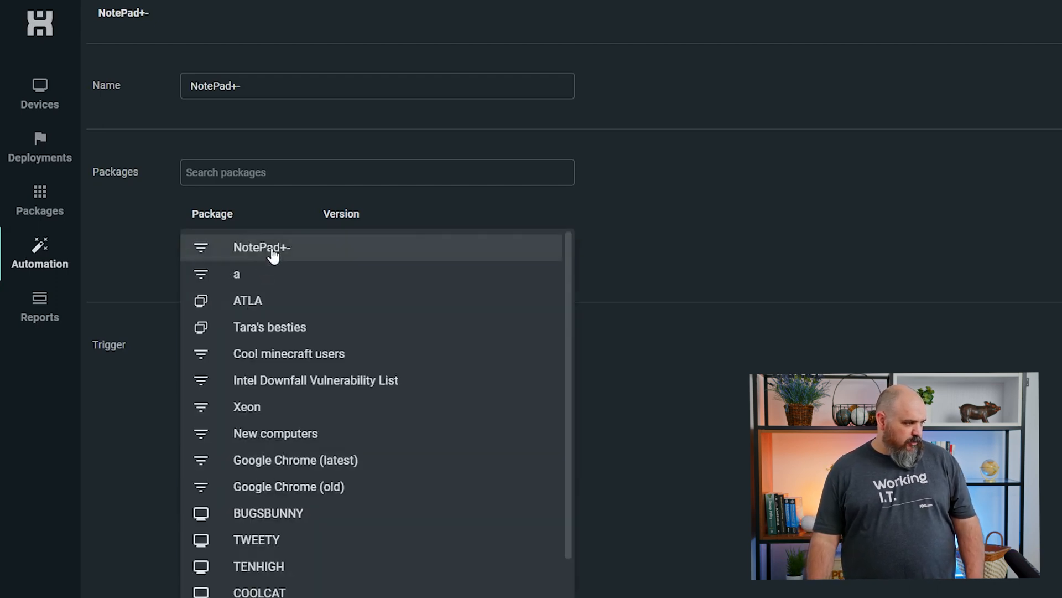
left_click(262, 247)
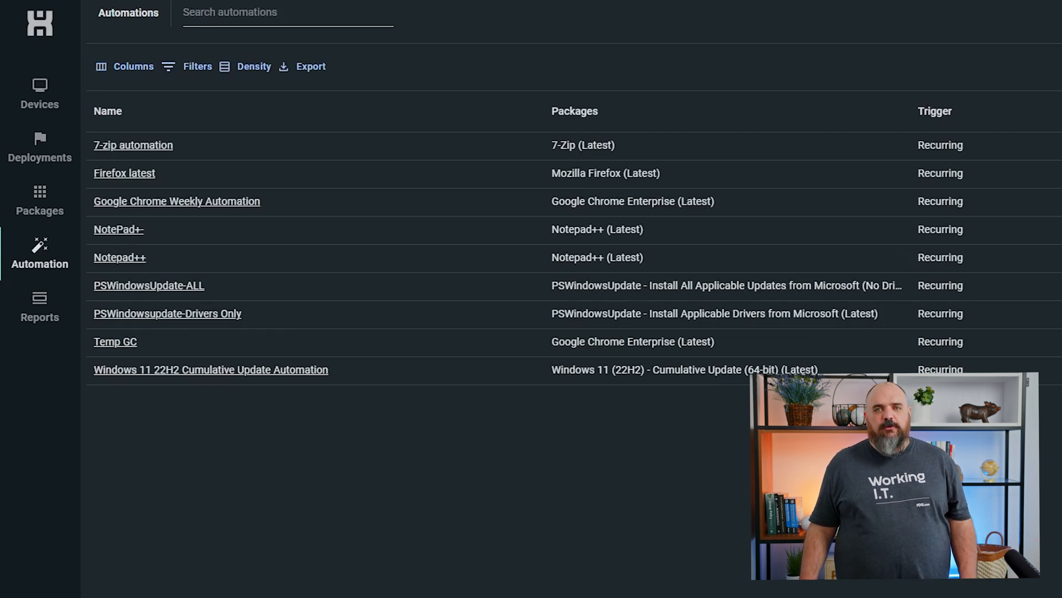
mouse_move(32, 248)
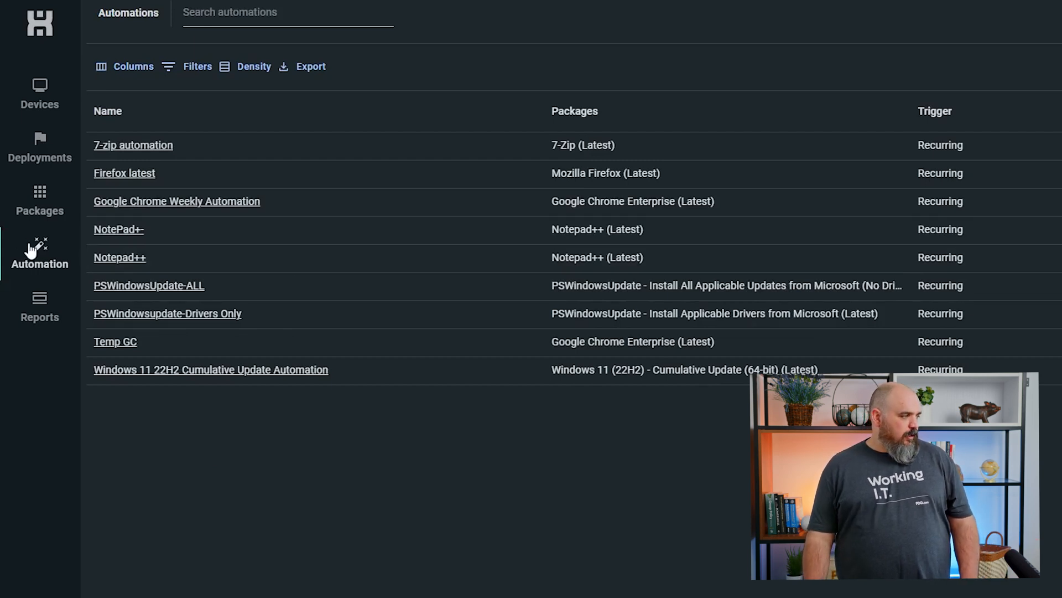
Start a new package named NotePad+-, version 32.975, with a 30-minute timeout.
left_click(39, 199)
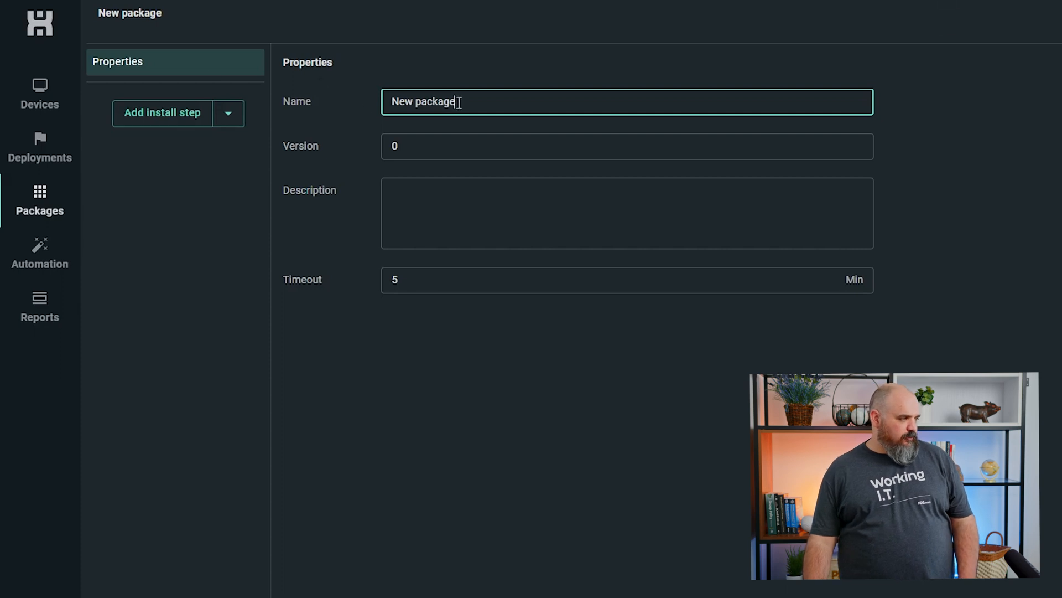
type("NotePad+-")
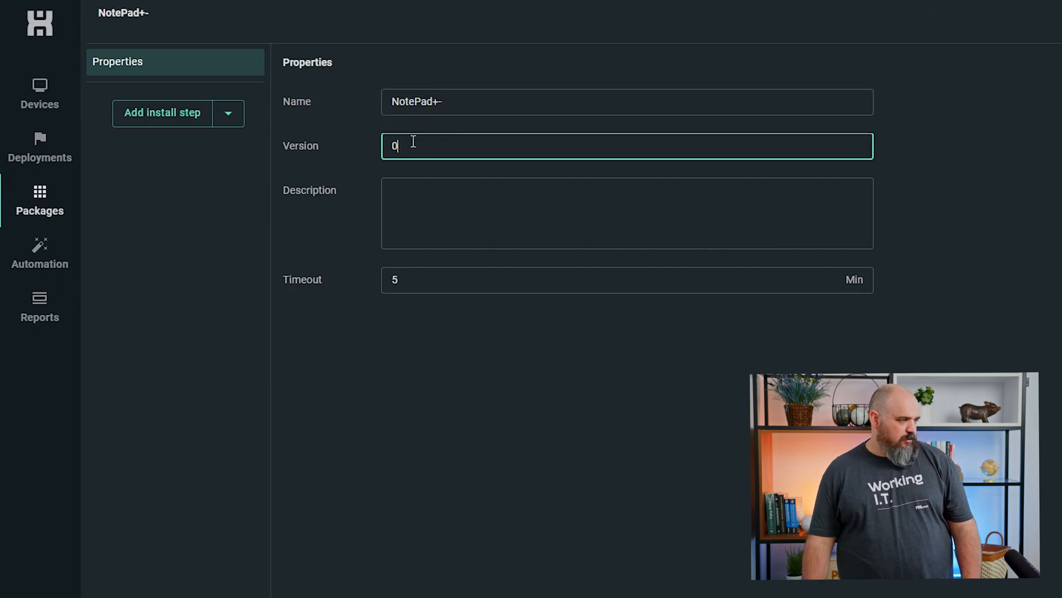
type("32.")
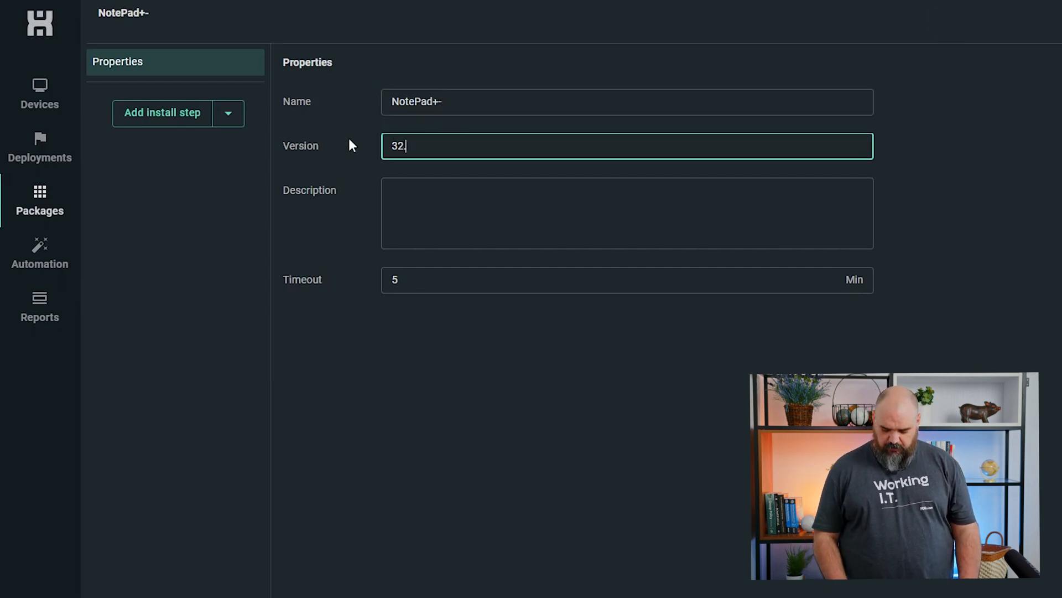
type("975")
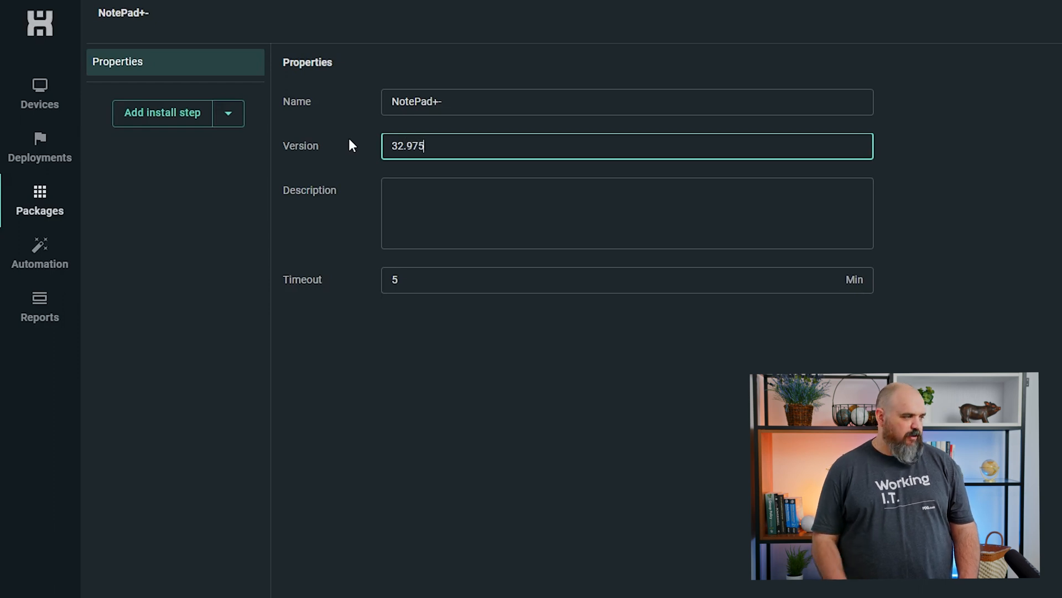
left_click(620, 213)
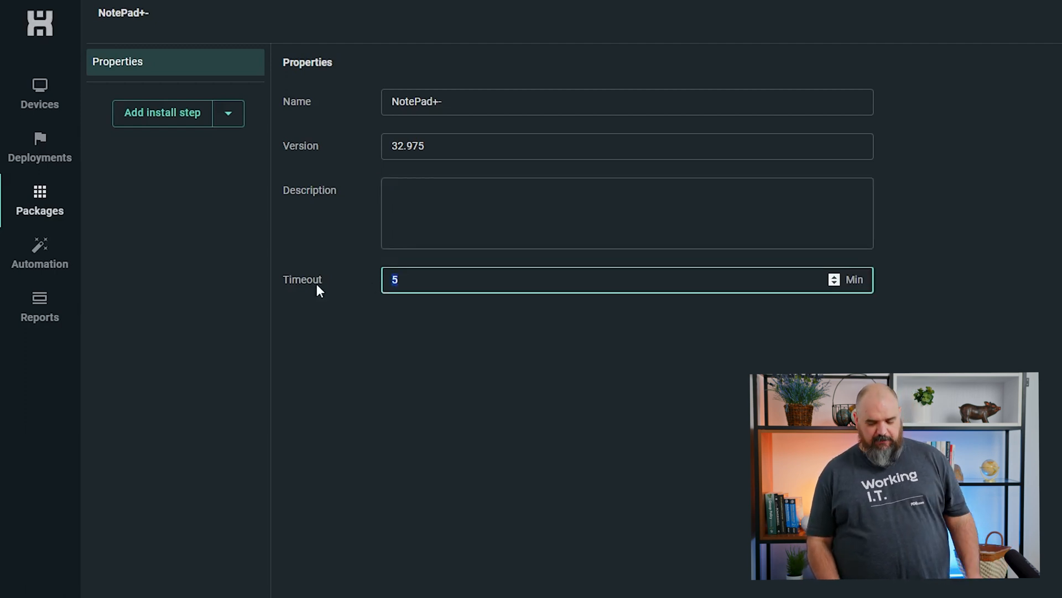
type("30")
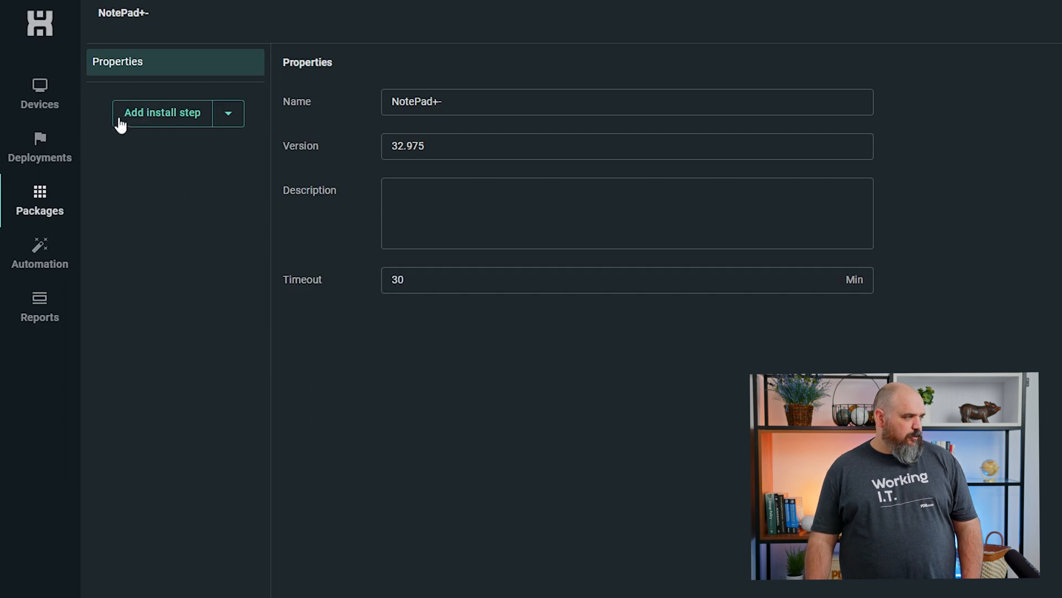
left_click(228, 113)
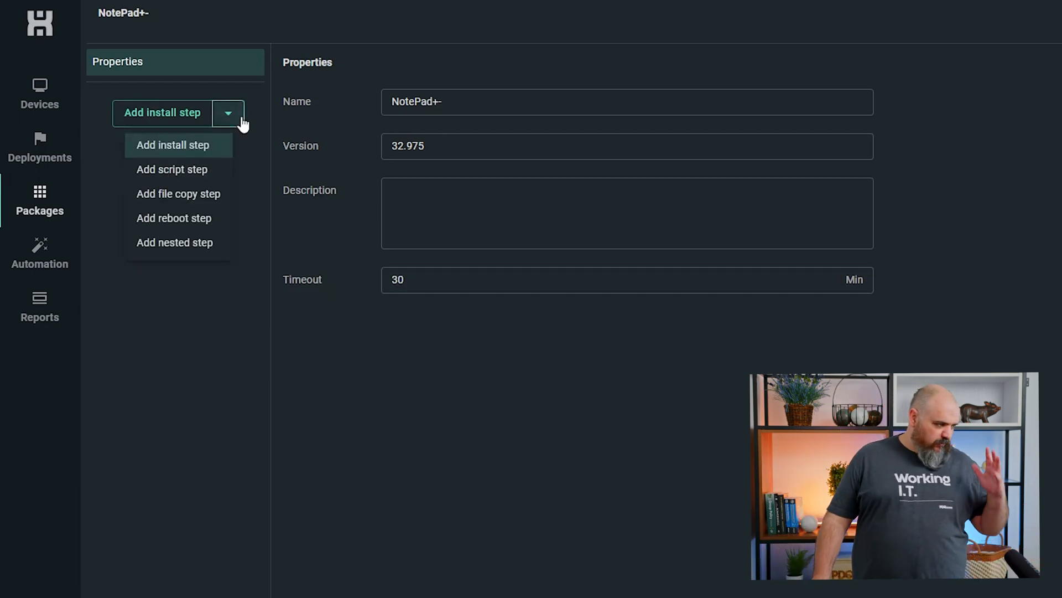
Add an Install step to the package with parameters /SushYourFace.
left_click(178, 145)
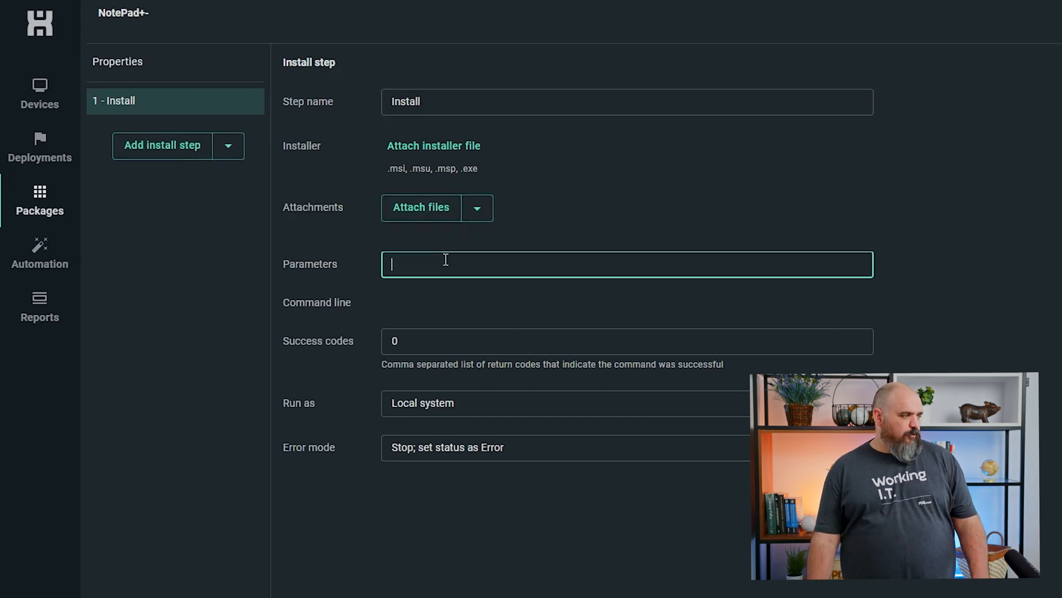
mouse_move(446, 90)
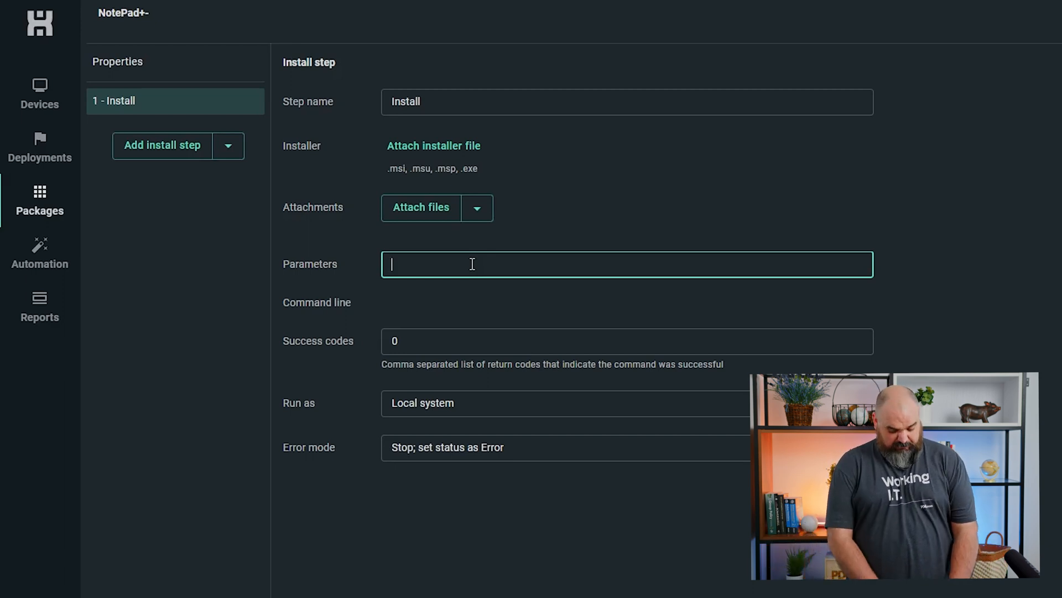
type("/Sush")
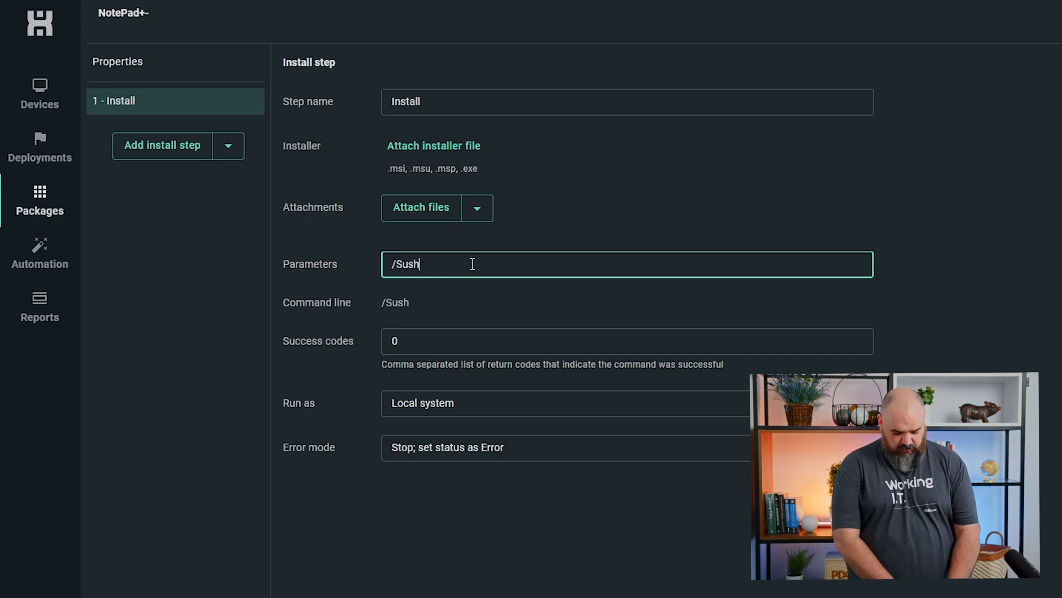
type("YourFa")
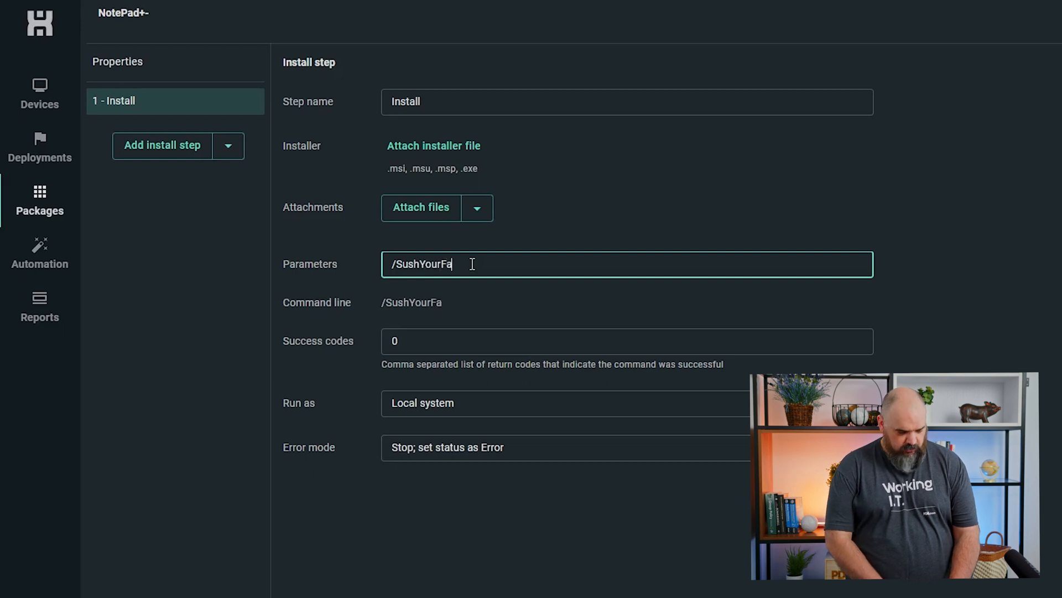
type("ce")
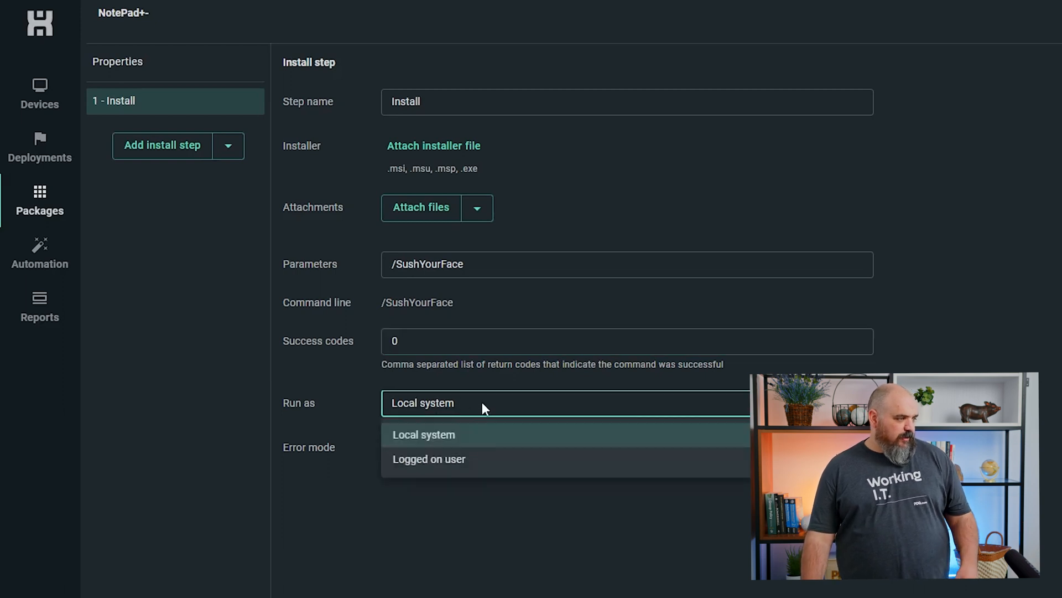
left_click(423, 434)
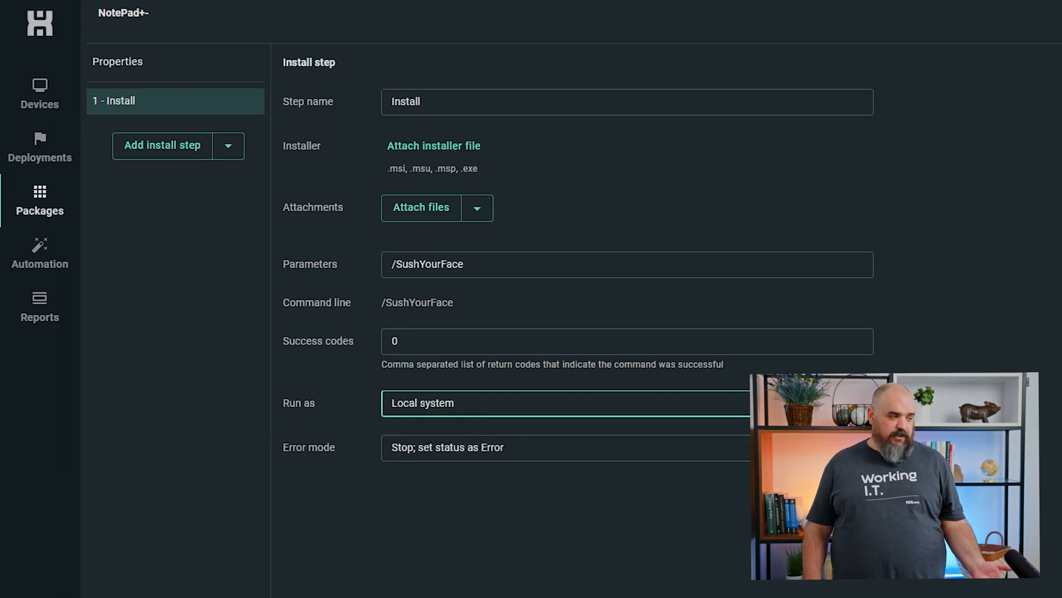
left_click(562, 403)
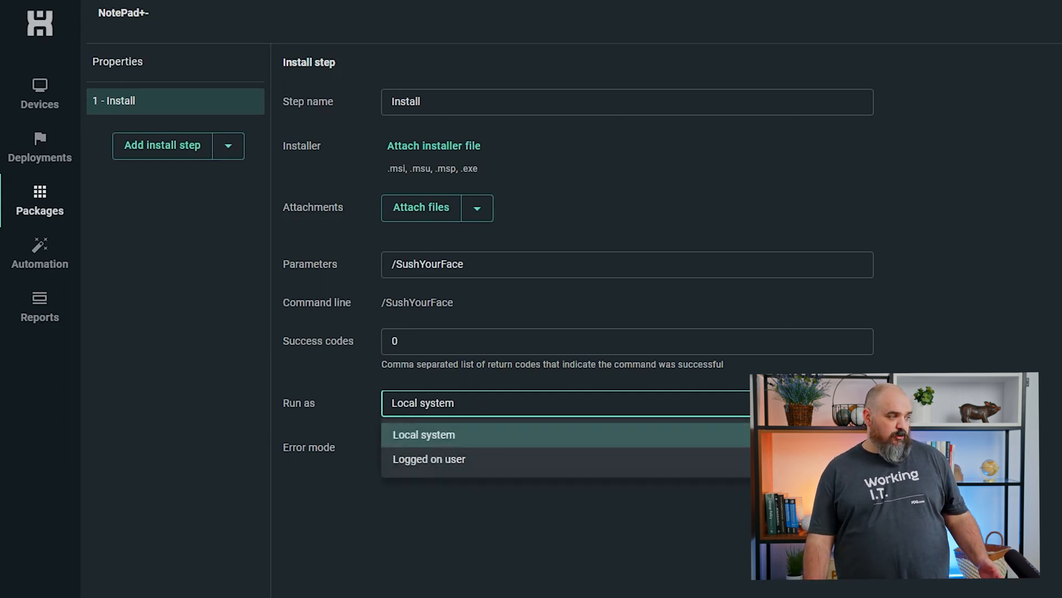
left_click(423, 435)
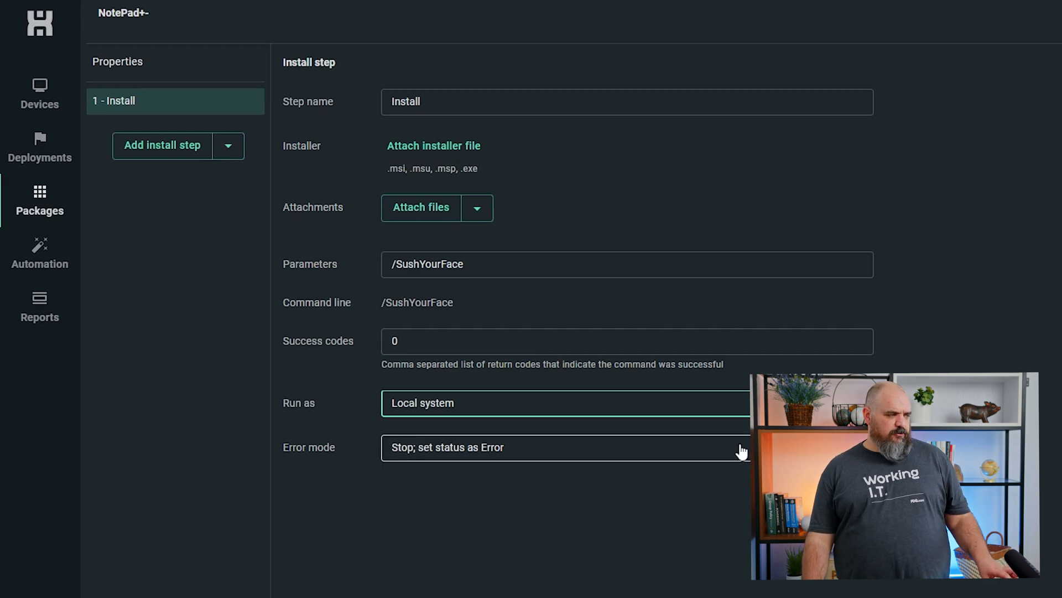
left_click(568, 448)
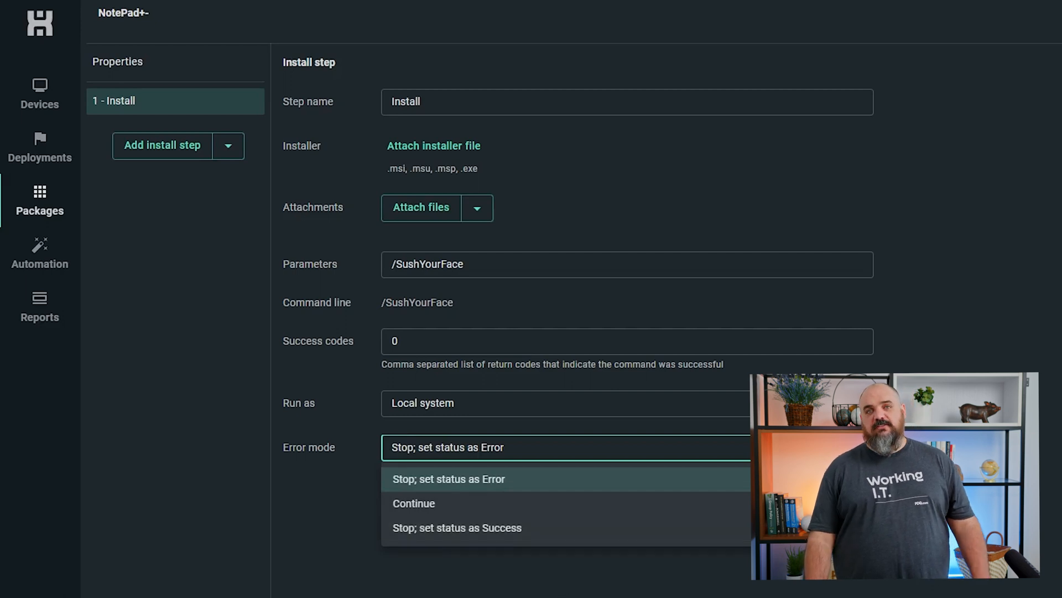
left_click(449, 478)
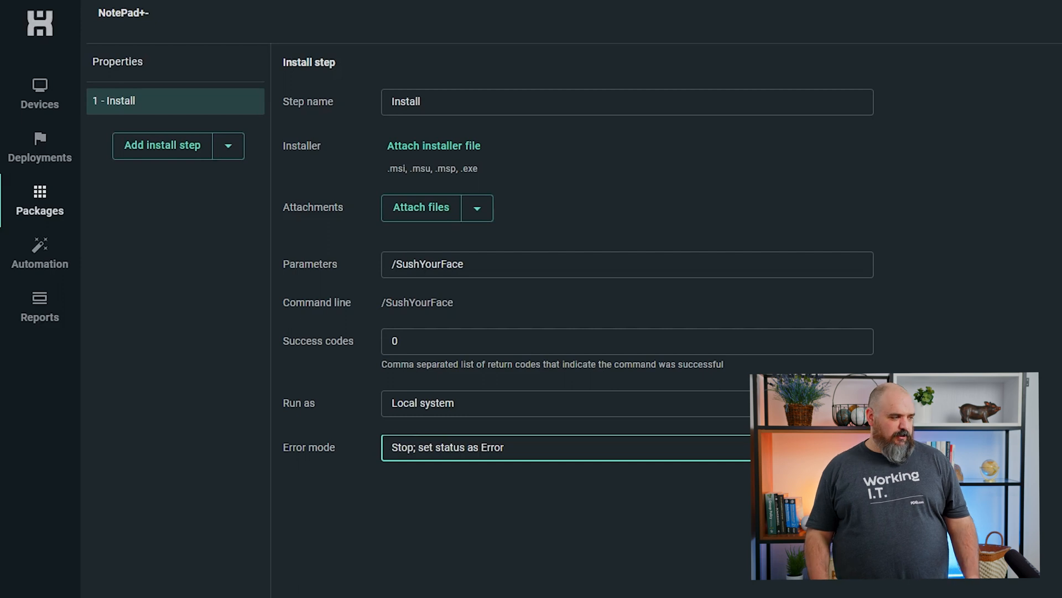
mouse_move(631, 577)
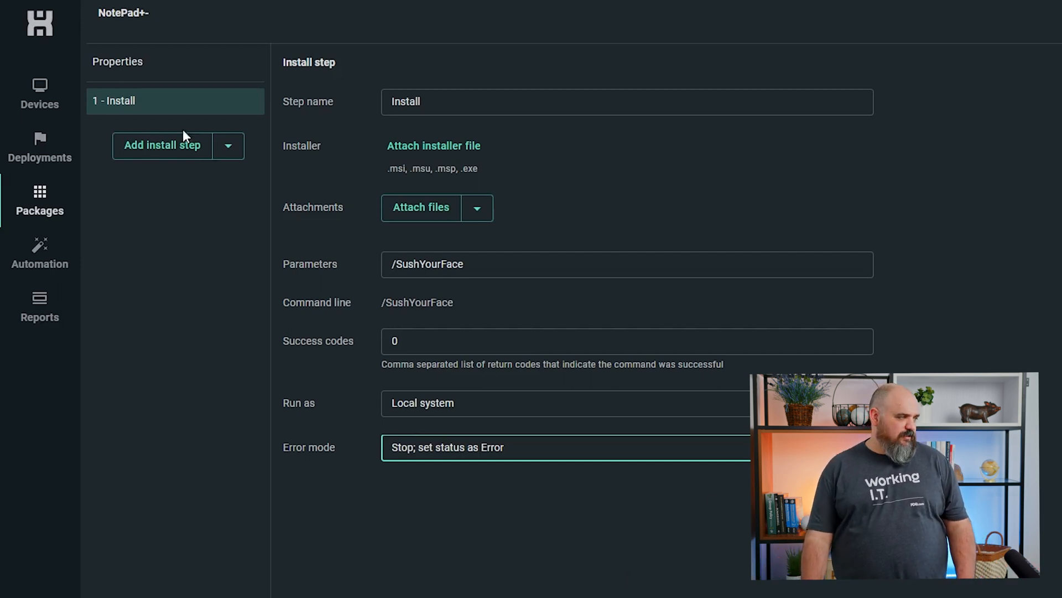
Add a new script step to the package.
left_click(227, 145)
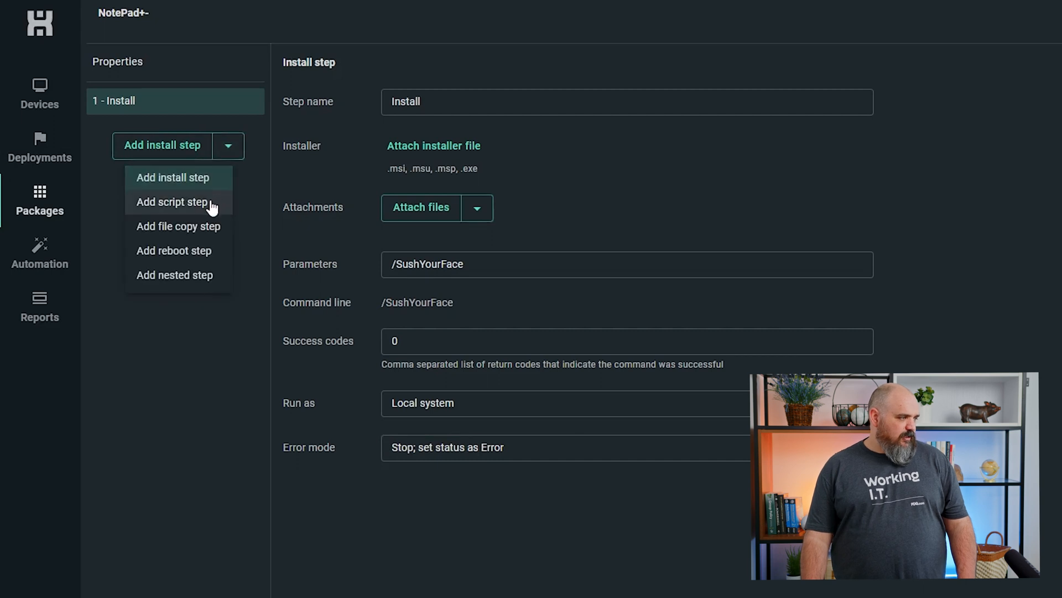
left_click(172, 202)
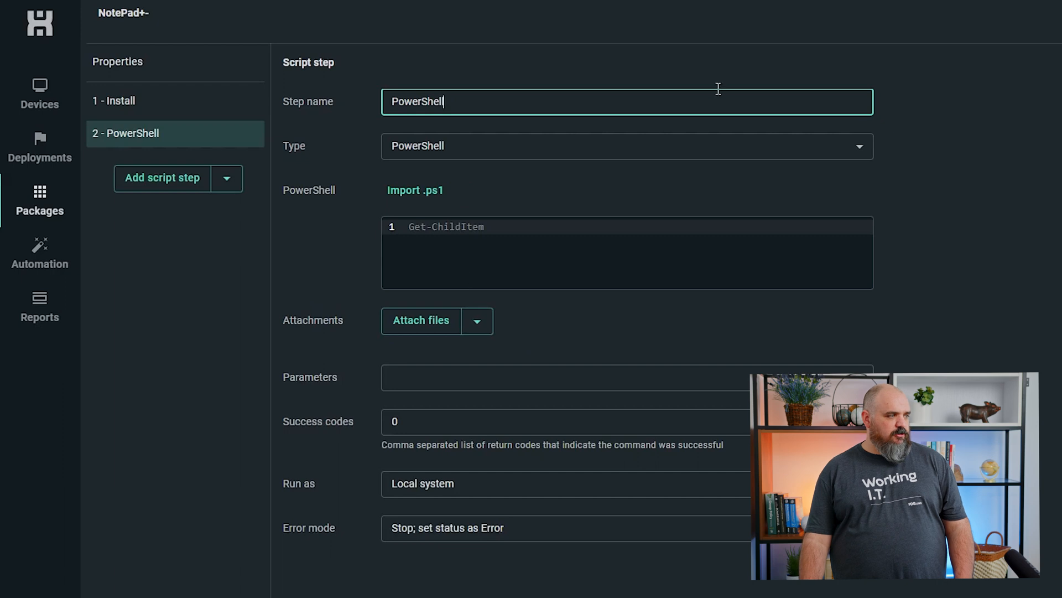
left_click(610, 146)
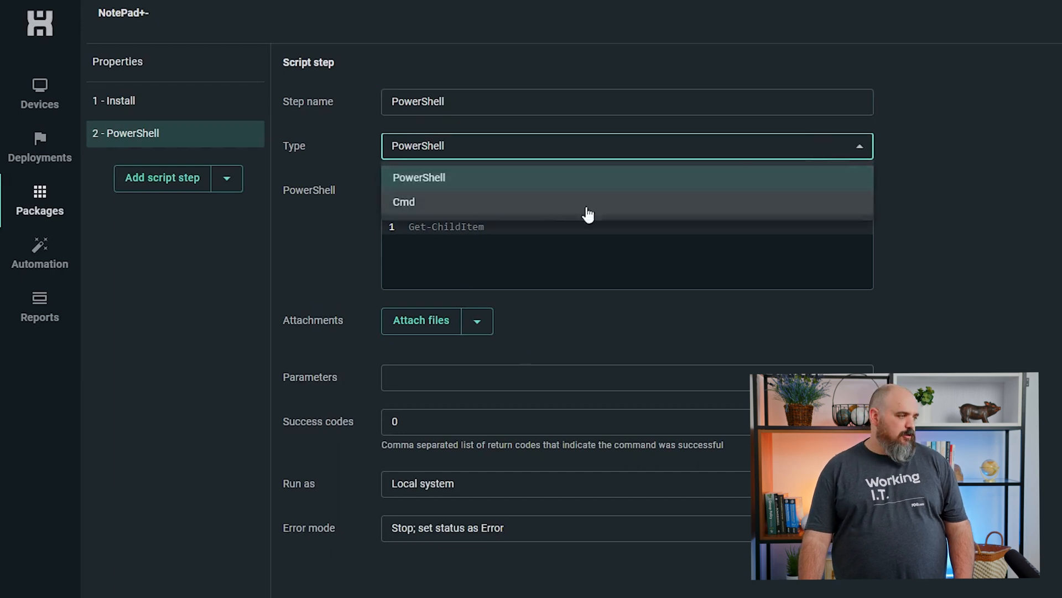
left_click(419, 177)
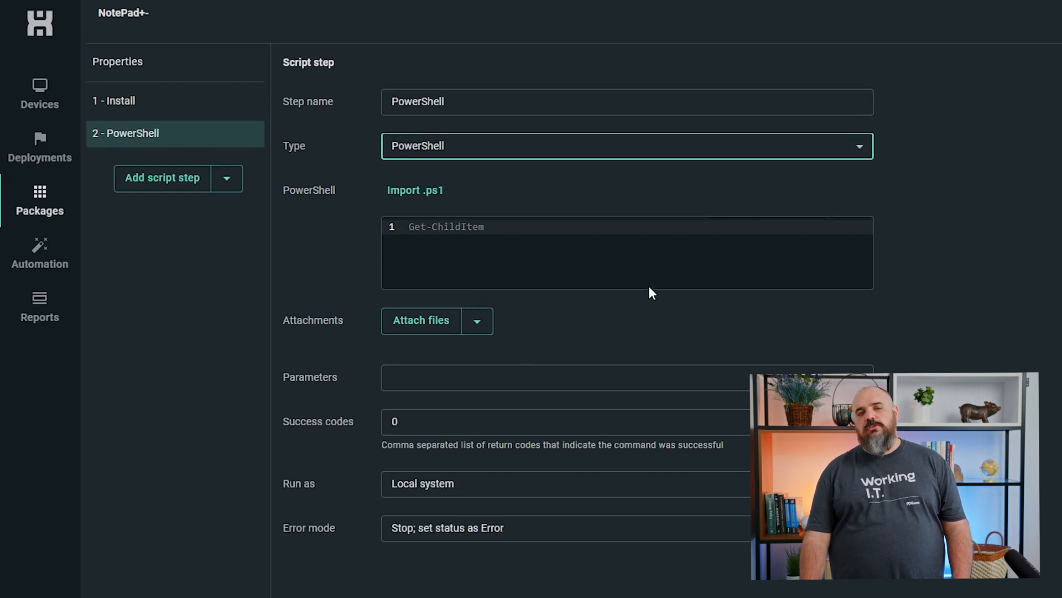
mouse_move(658, 289)
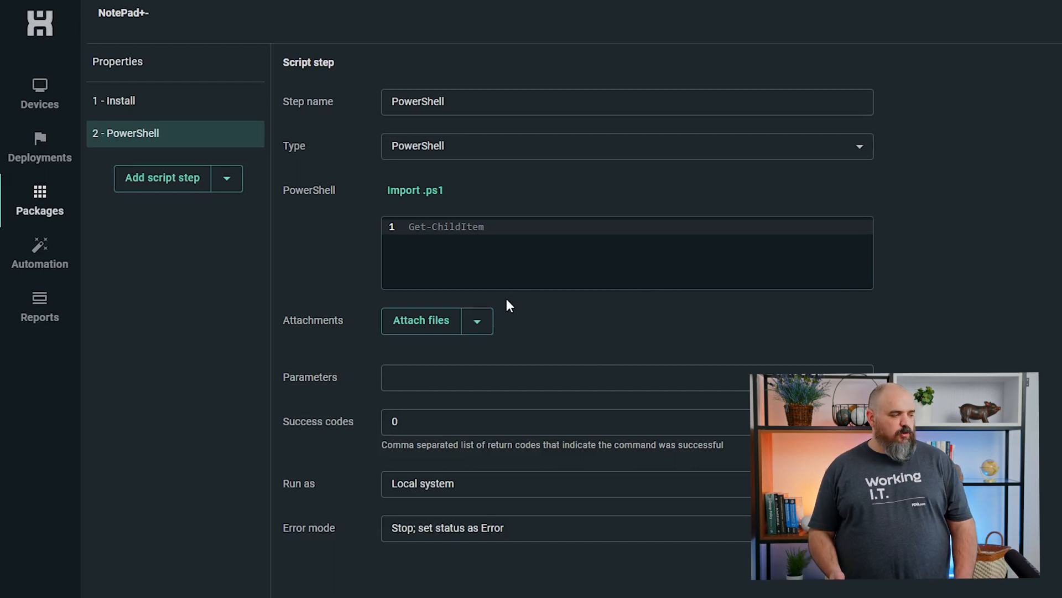
mouse_move(464, 266)
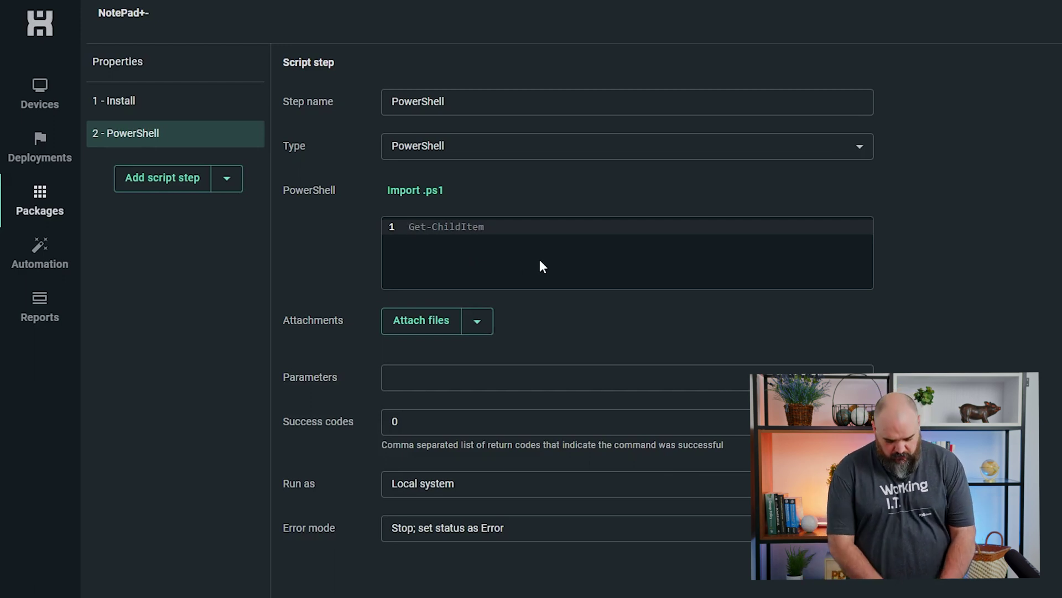
Make it a Cmd step running Taskkill.exe /mn Steve.exe with success codes 0,128.
type("Taskkill")
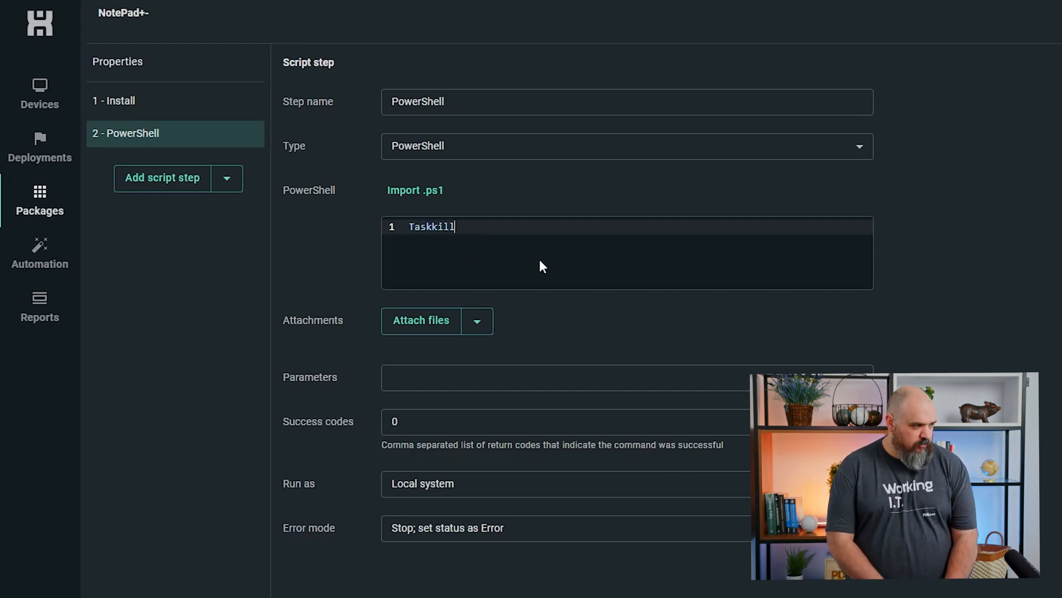
left_click(620, 146)
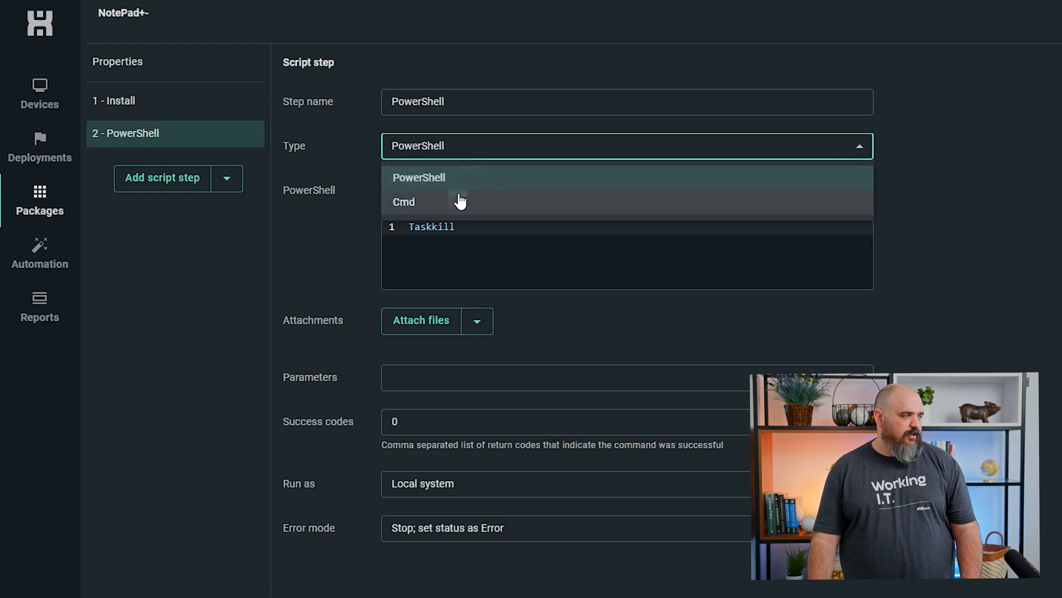
left_click(404, 201)
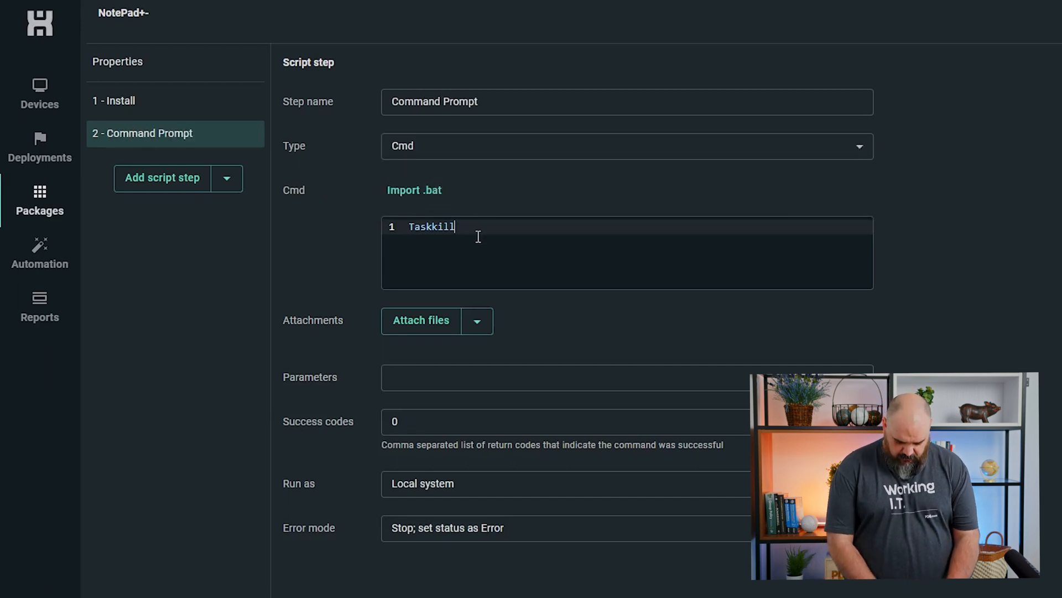
type(".exe")
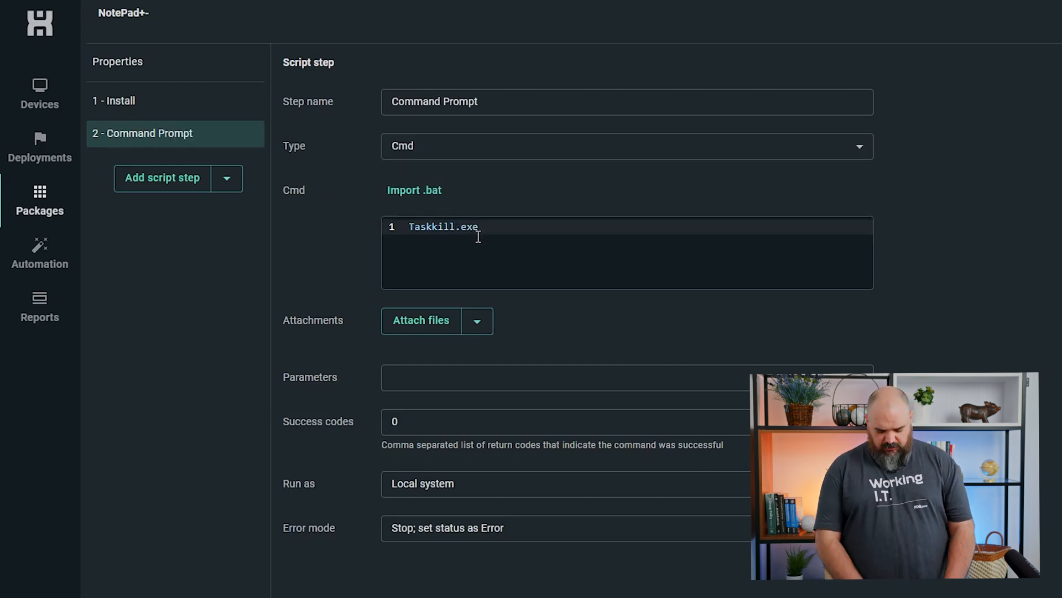
type("/")
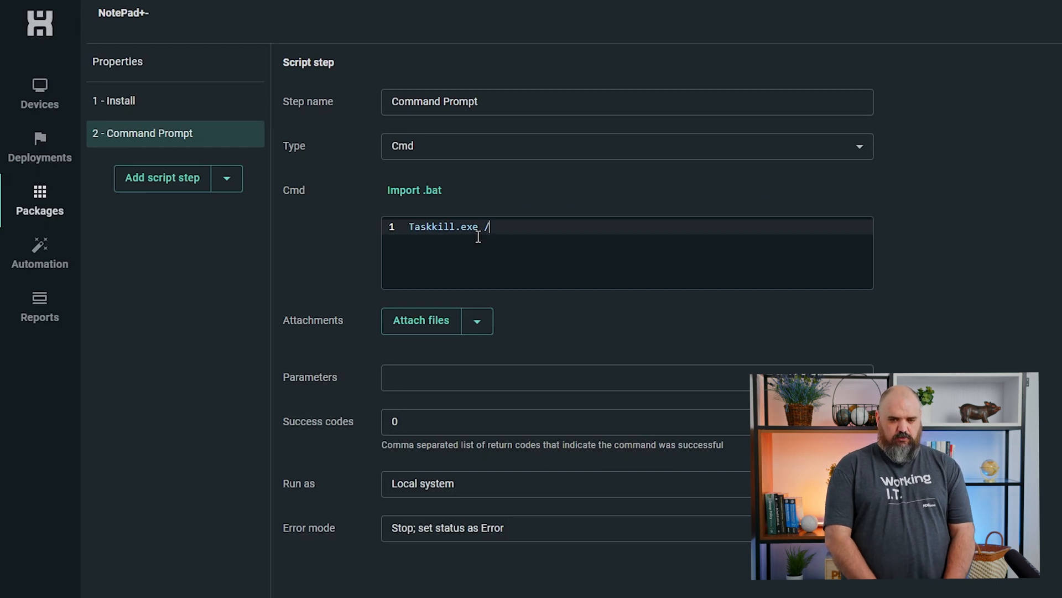
type("mn")
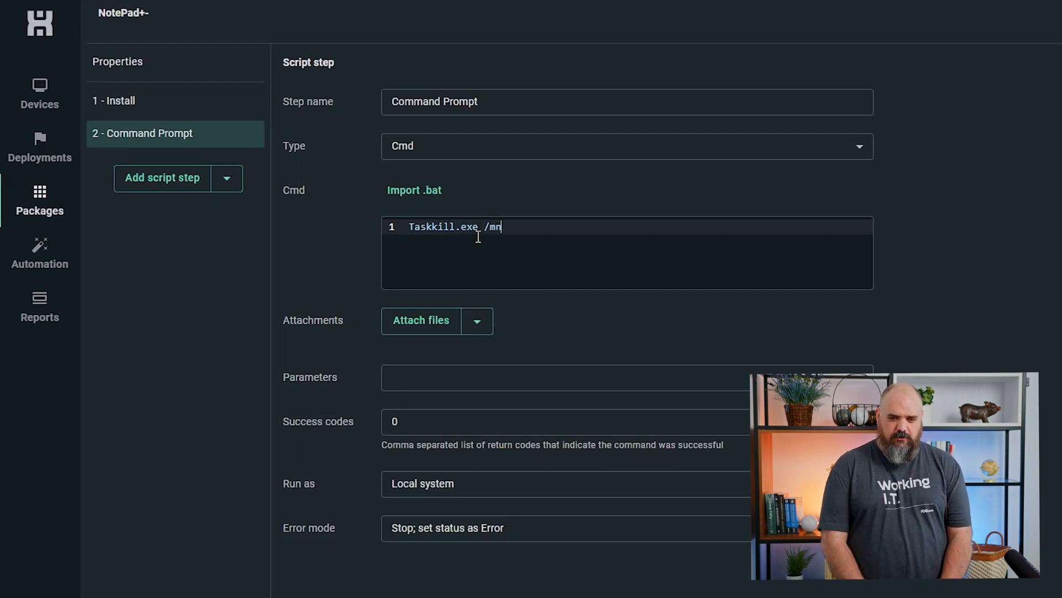
type("\" \"")
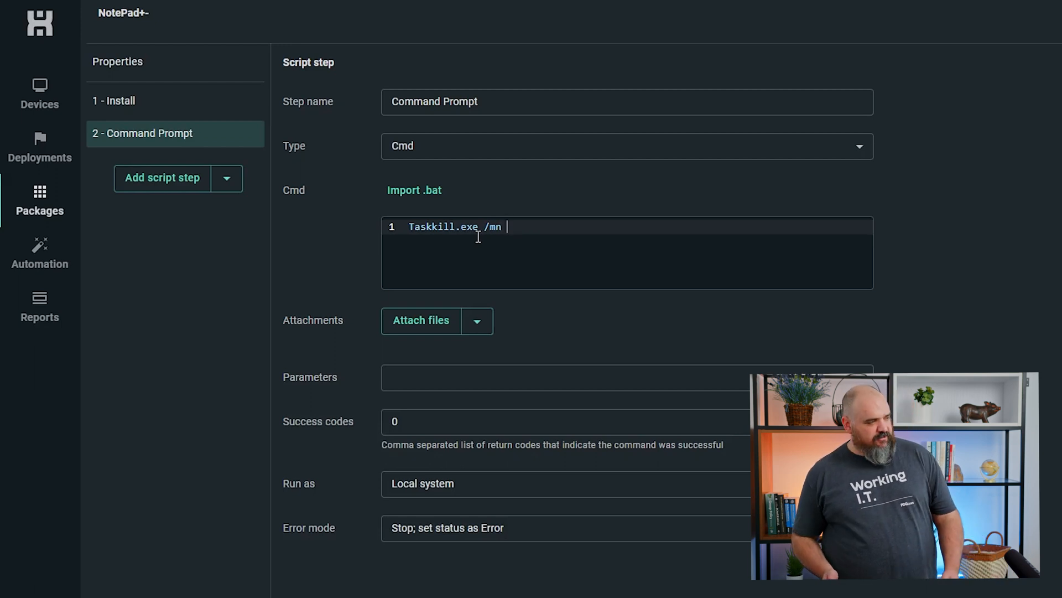
type("Ste")
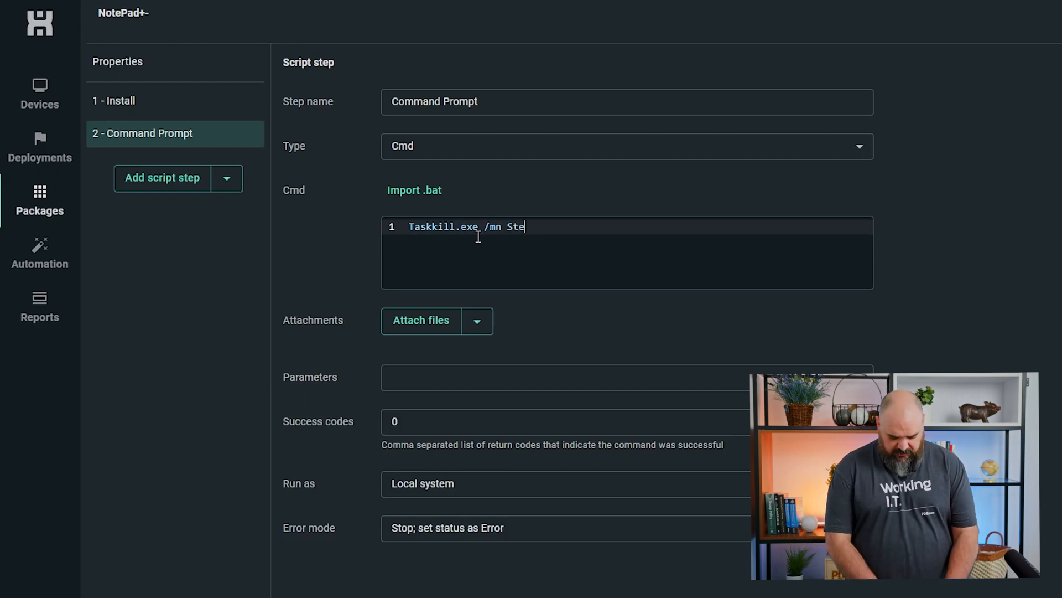
type("ve.exe")
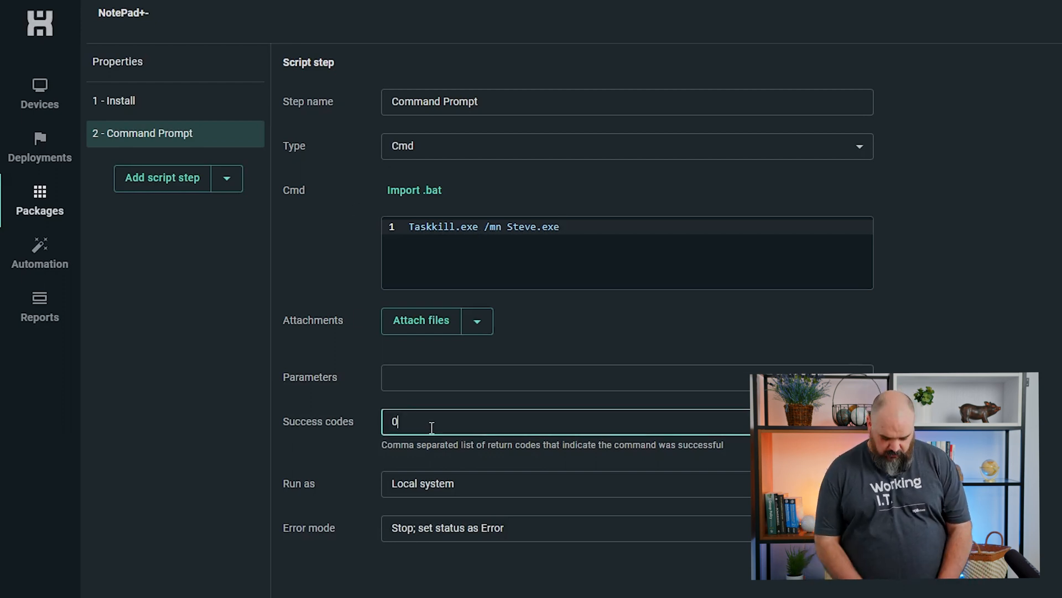
type(",1288")
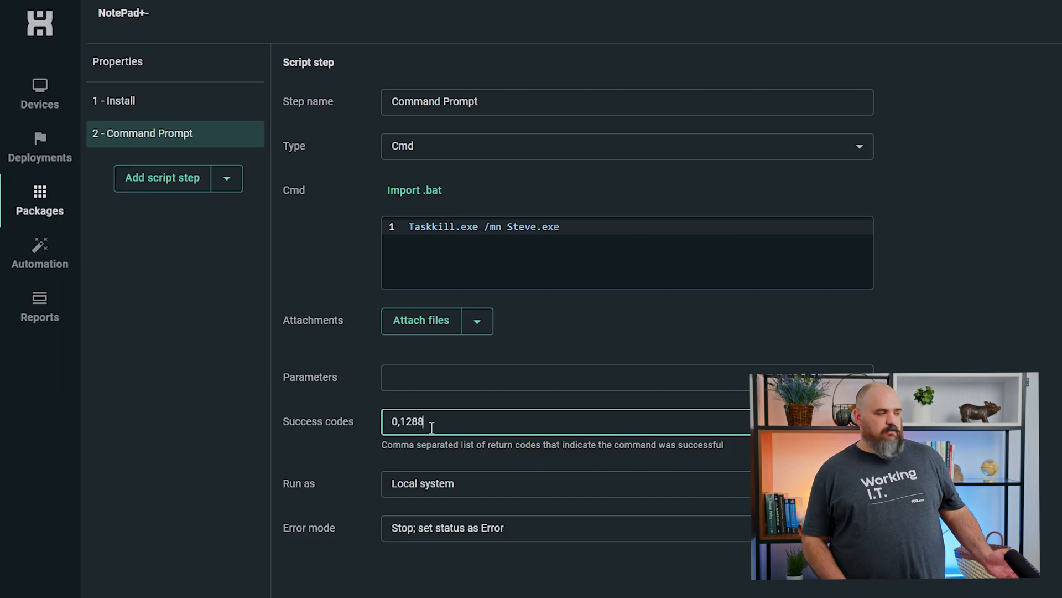
key("Backspace")
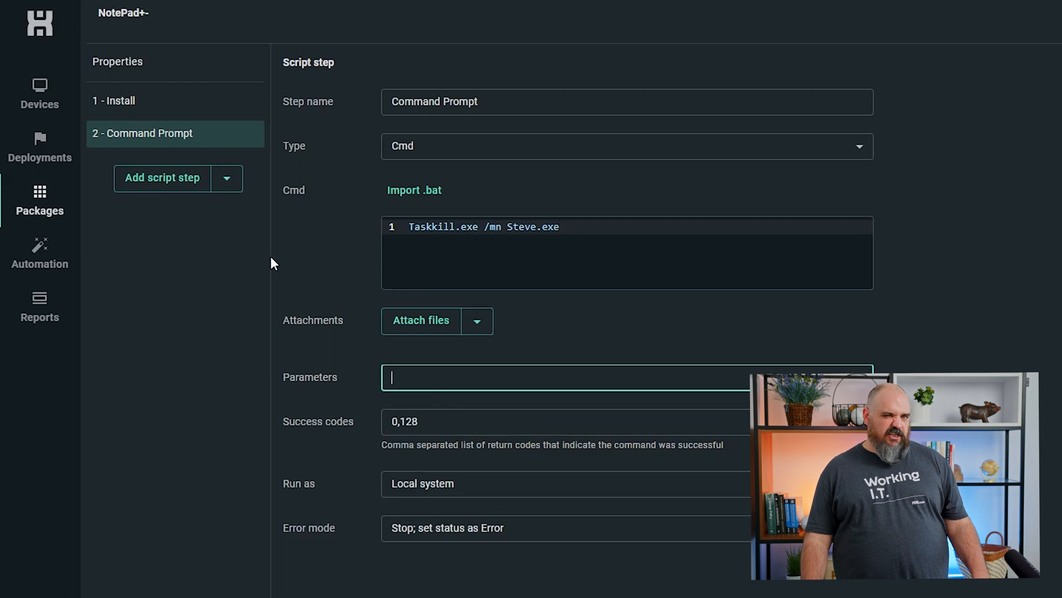
Add a File copy step to the NotePad+- package from the step-type list.
left_click(226, 178)
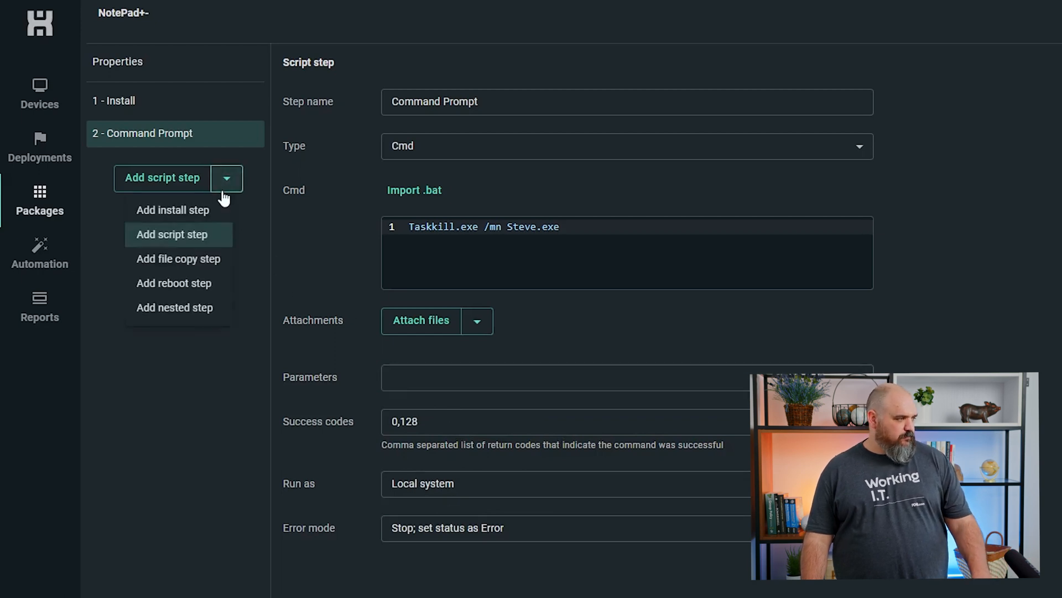
left_click(178, 259)
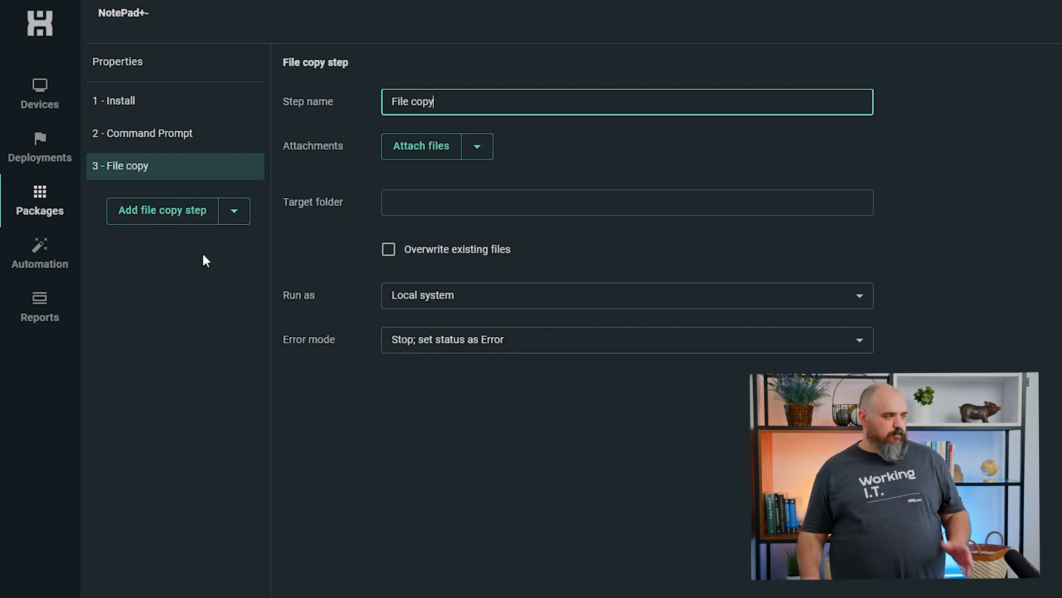
left_click(234, 211)
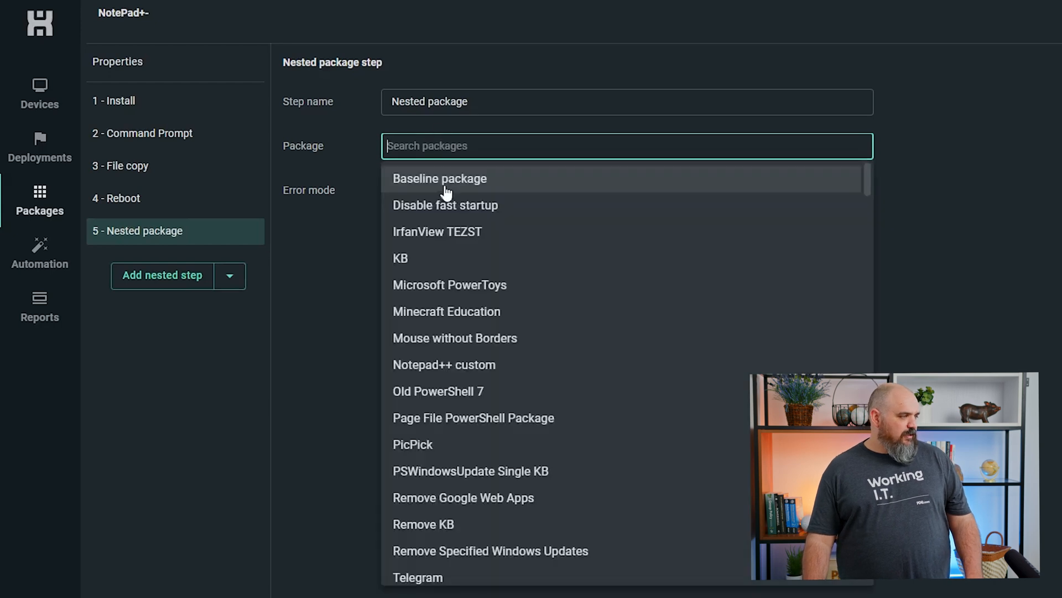
mouse_move(436, 301)
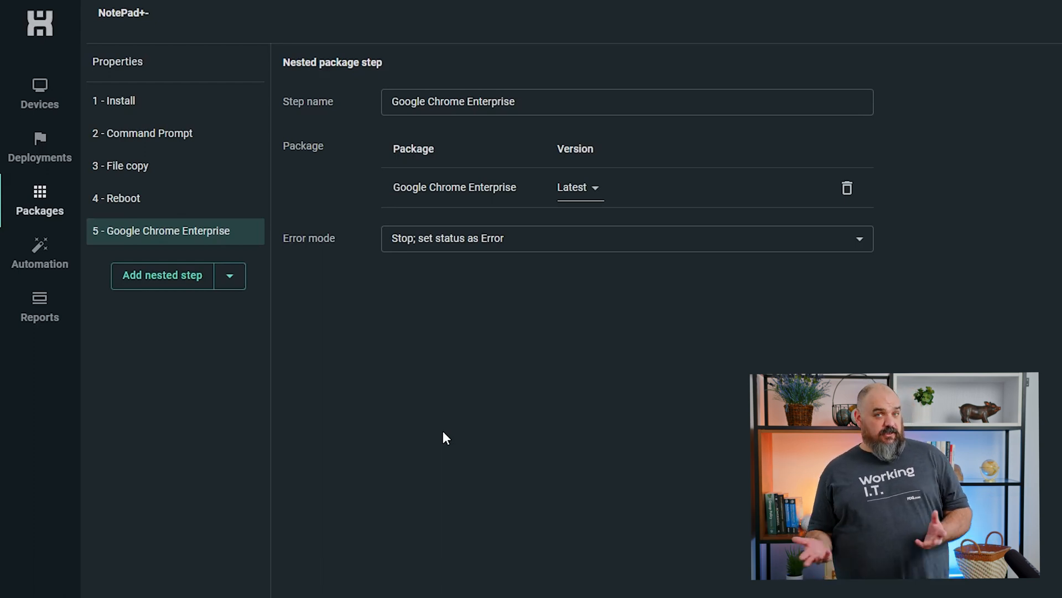
mouse_move(420, 329)
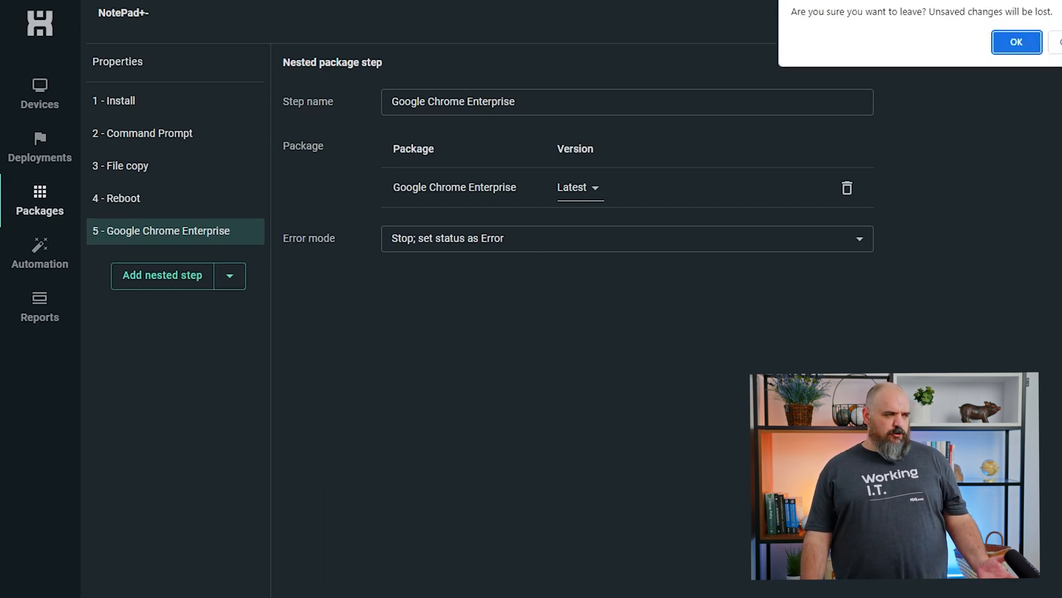
Create report 'Real Report For Real' with a custom target of dynamic group 'a'.
left_click(1016, 42)
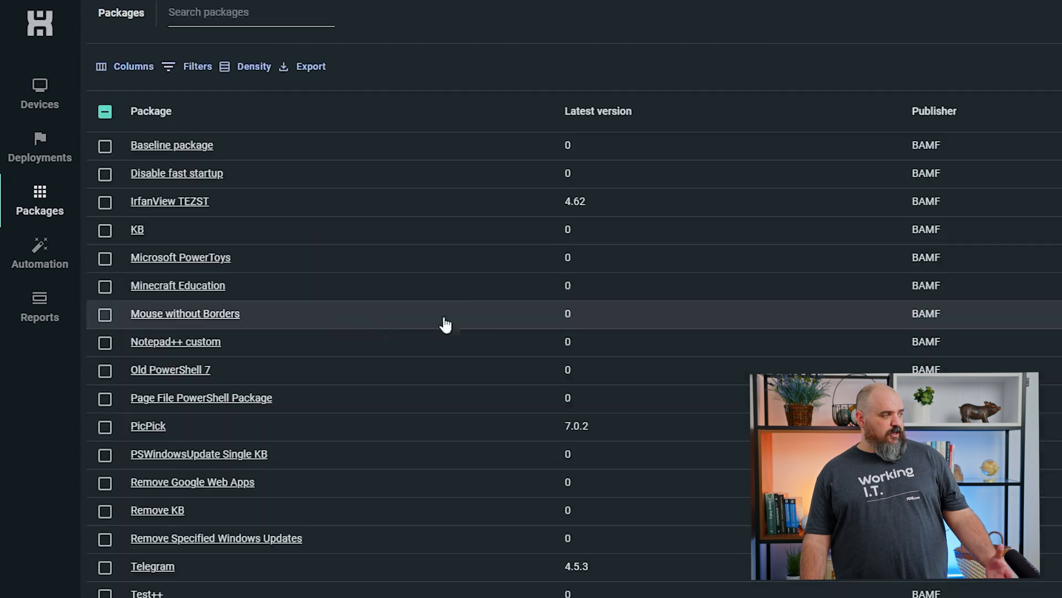
left_click(39, 300)
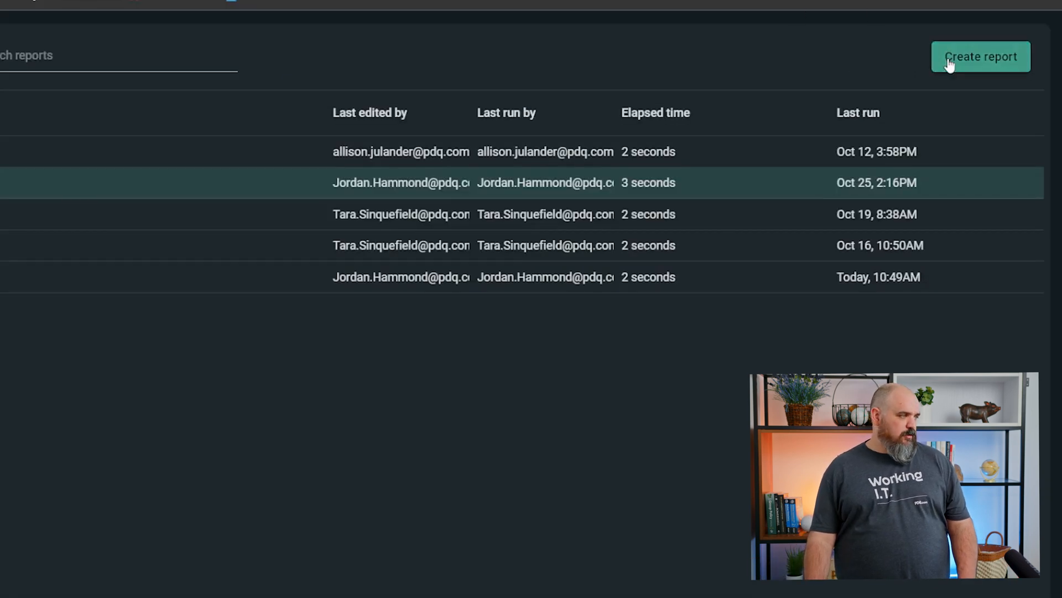
left_click(980, 56)
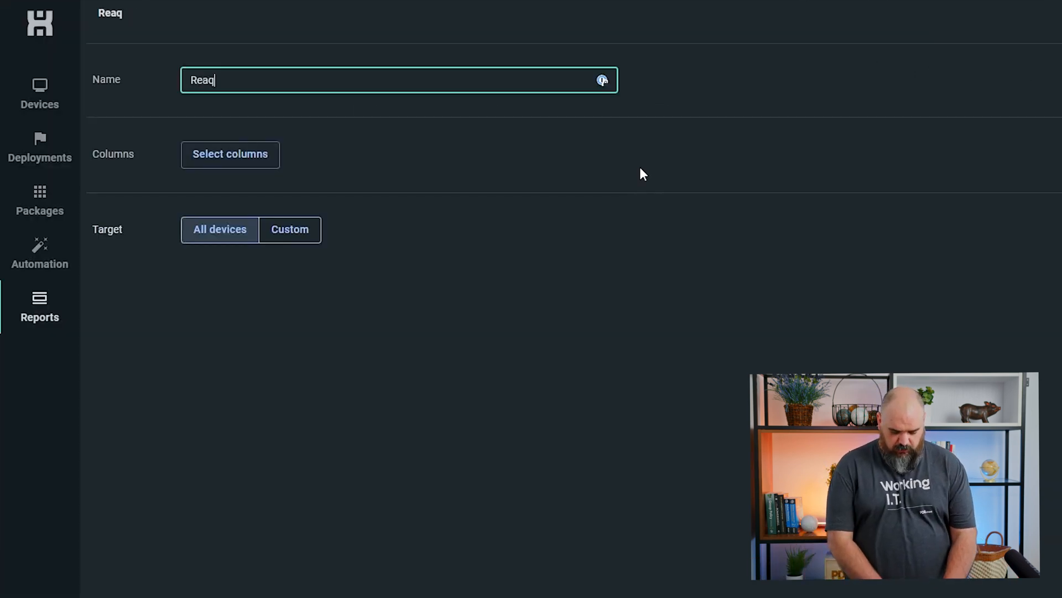
key("Backspace")
type("l Report F")
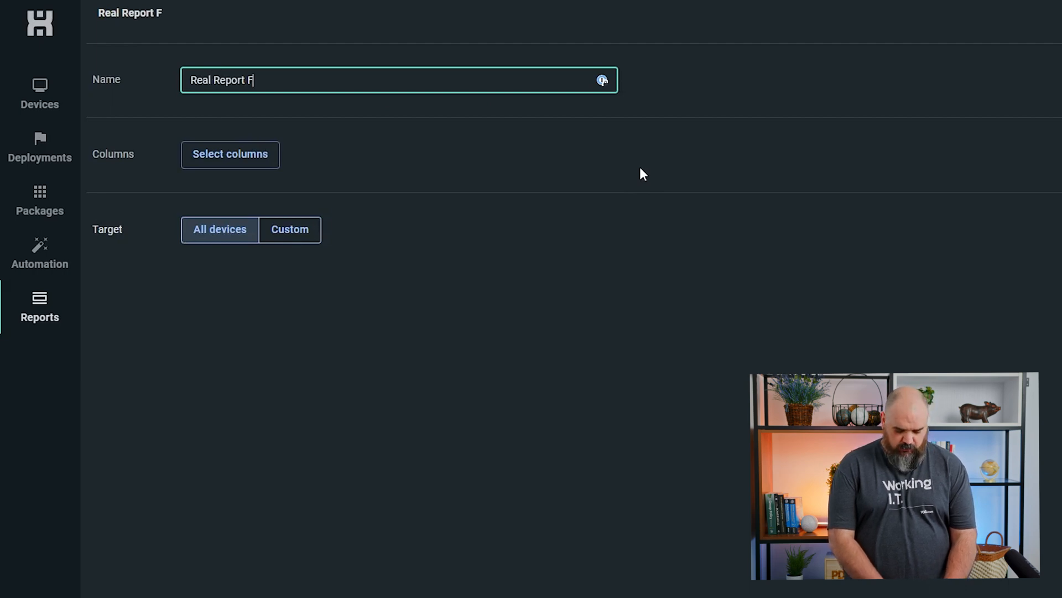
type("or Real")
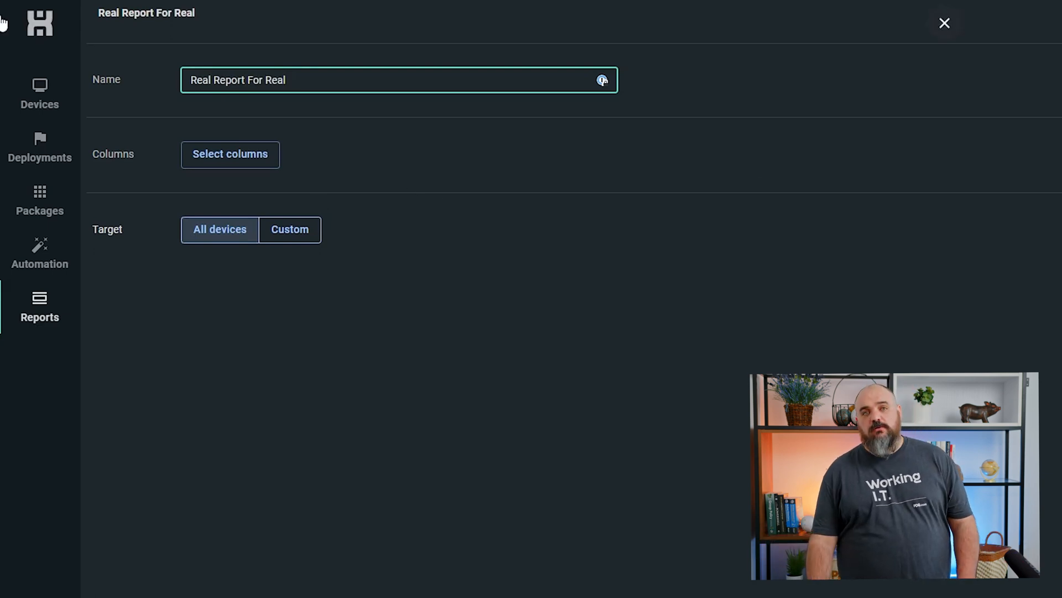
mouse_move(98, 133)
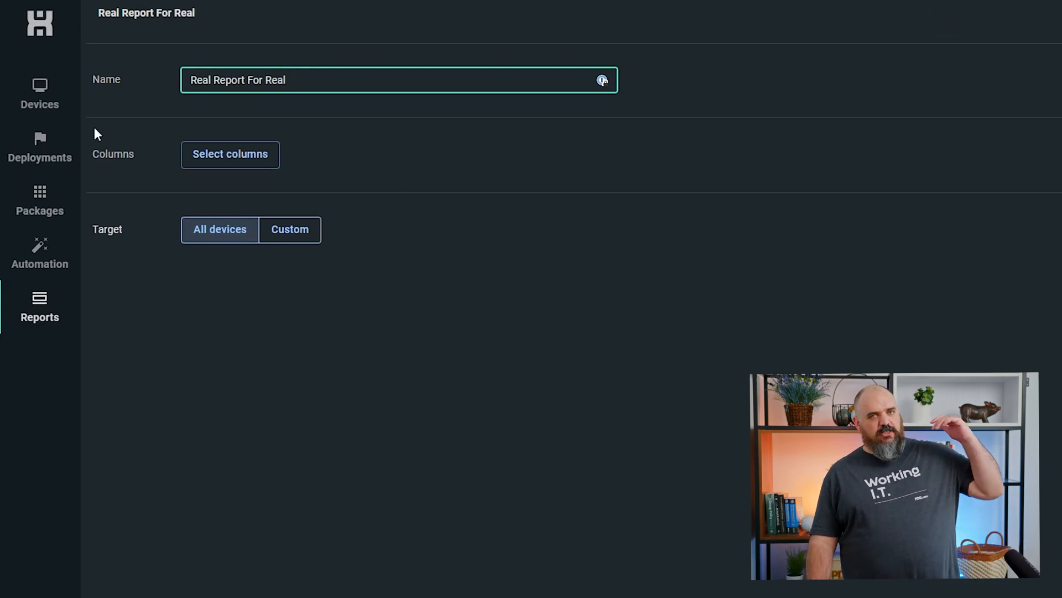
mouse_move(226, 213)
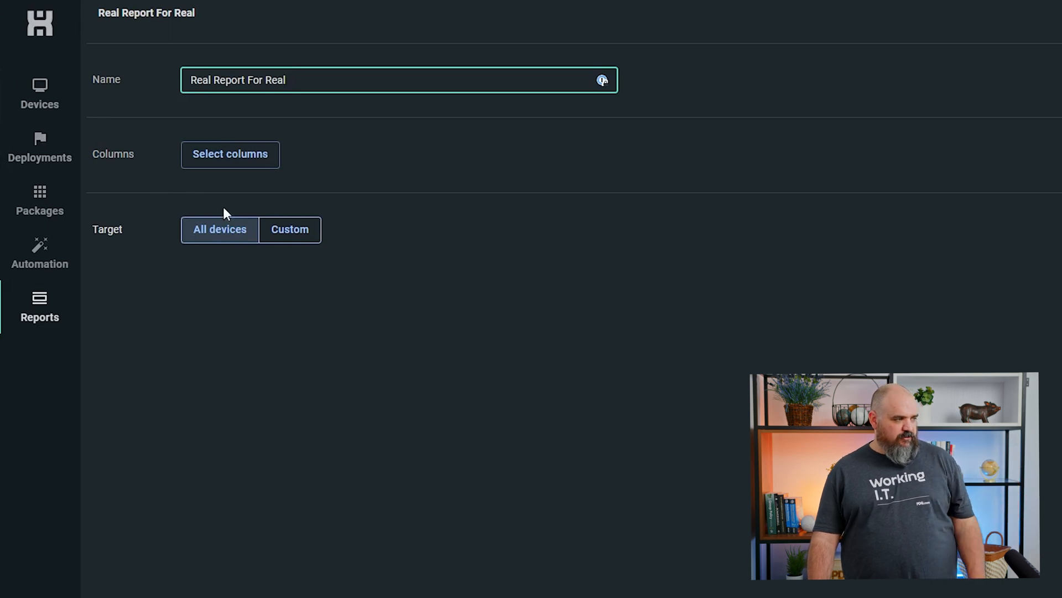
left_click(290, 229)
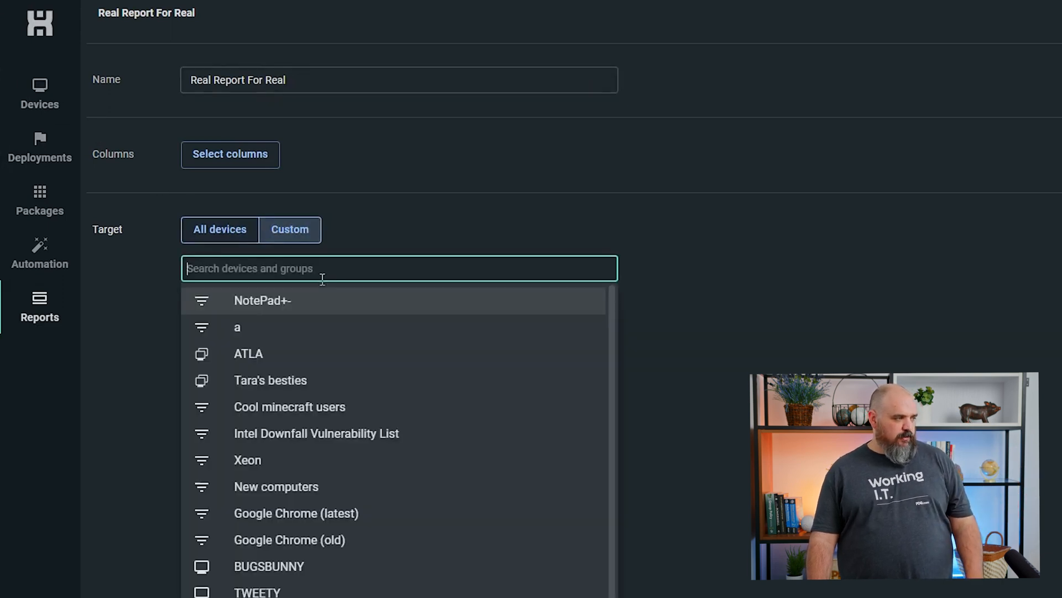
left_click(236, 327)
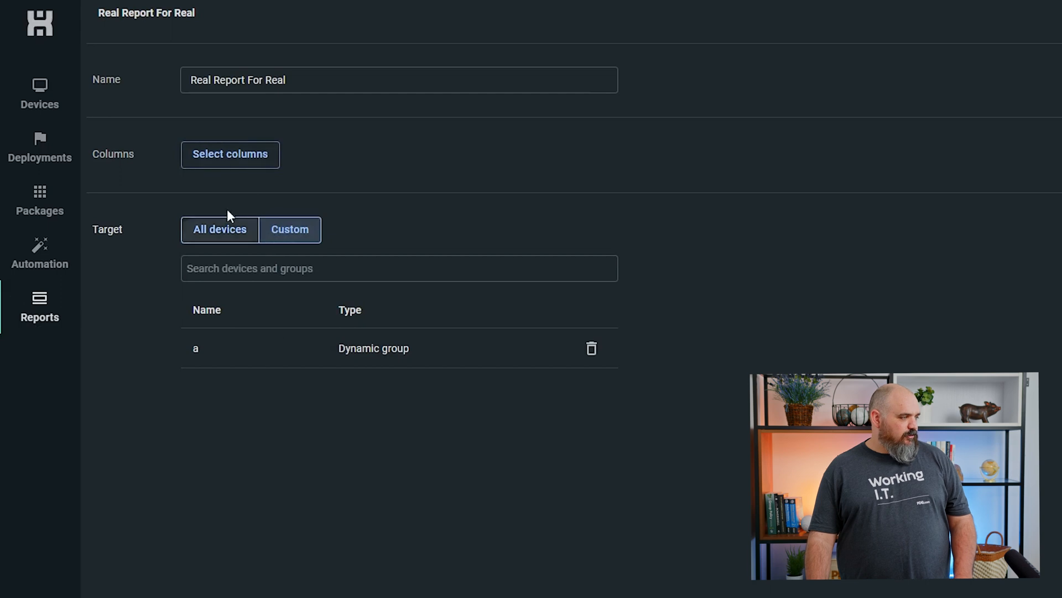
Add the Device: Name and Disk drives Disk free % columns to the report.
left_click(230, 154)
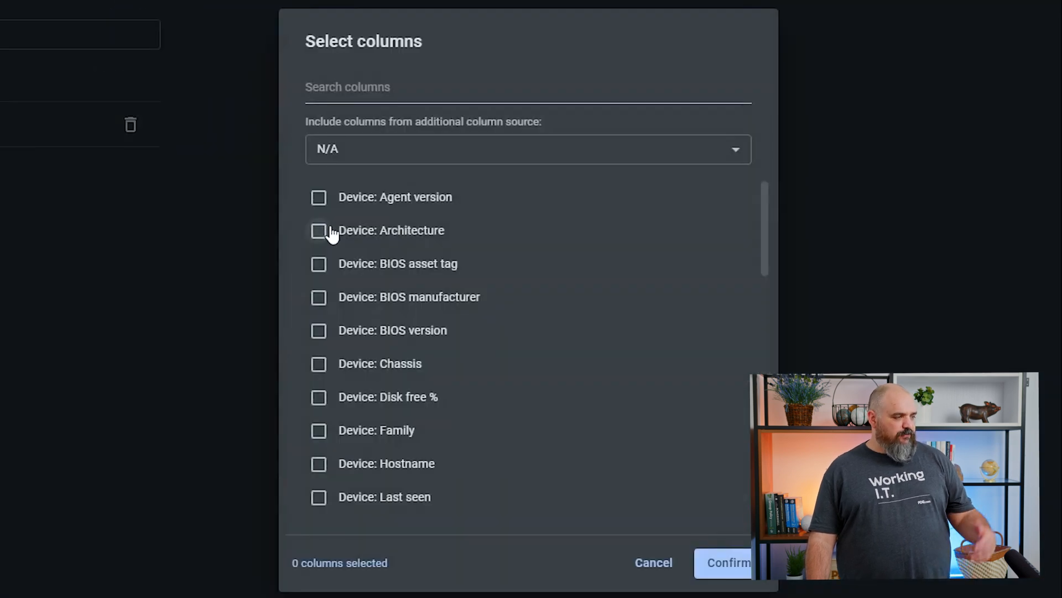
mouse_move(350, 237)
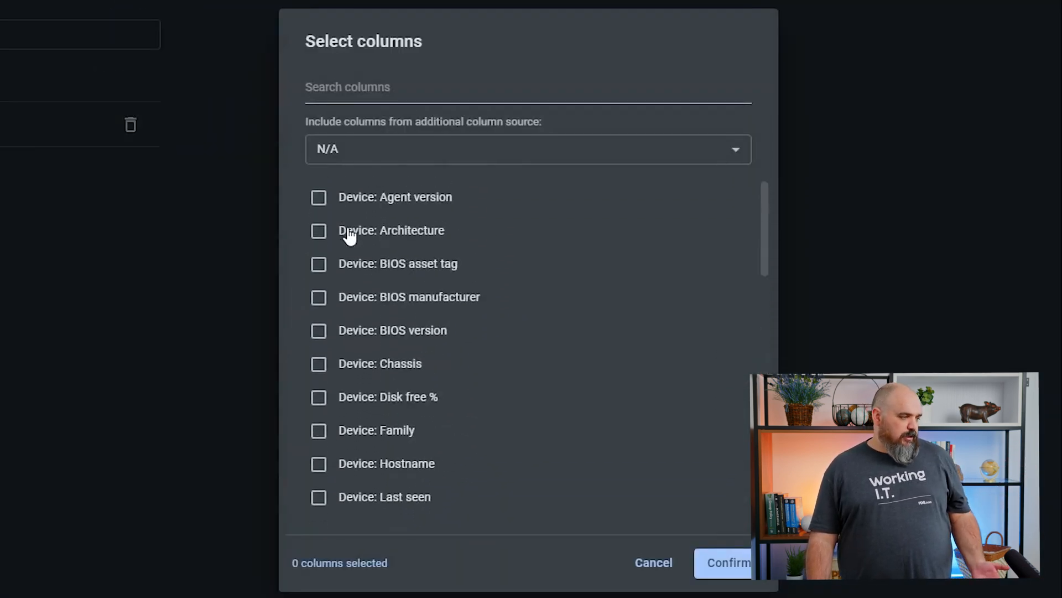
scroll("down", 3)
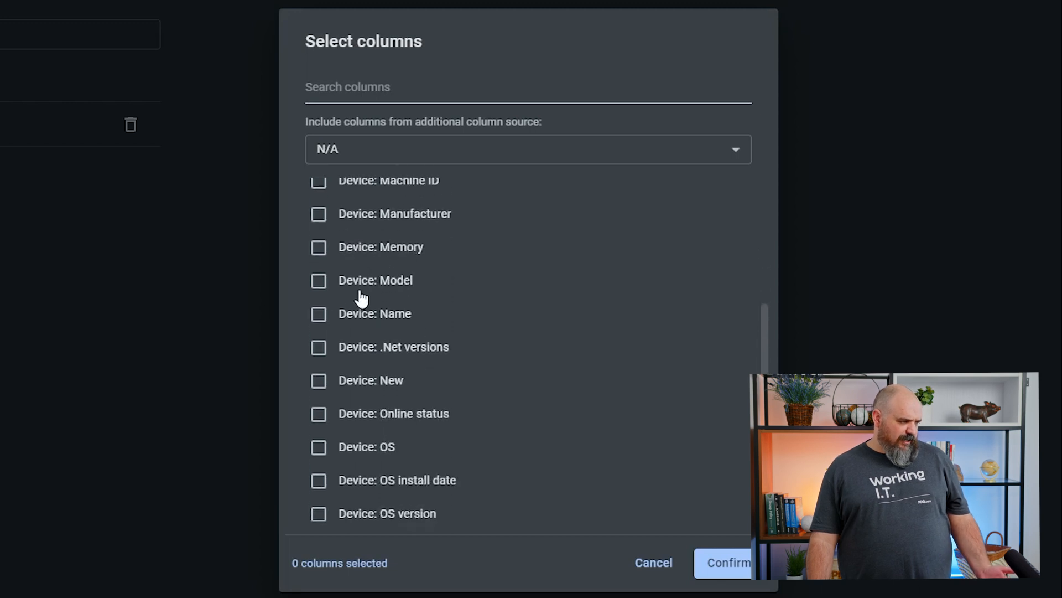
left_click(319, 313)
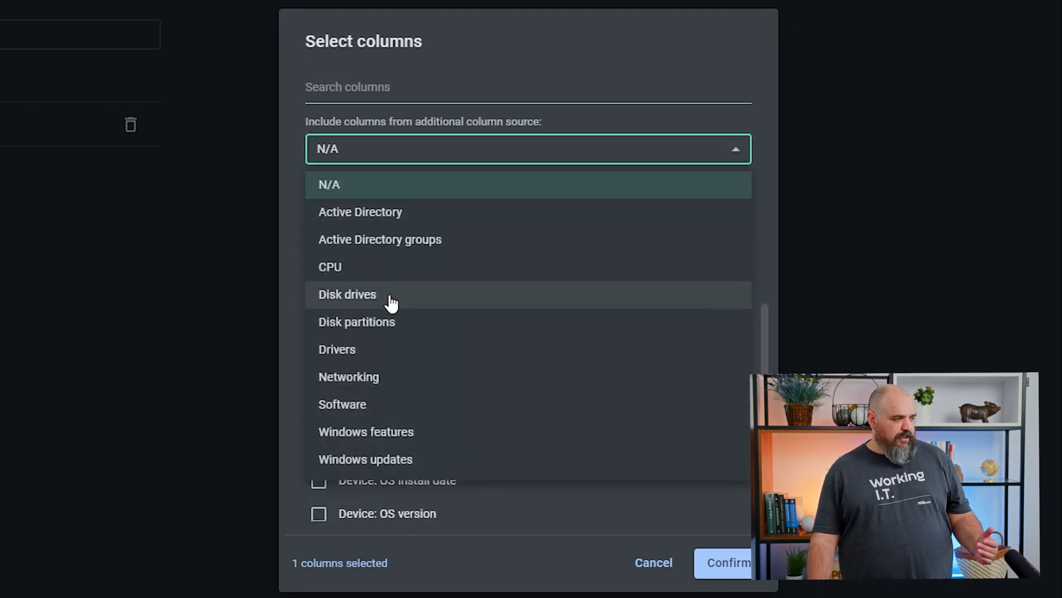
left_click(347, 294)
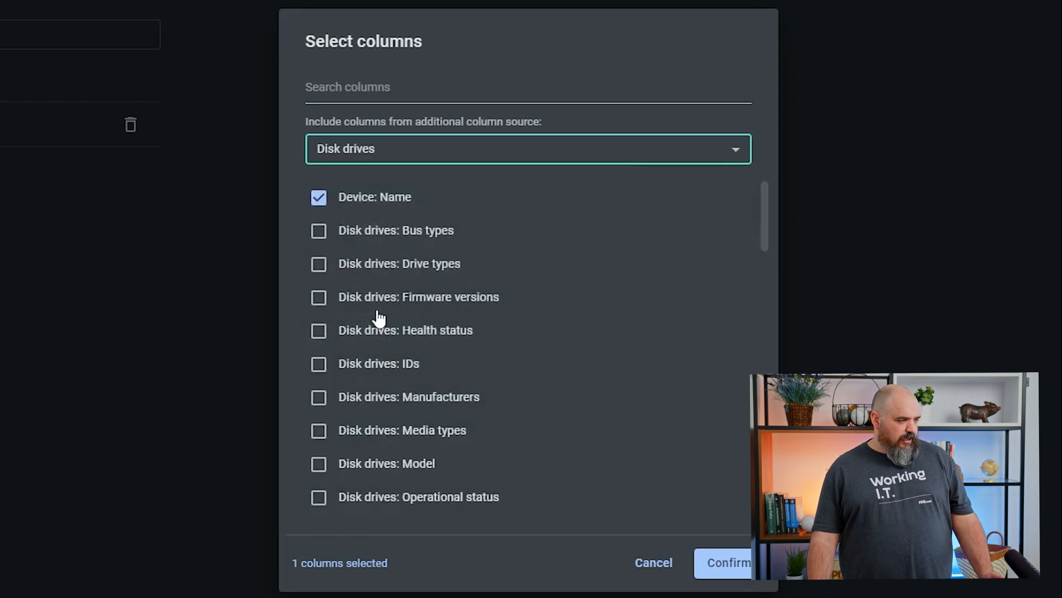
scroll("down", 3)
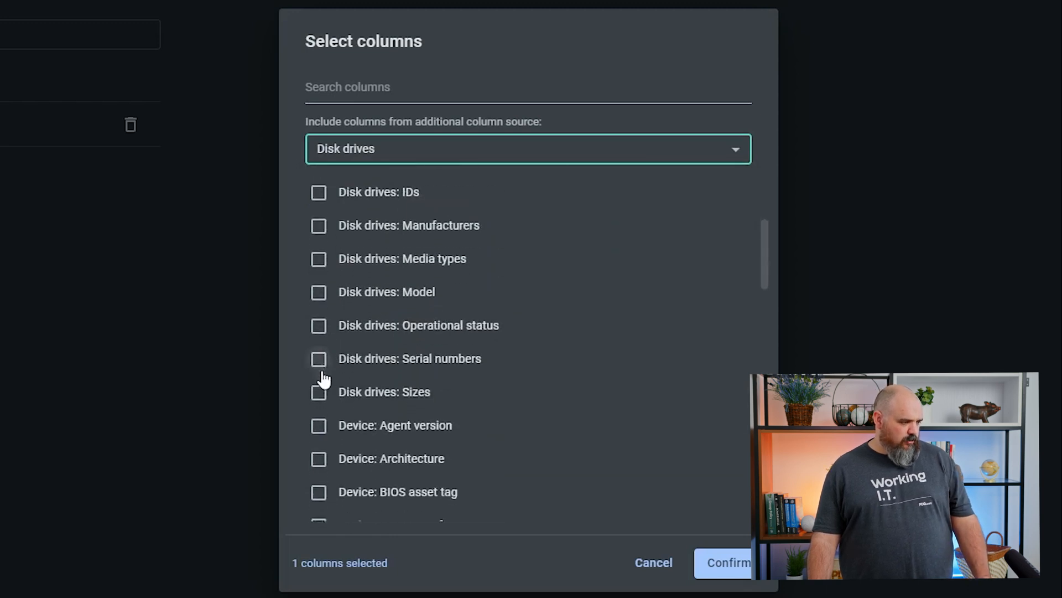
left_click(318, 380)
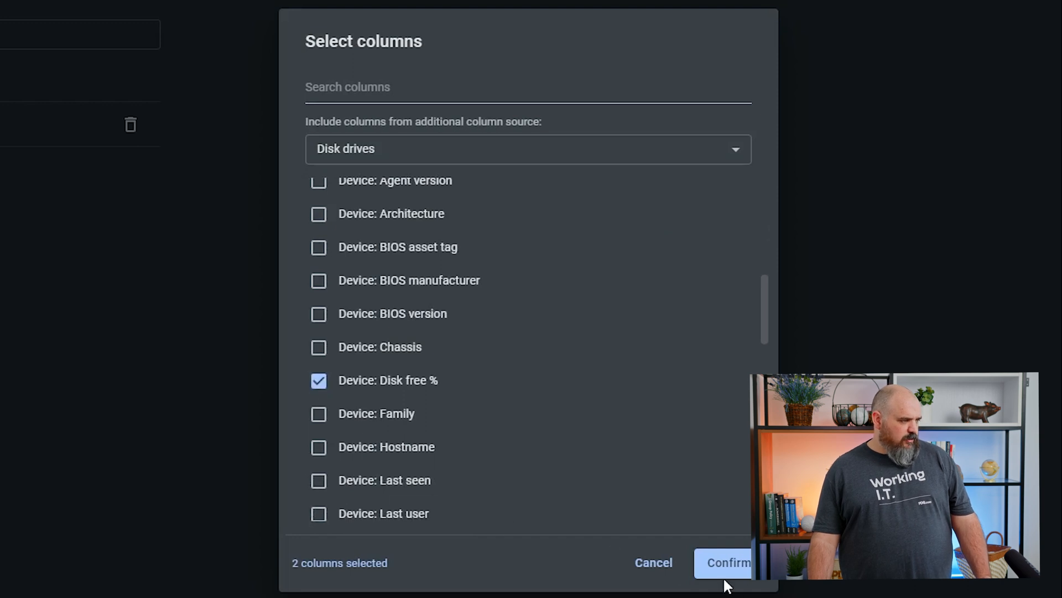
left_click(729, 562)
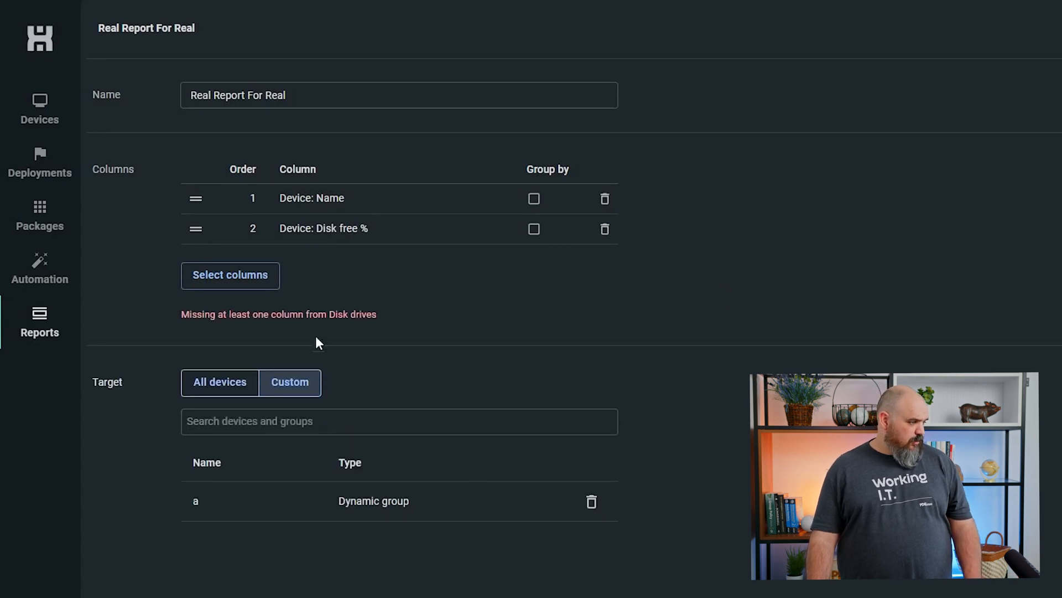
mouse_move(280, 335)
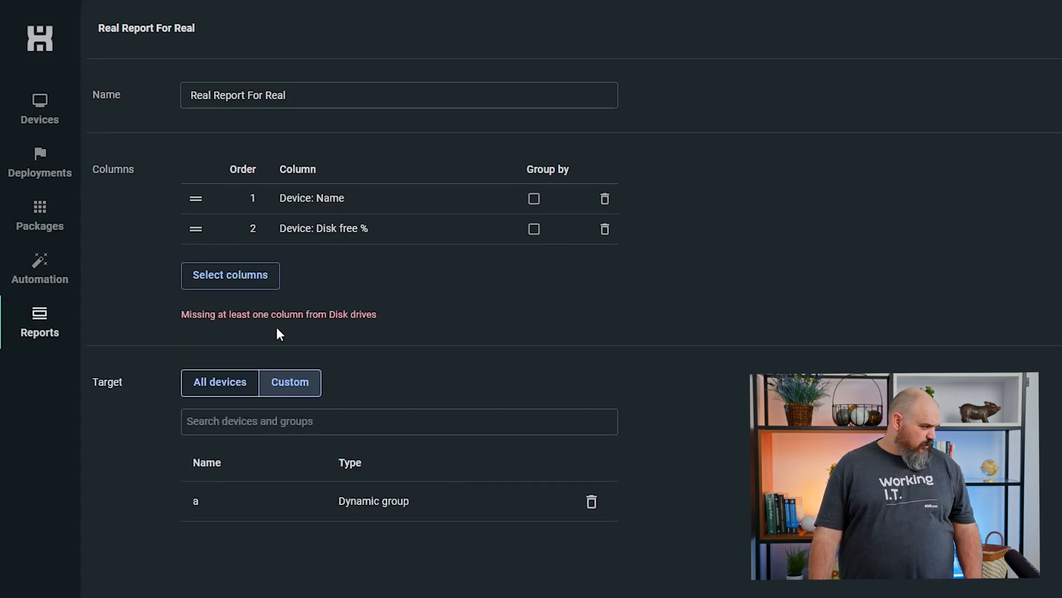
mouse_move(289, 287)
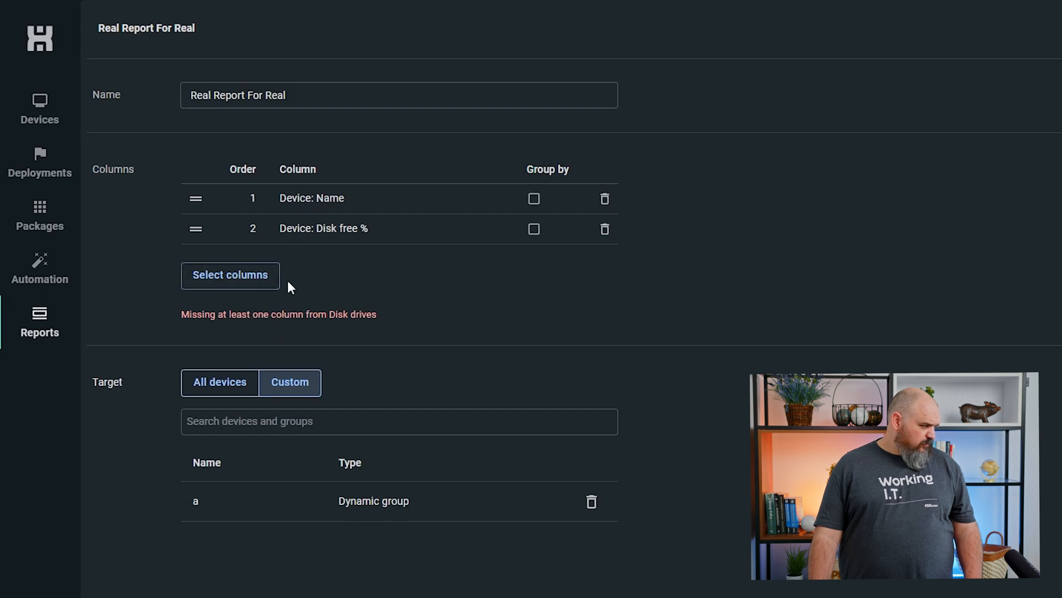
mouse_move(326, 331)
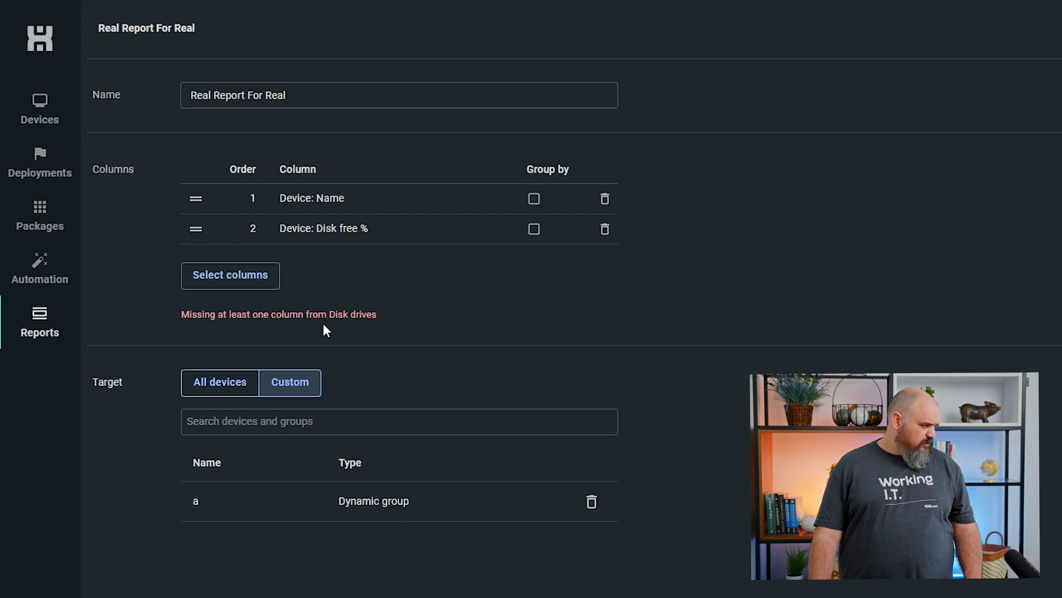
Set the report's extra column source back to N/A.
left_click(230, 276)
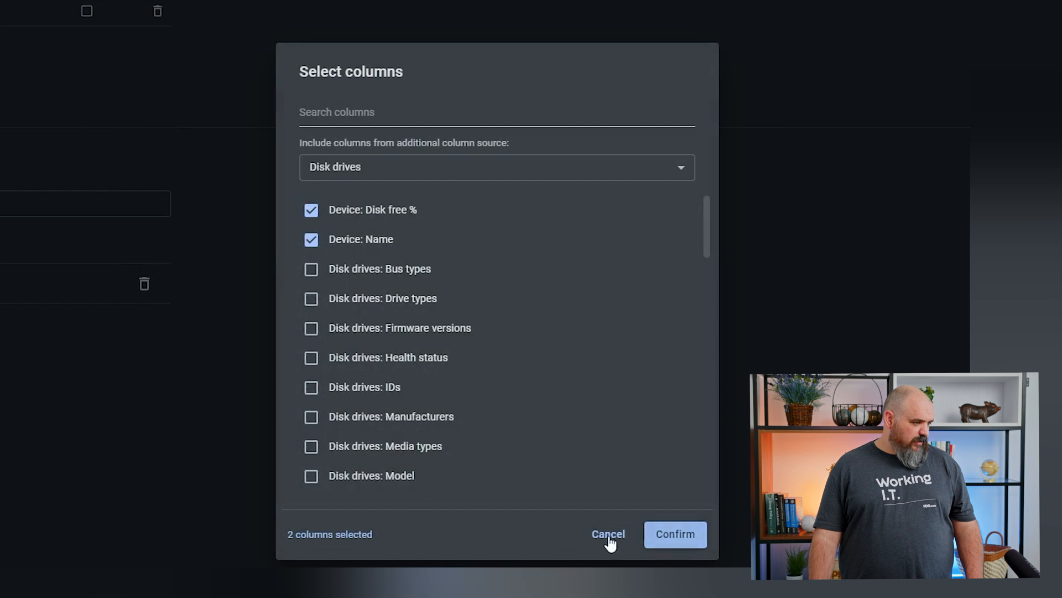
left_click(496, 167)
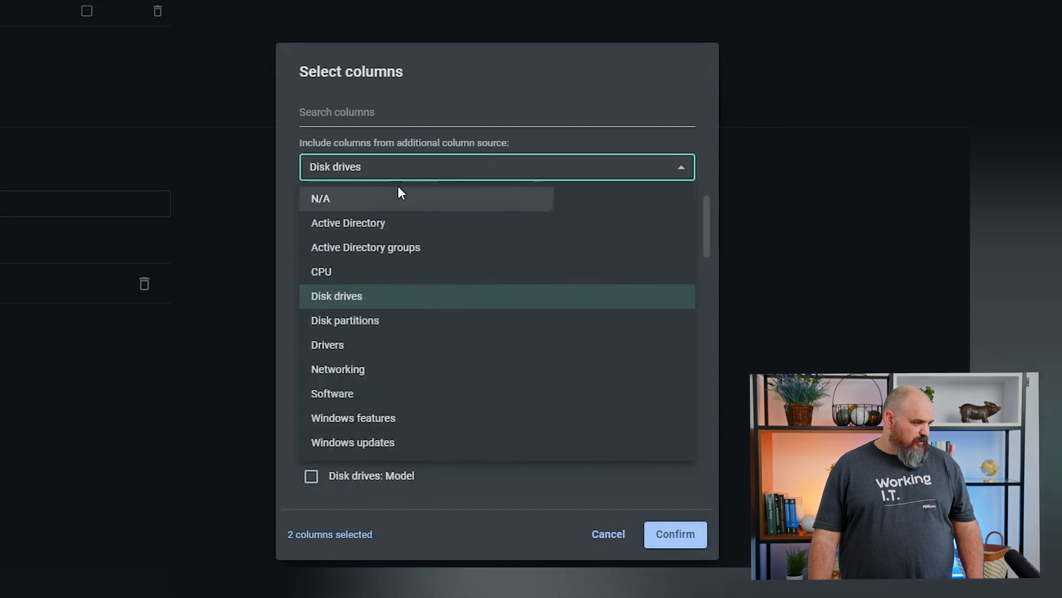
left_click(320, 198)
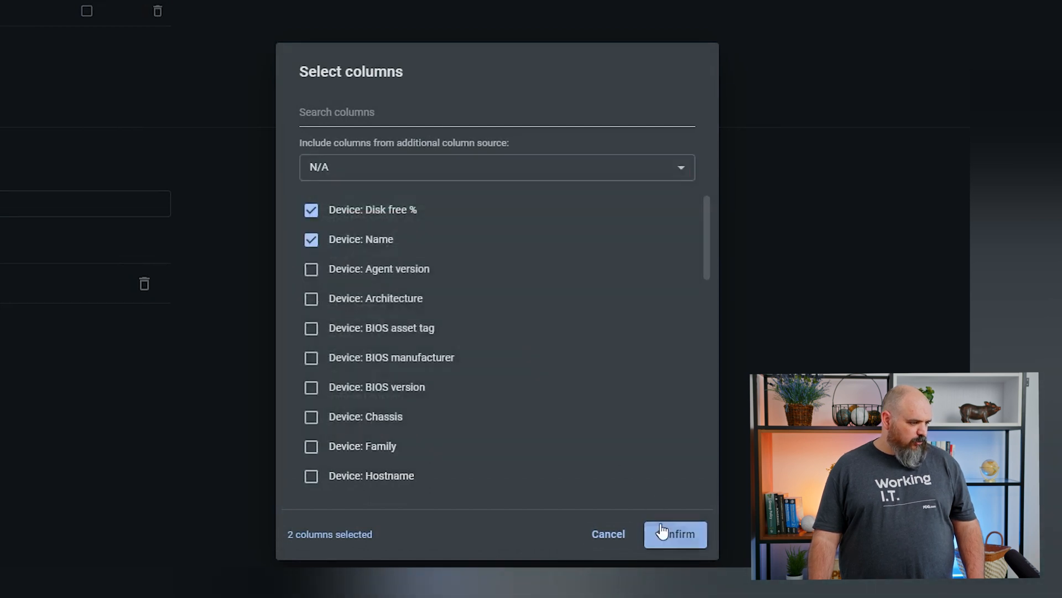
Confirm the columns, save, and run Real Report For Real to see disk free percentages.
left_click(675, 534)
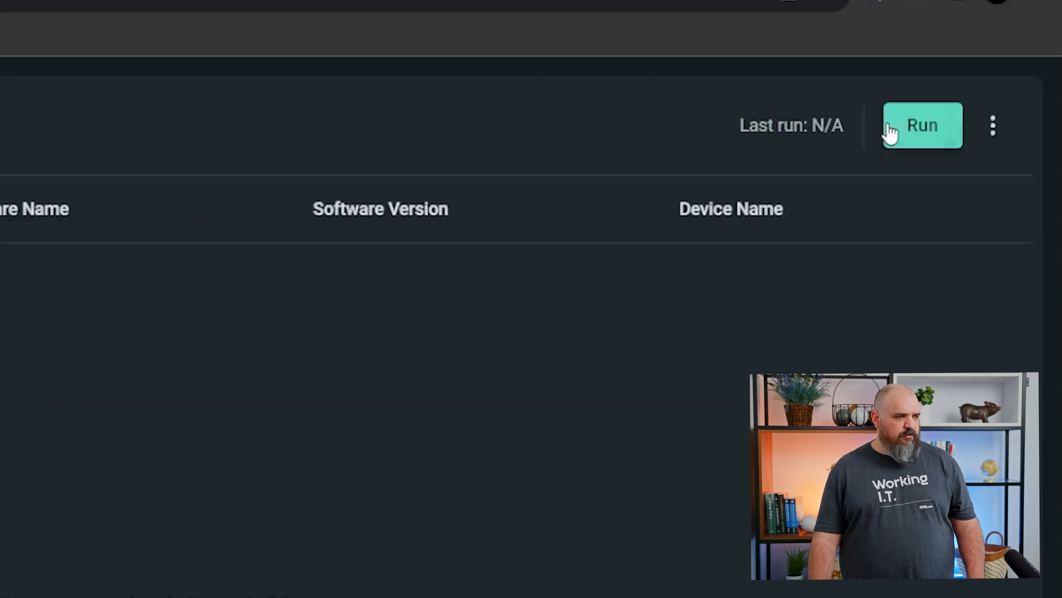
left_click(921, 125)
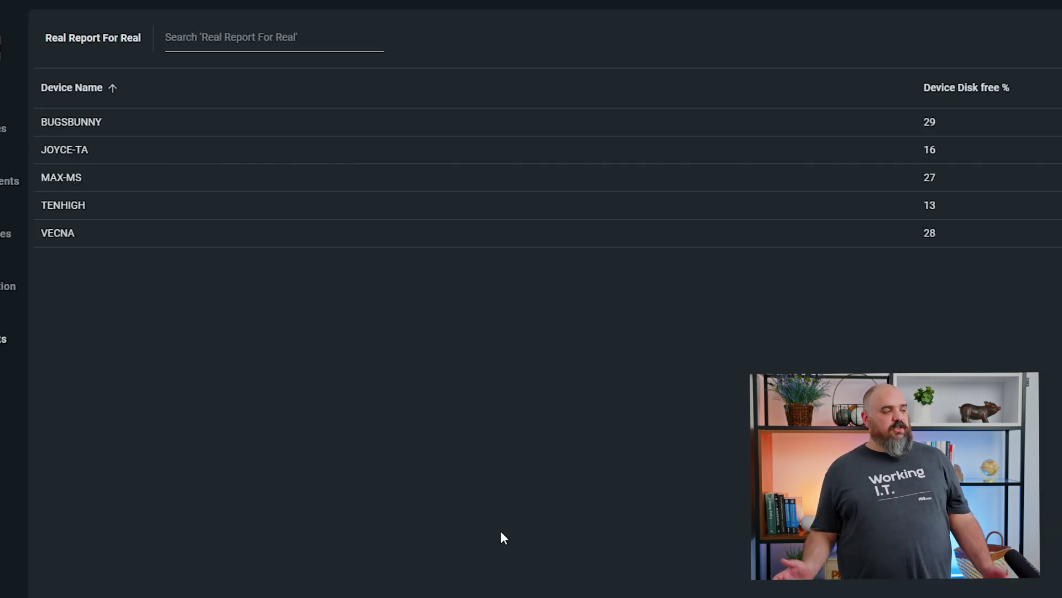
mouse_move(253, 141)
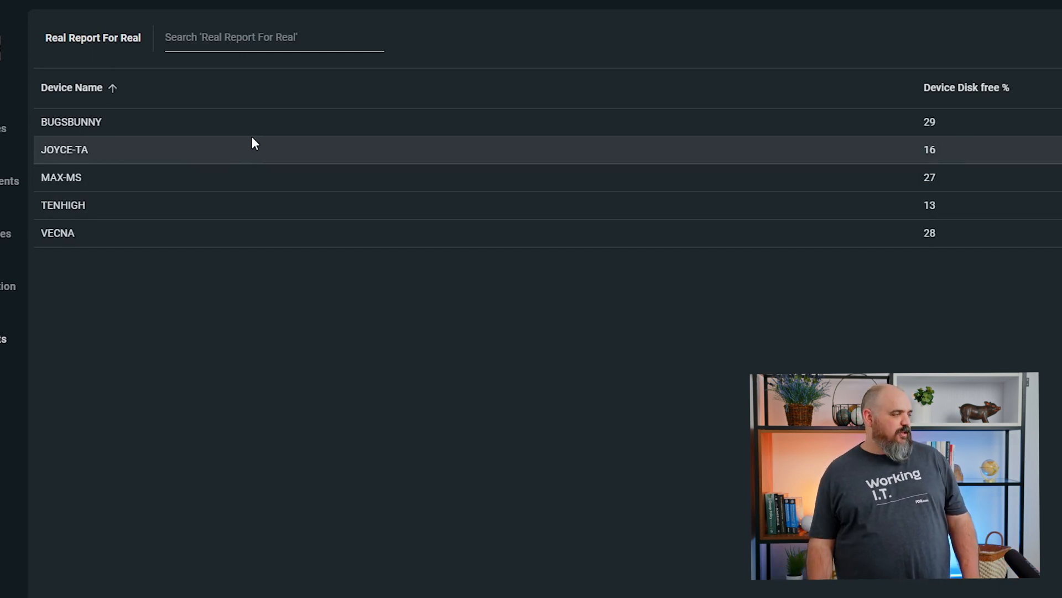
mouse_move(179, 238)
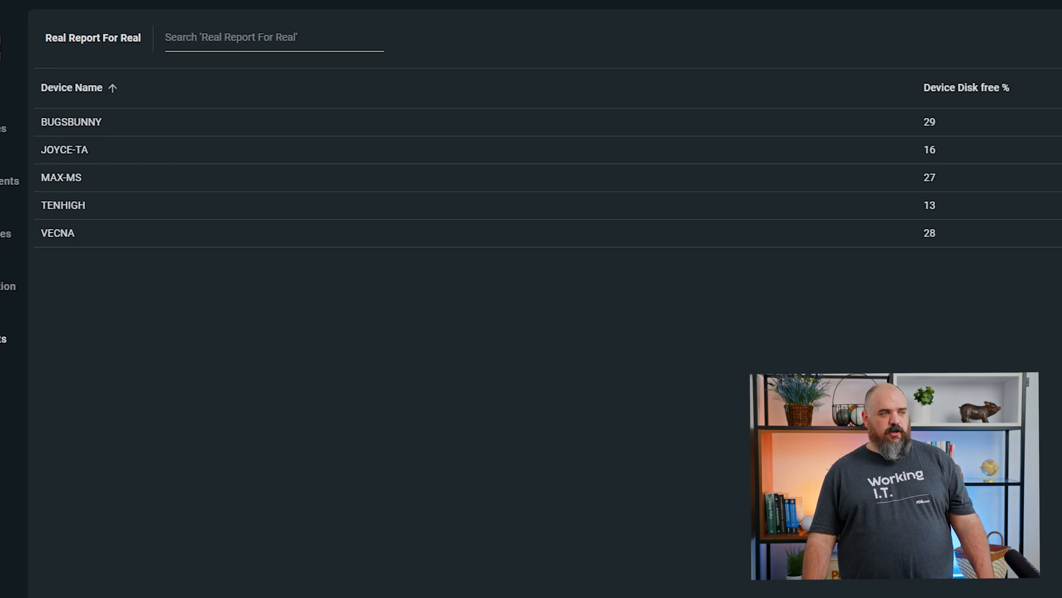
left_click(985, 110)
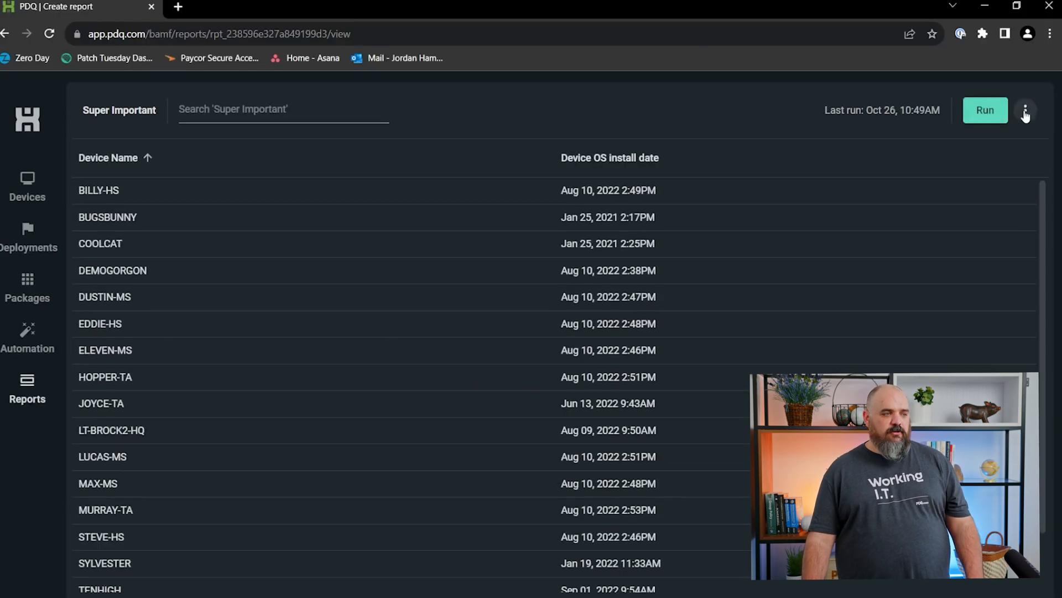
Open the Super Important report's three-dot menu showing Edit, Export .csv and Delete.
left_click(1026, 109)
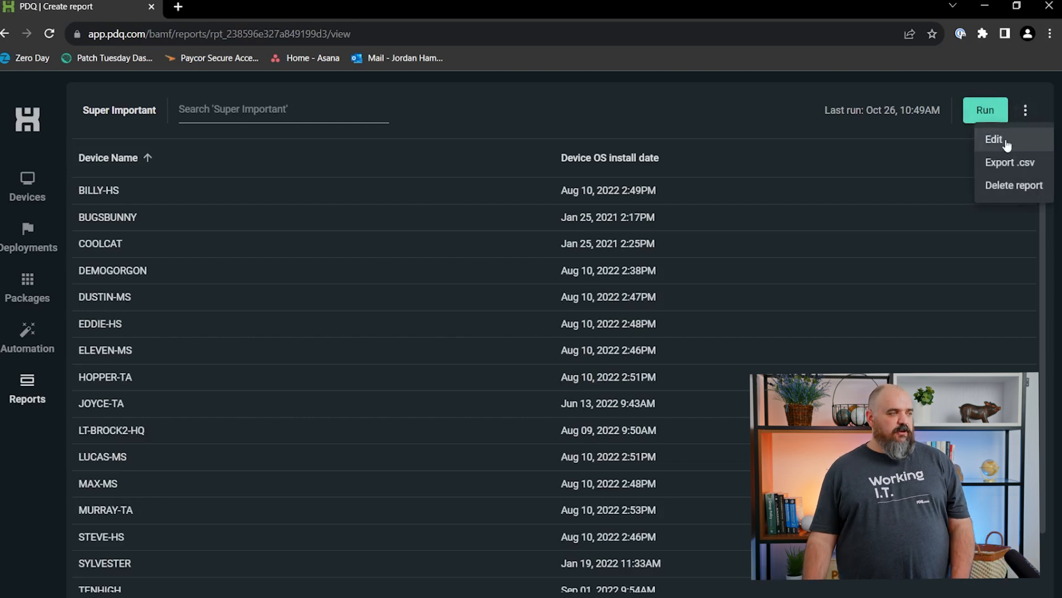
mouse_move(1025, 165)
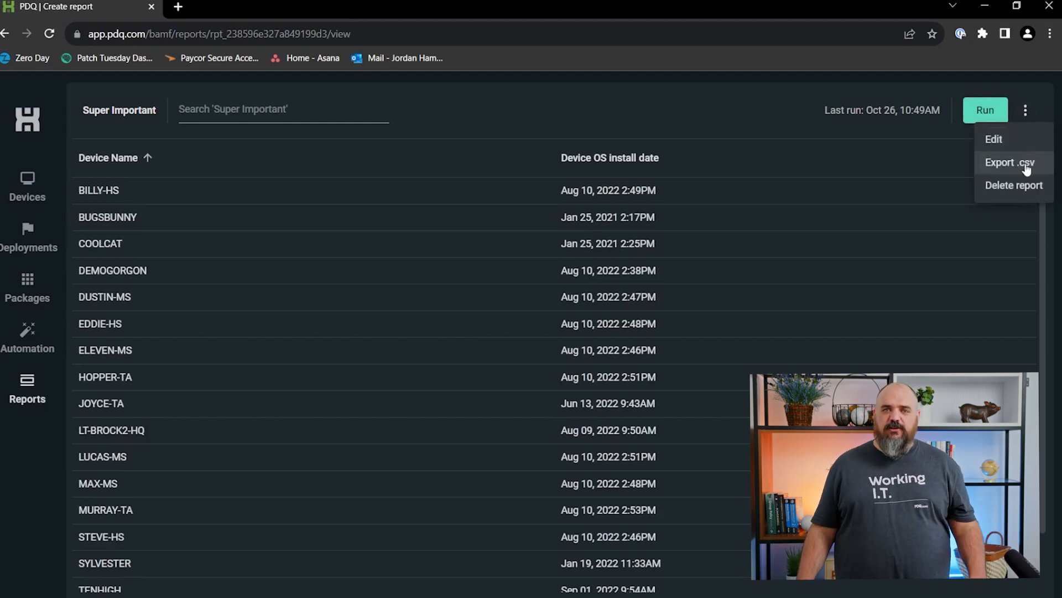